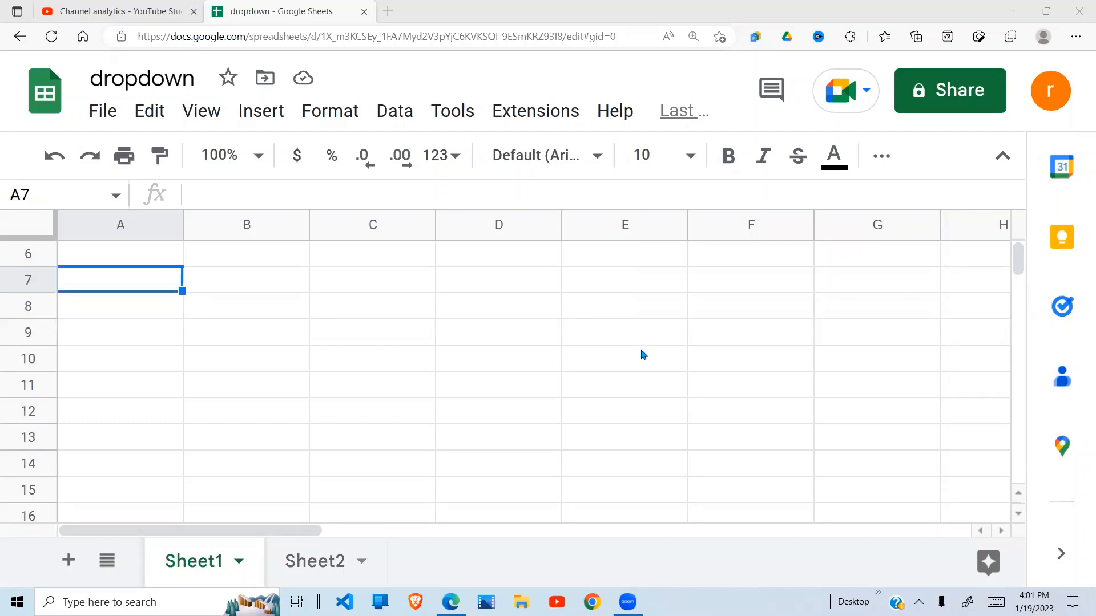
pyautogui.moveTo(383, 299)
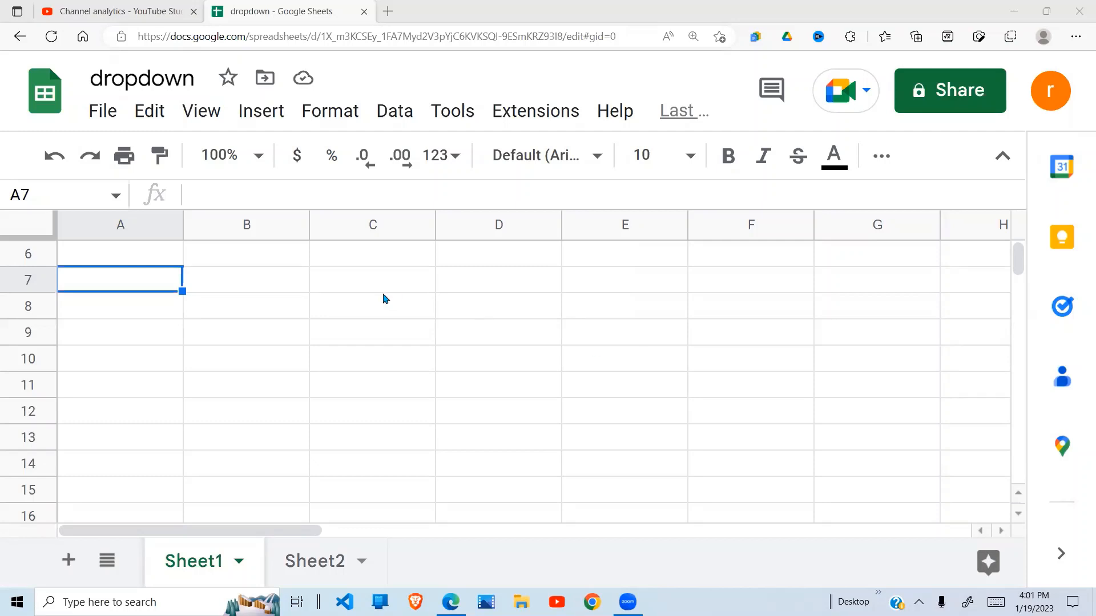
# - Select cell B7 and open the Insert menu
pyautogui.click(246, 279)
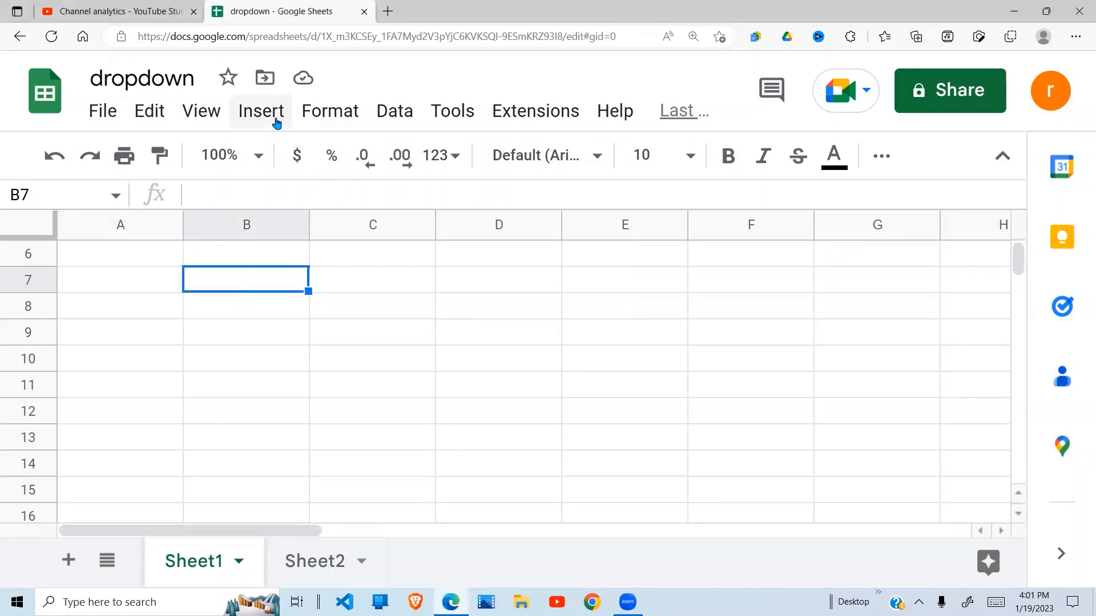
pyautogui.click(261, 110)
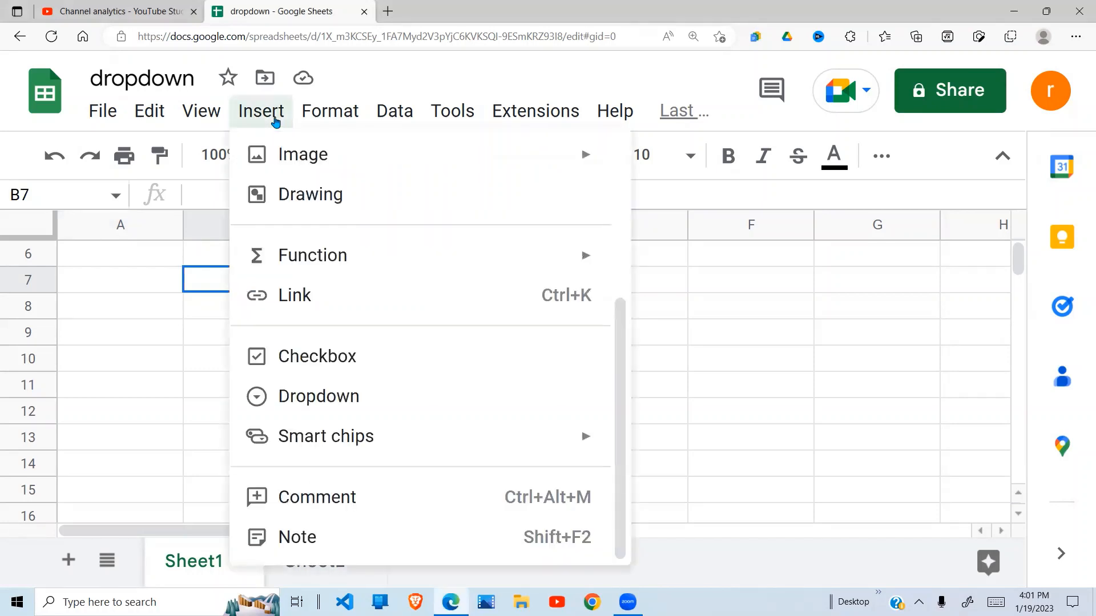
pyautogui.moveTo(319, 401)
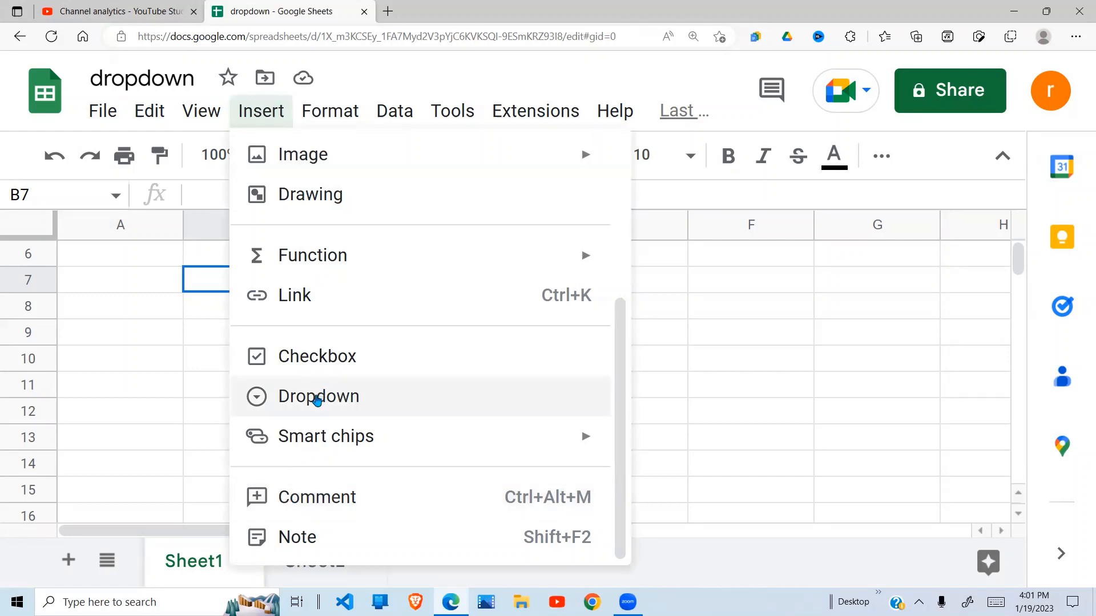
# - Insert a dropdown into B7 and scroll the rules sidebar to its criteria
pyautogui.click(319, 396)
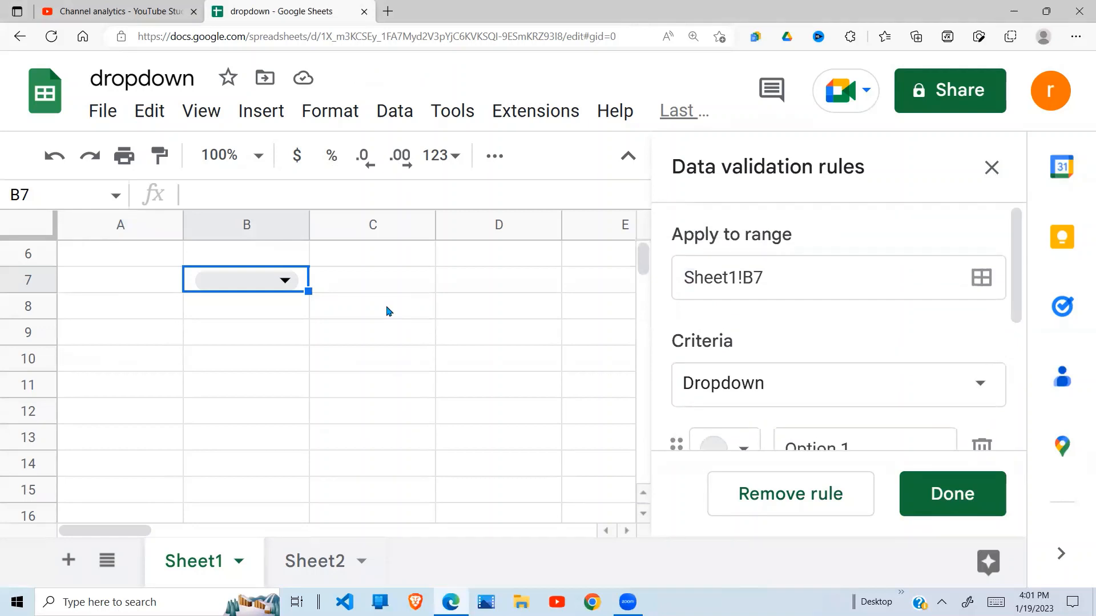
pyautogui.moveTo(239, 235)
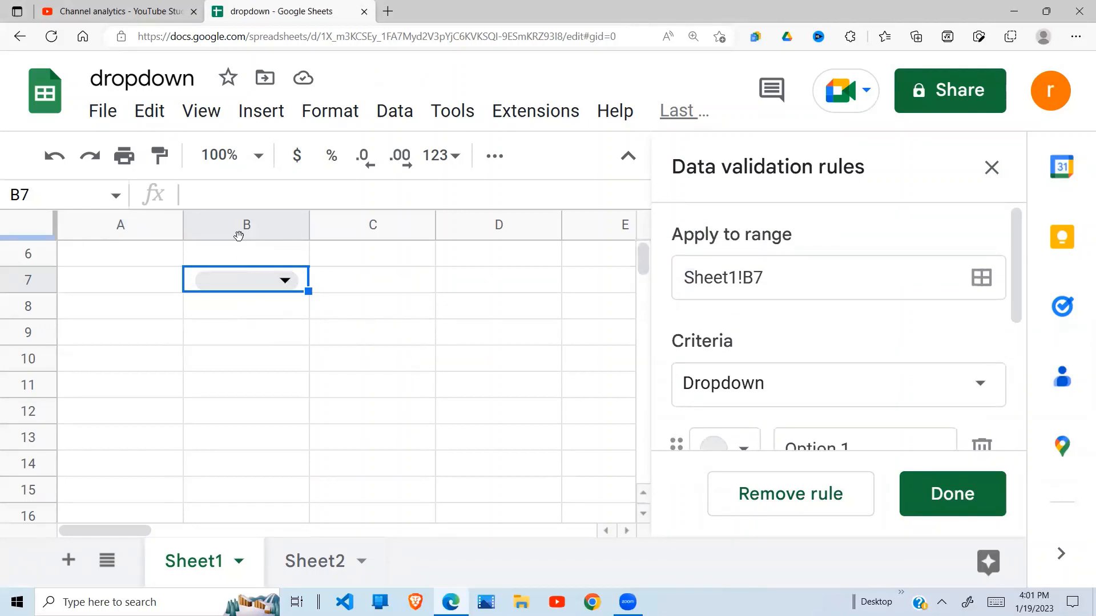
pyautogui.moveTo(744, 257)
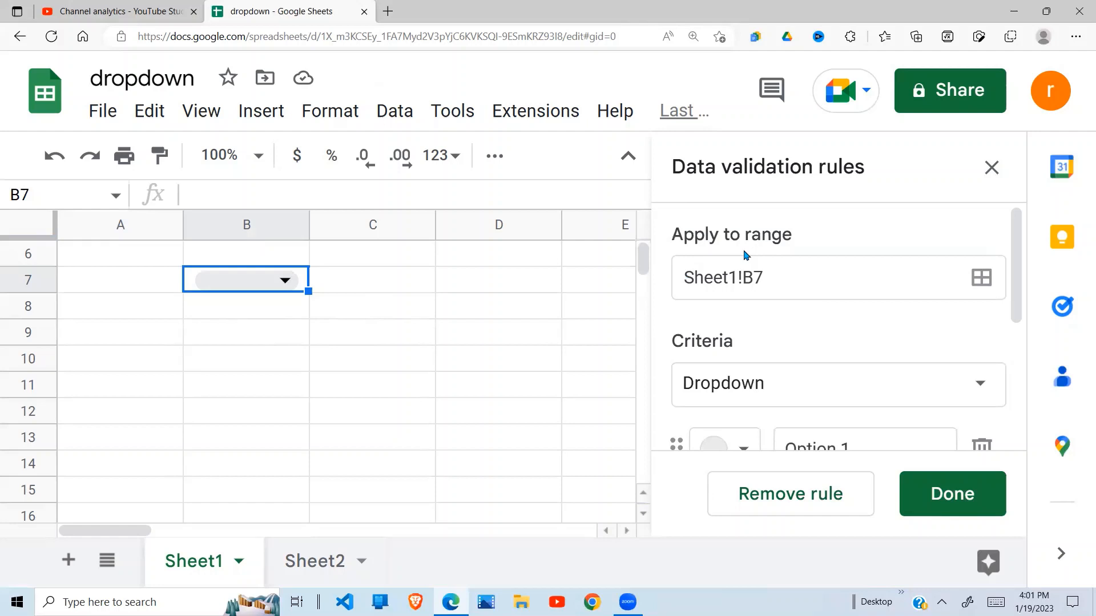
pyautogui.scroll(-3)
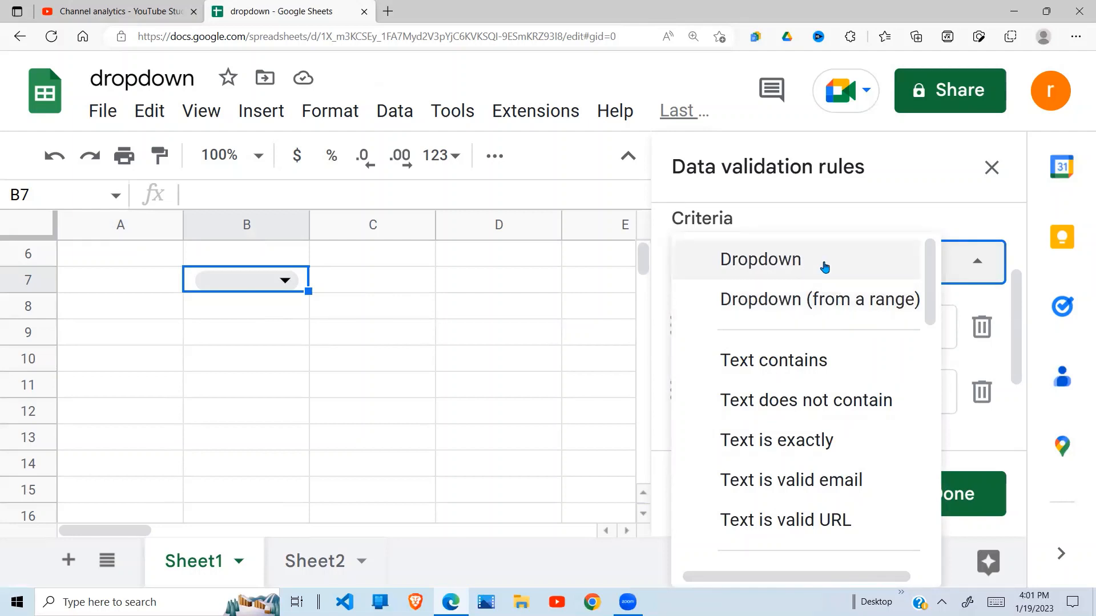
# - Keep the Dropdown criterion and rename the first two options to Apples and Oranges
pyautogui.click(759, 260)
pyautogui.write('Op')
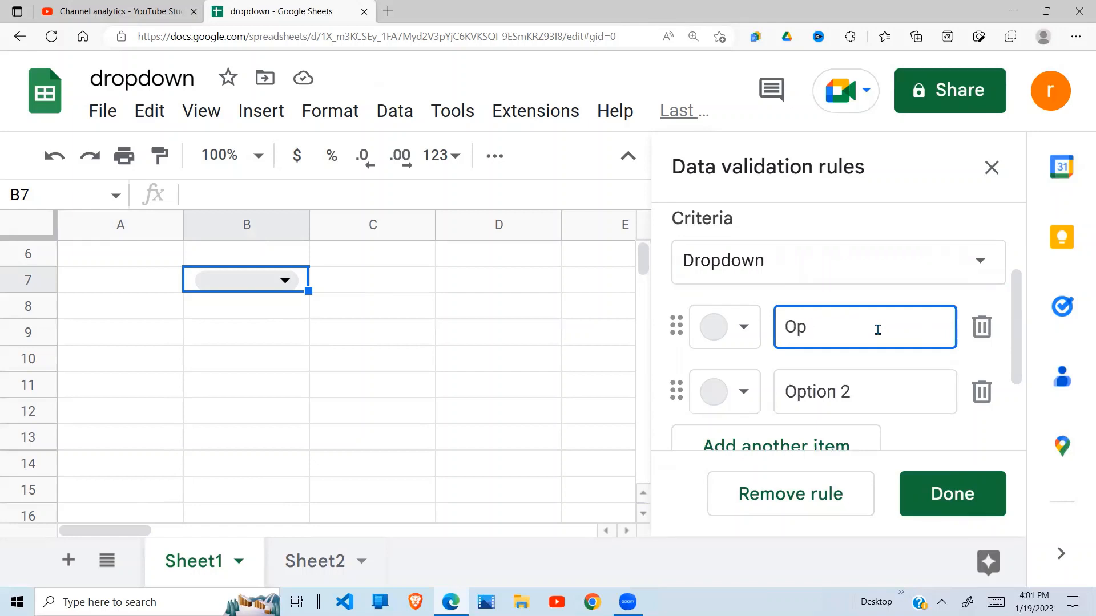
pyautogui.write('Appl')
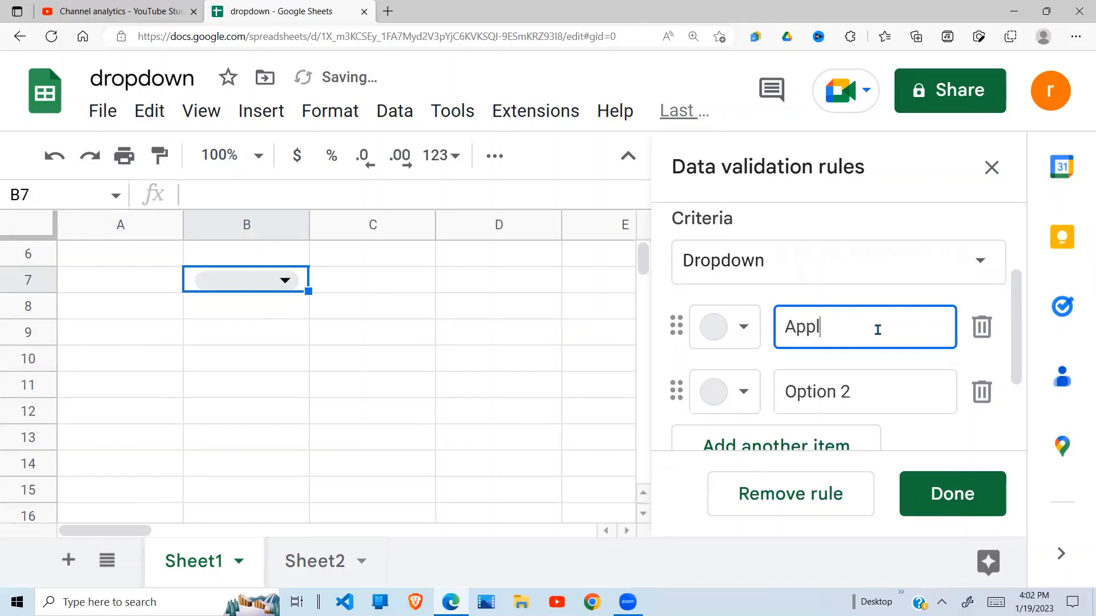
pyautogui.write('es')
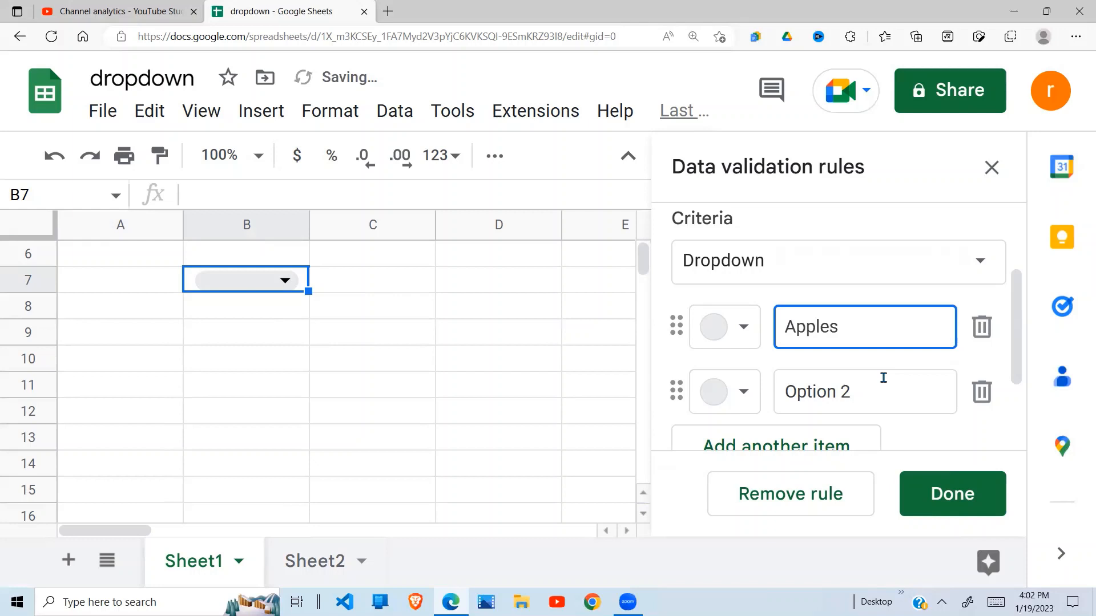
pyautogui.click(880, 391)
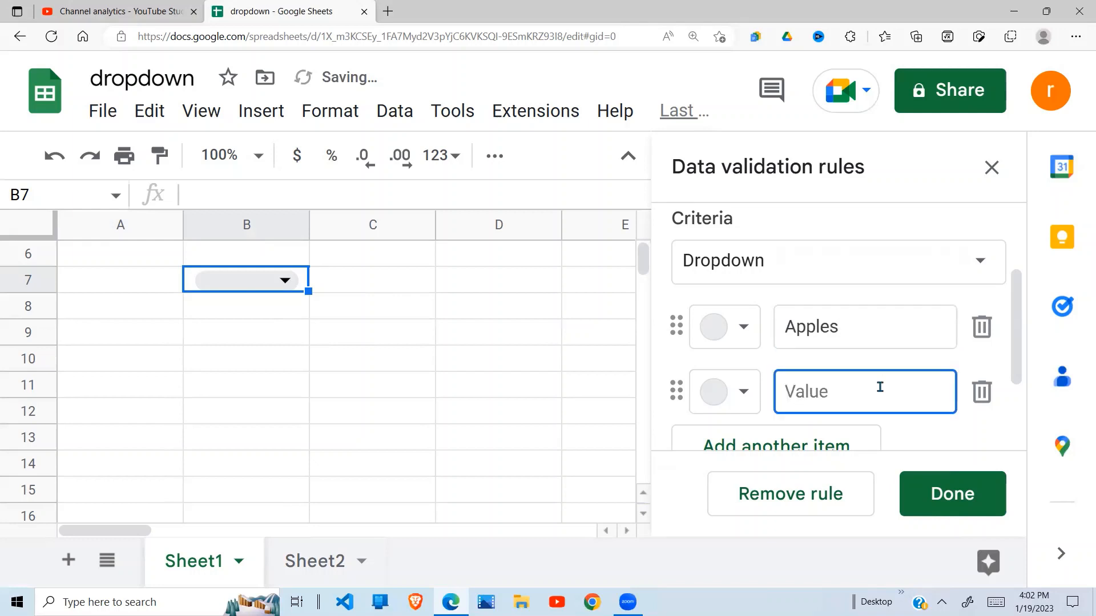
pyautogui.write('Oranges')
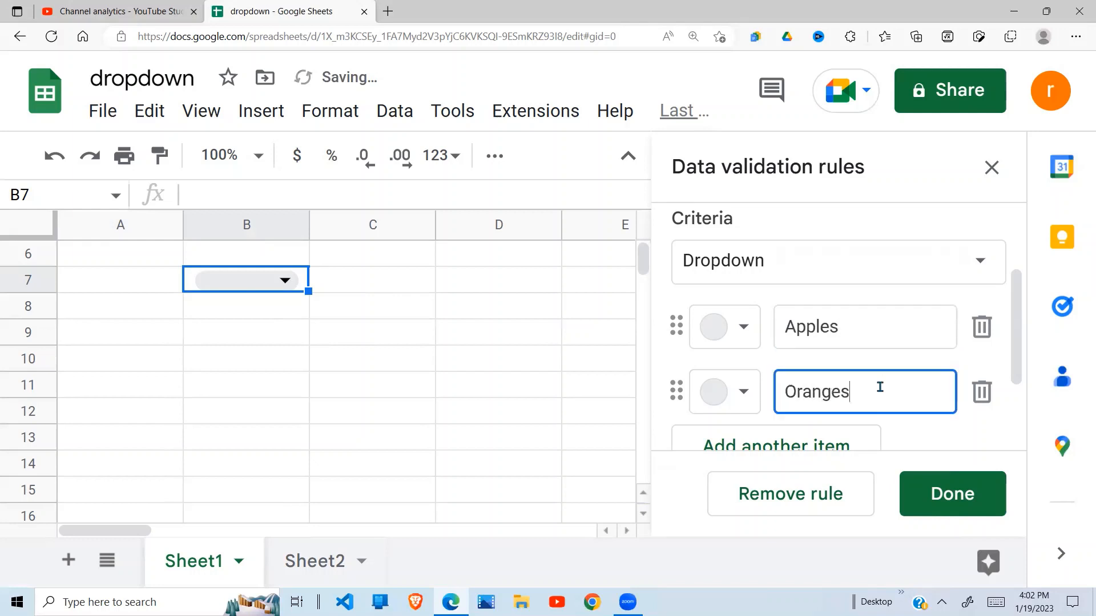
# - Add Bananas as a third option, then add and delete a stray 'odood' item
pyautogui.scroll(-3)
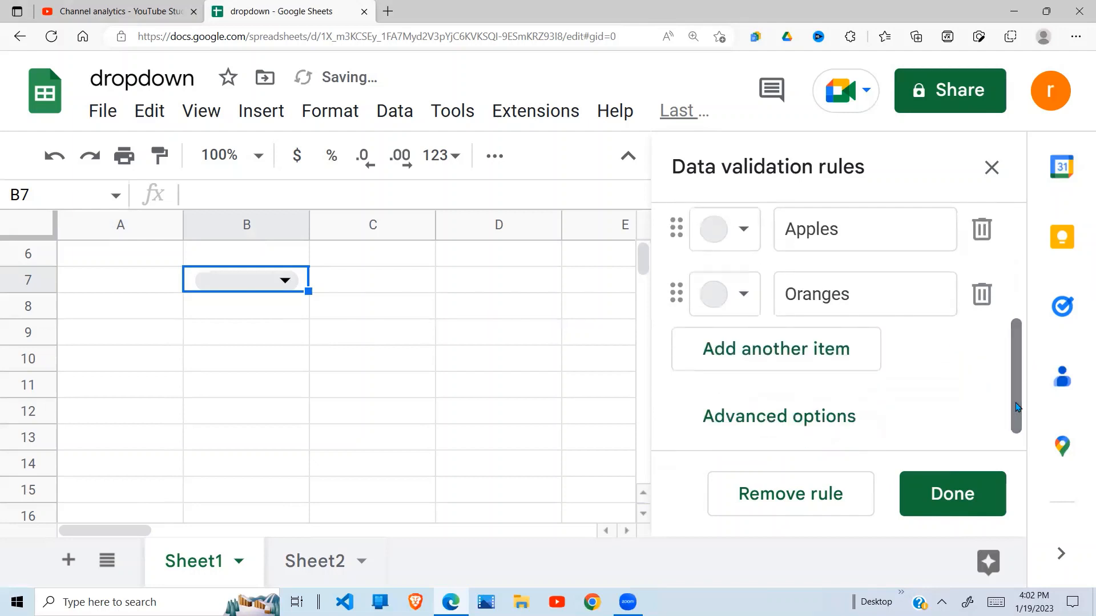
pyautogui.click(776, 349)
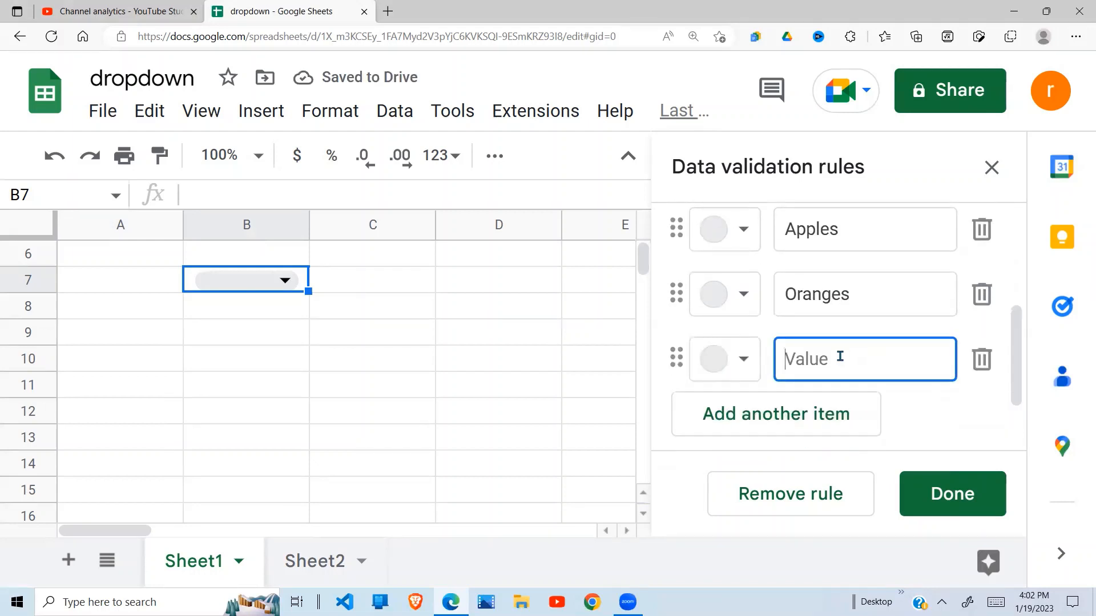
pyautogui.write('Ban')
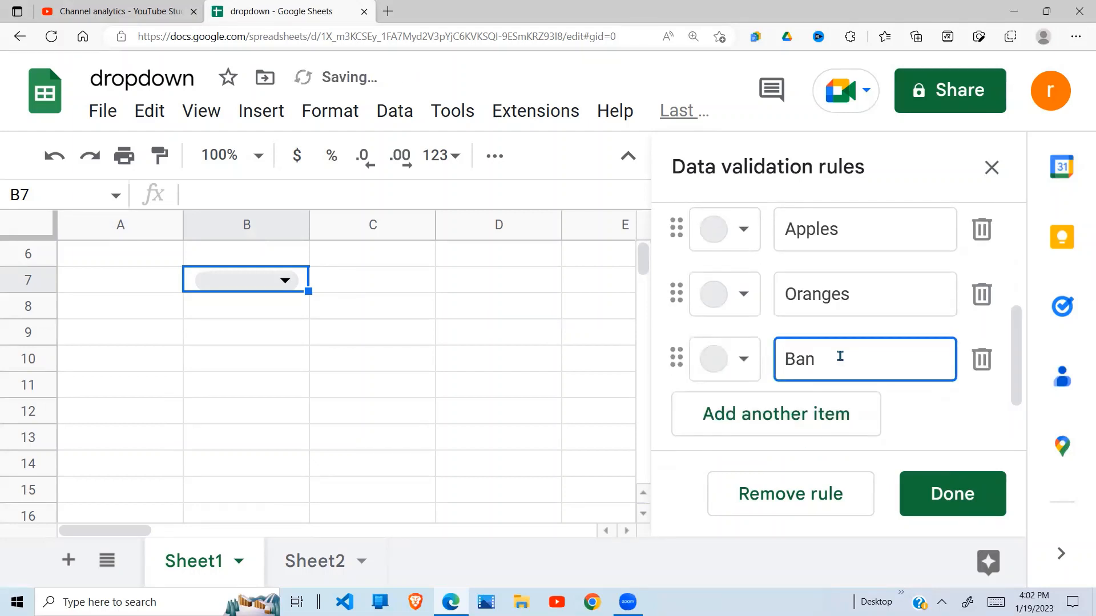
pyautogui.write('ana')
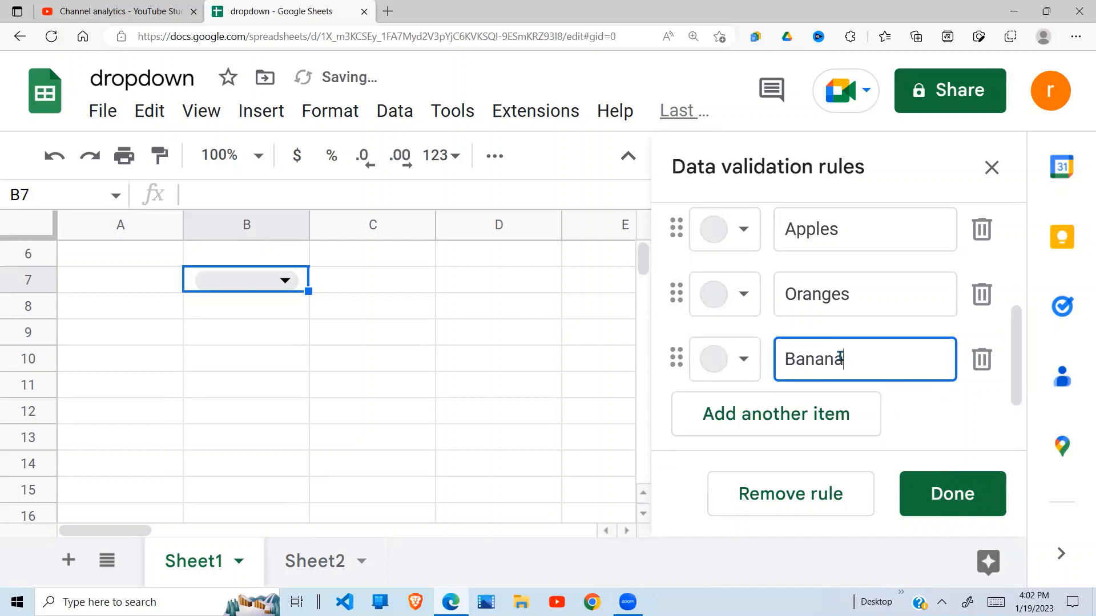
pyautogui.write('s')
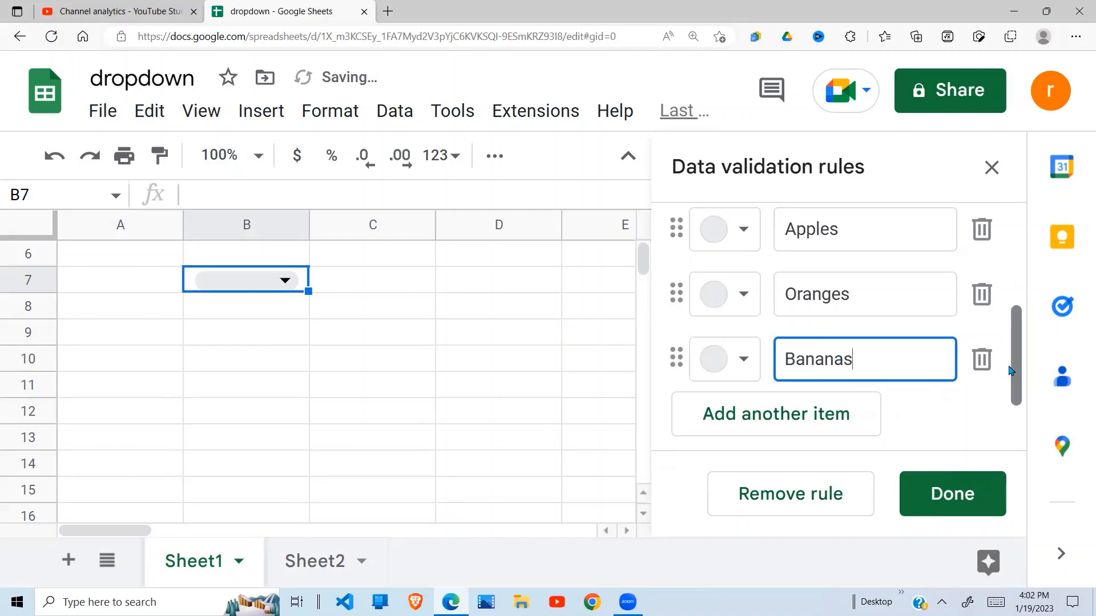
pyautogui.click(776, 414)
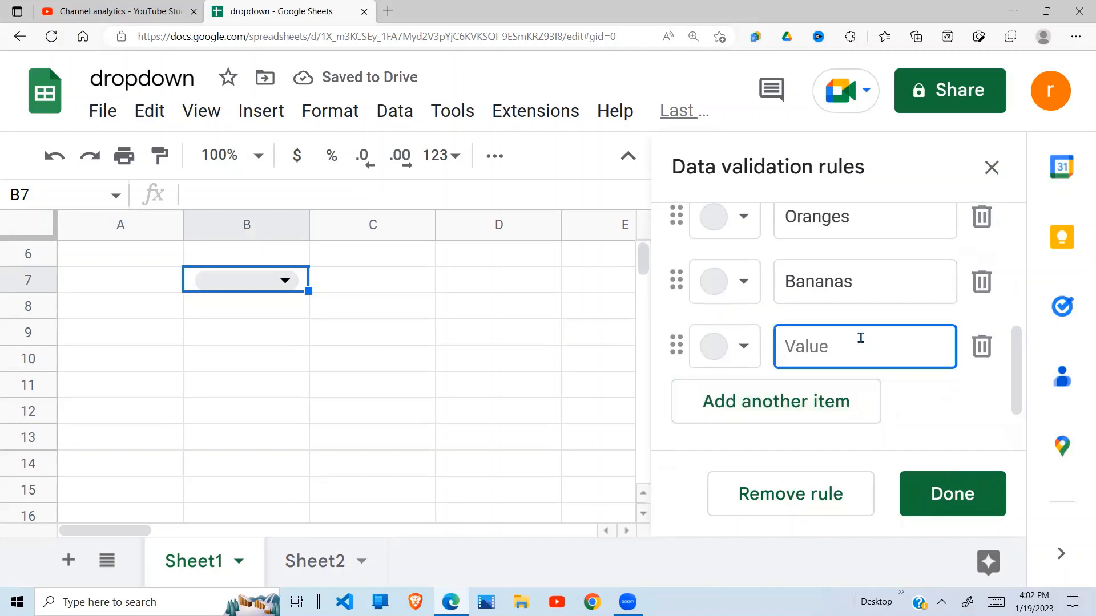
pyautogui.write('odood')
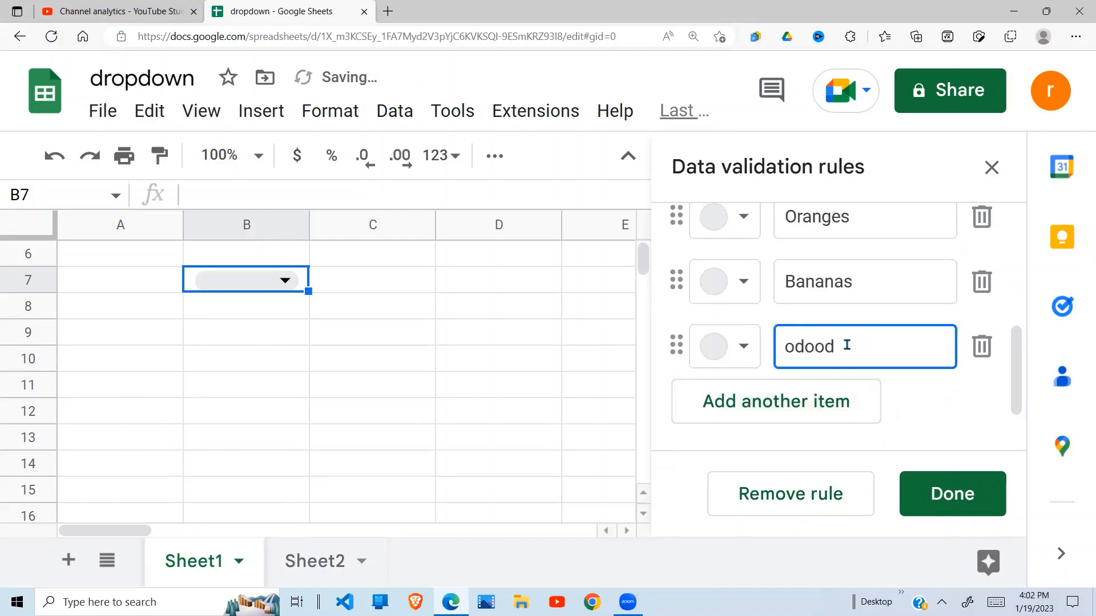
pyautogui.moveTo(981, 349)
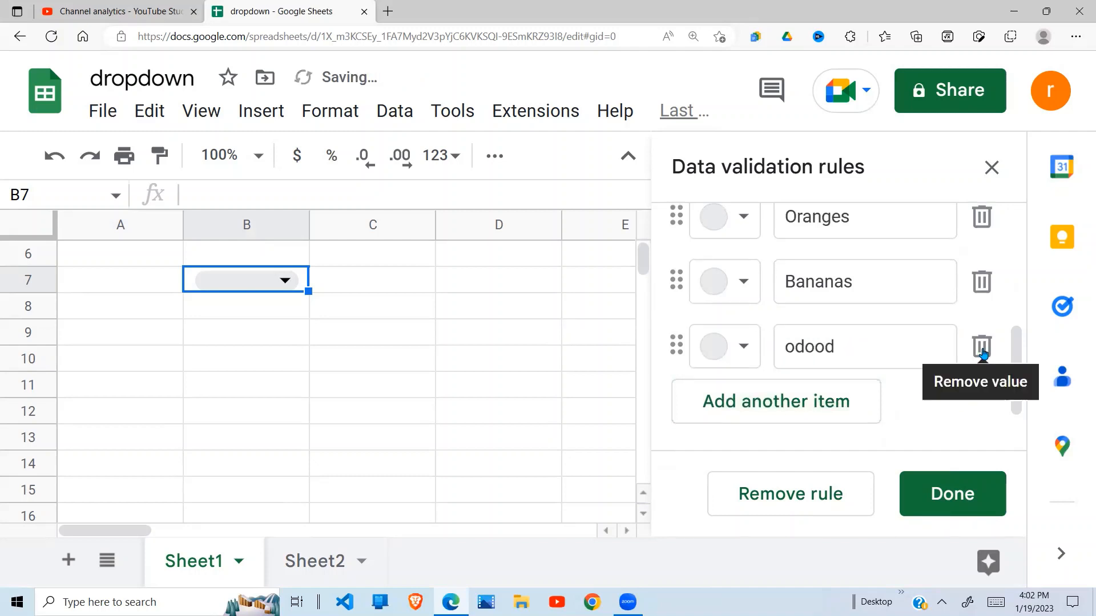
pyautogui.click(981, 346)
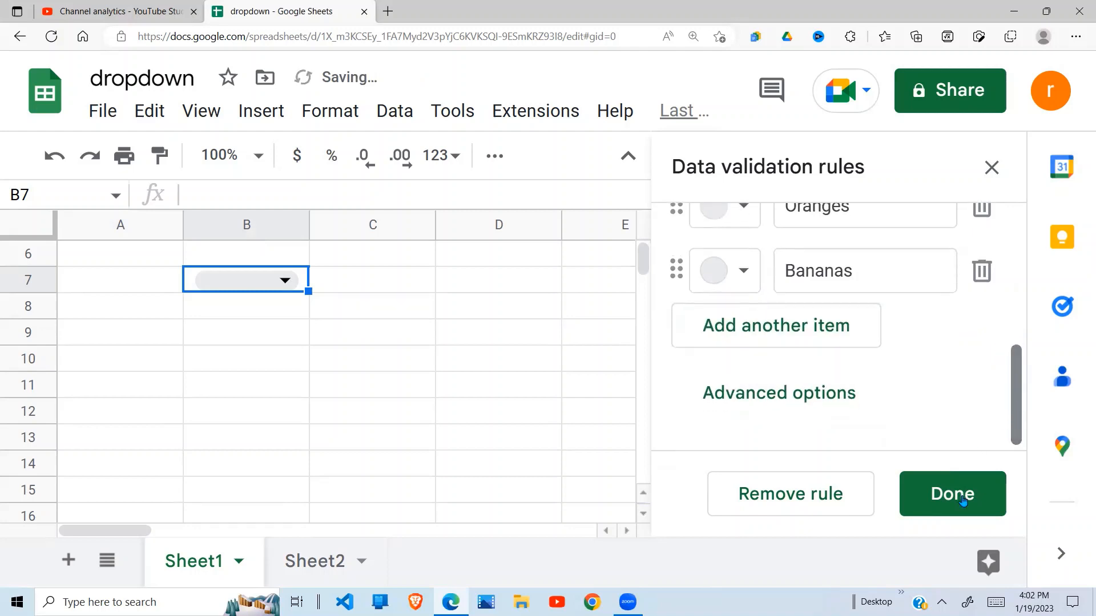
# - Save the B7 rule, pick Apples then Oranges in B7, and close the sidebar
pyautogui.click(952, 494)
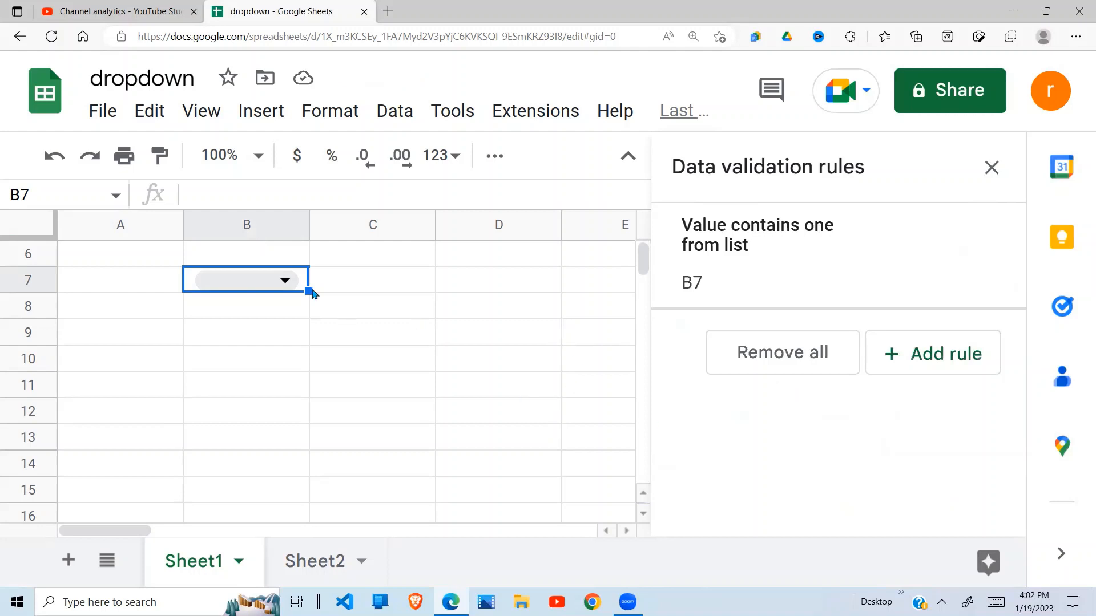
pyautogui.click(285, 279)
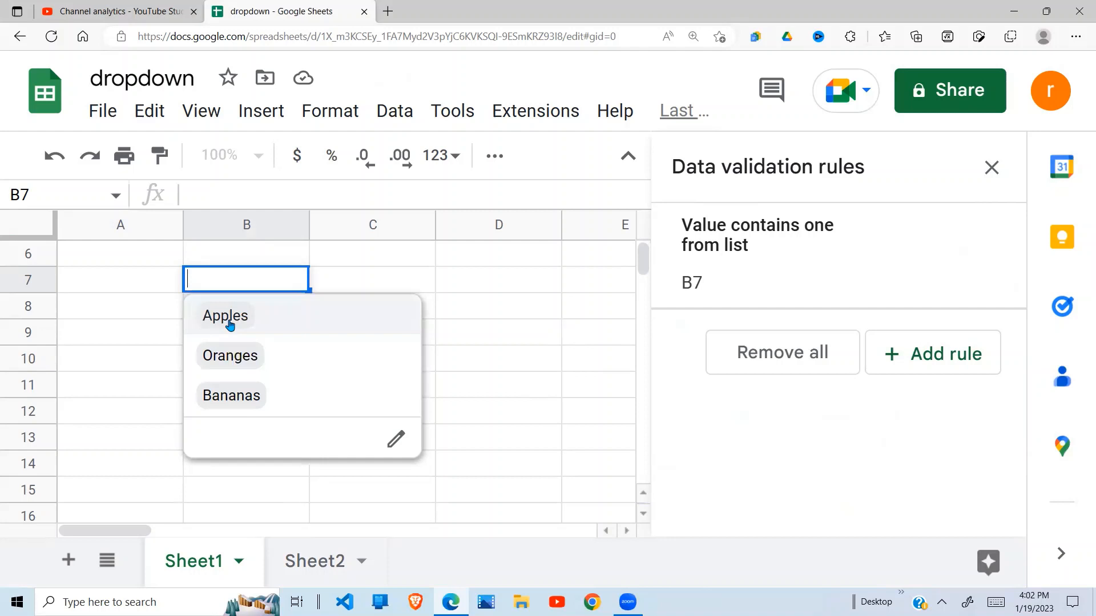
pyautogui.click(225, 316)
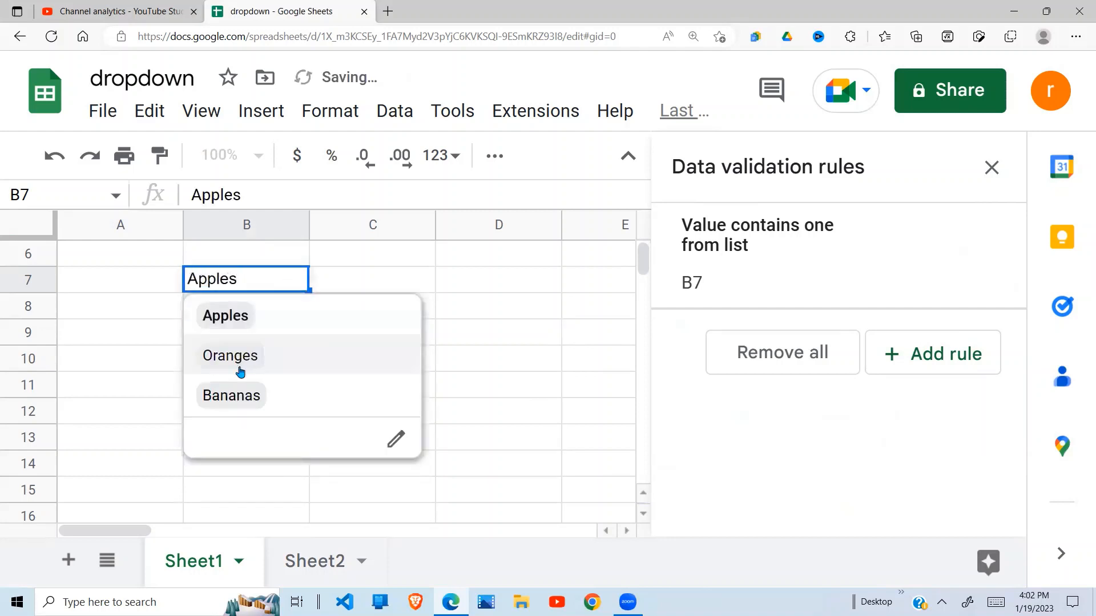
pyautogui.click(229, 356)
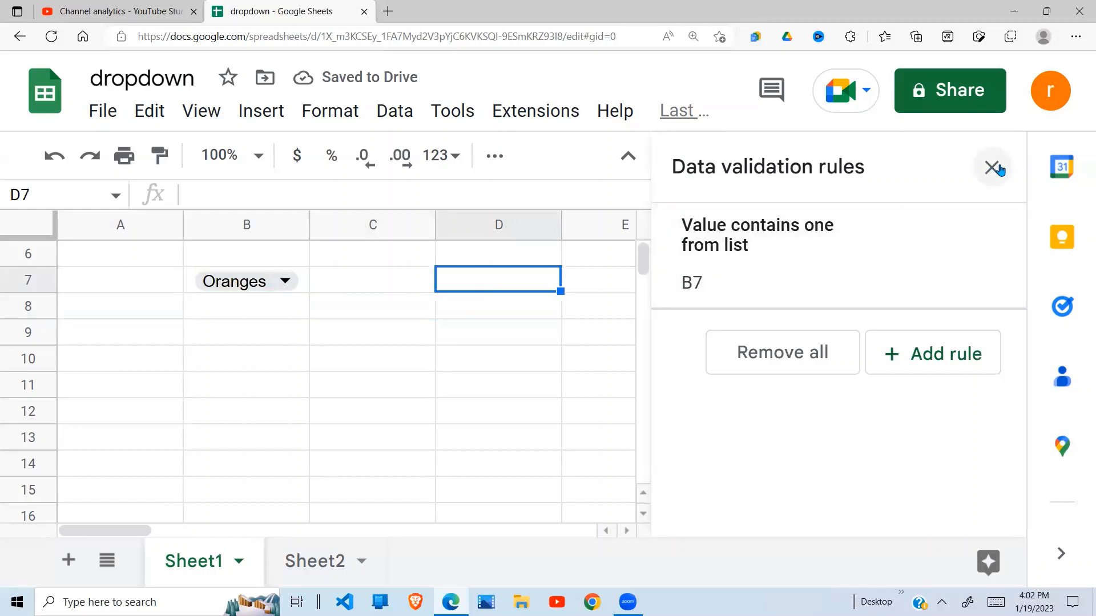
pyautogui.click(992, 168)
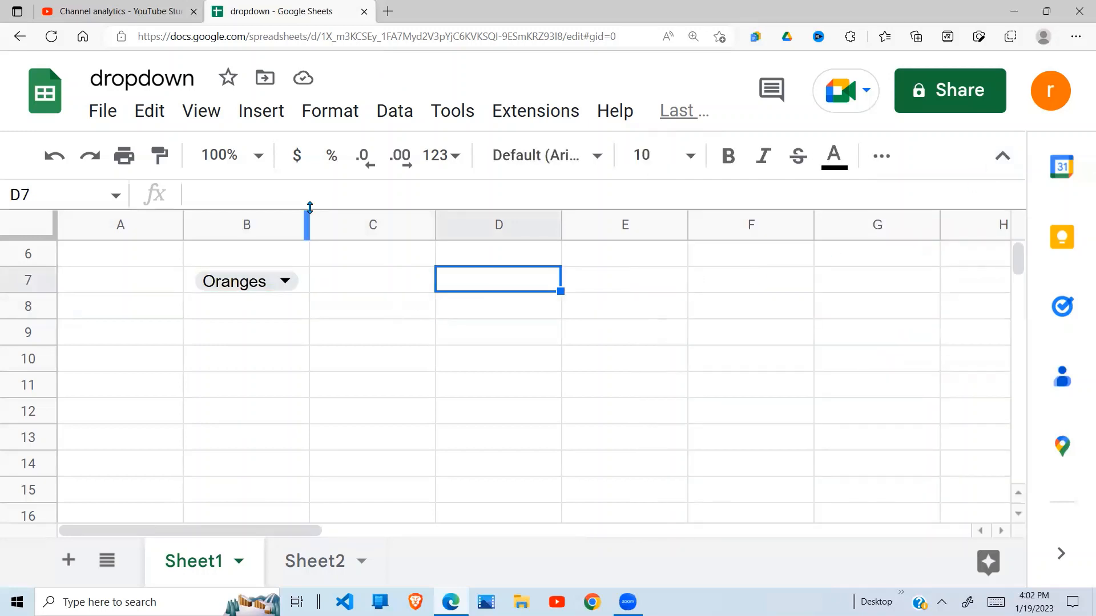
# - Add a D7 dropdown rule via Data validation, keeping Option 1 and Option 2
pyautogui.click(395, 111)
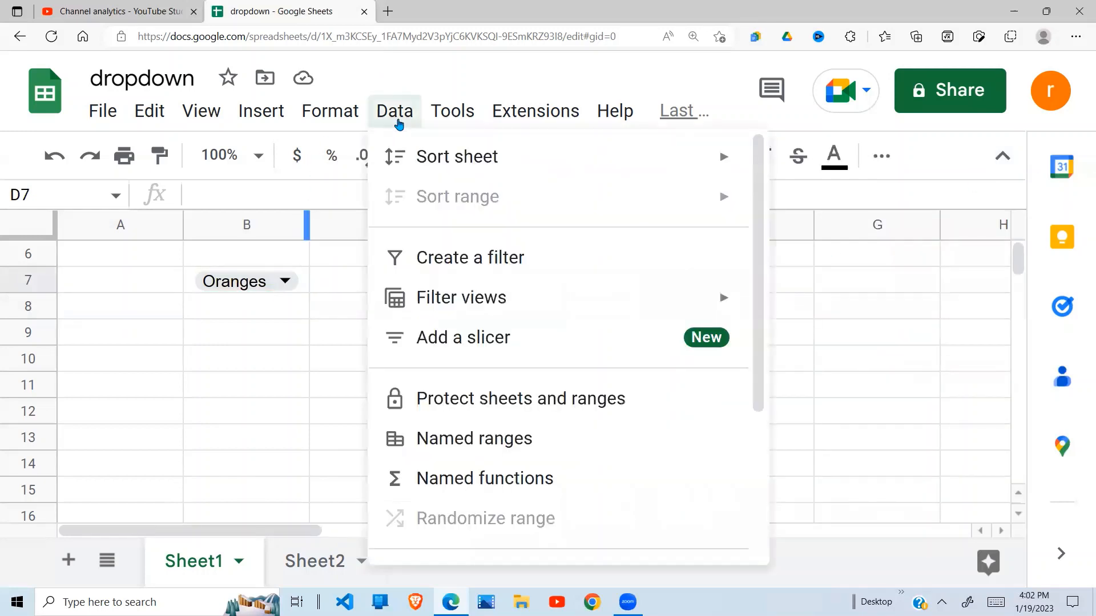
pyautogui.moveTo(755, 254)
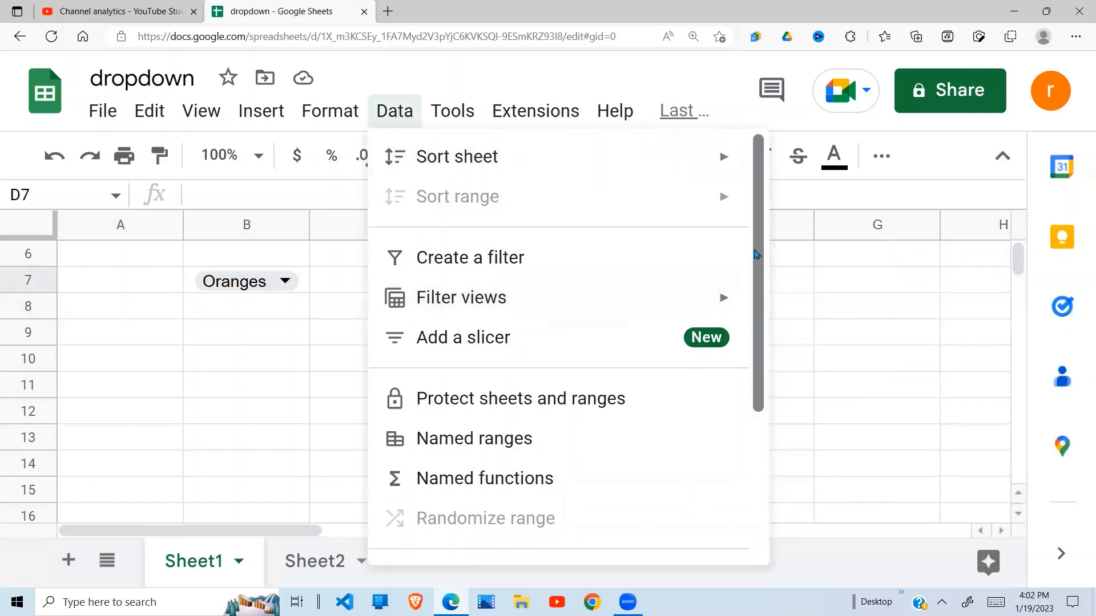
pyautogui.scroll(-3)
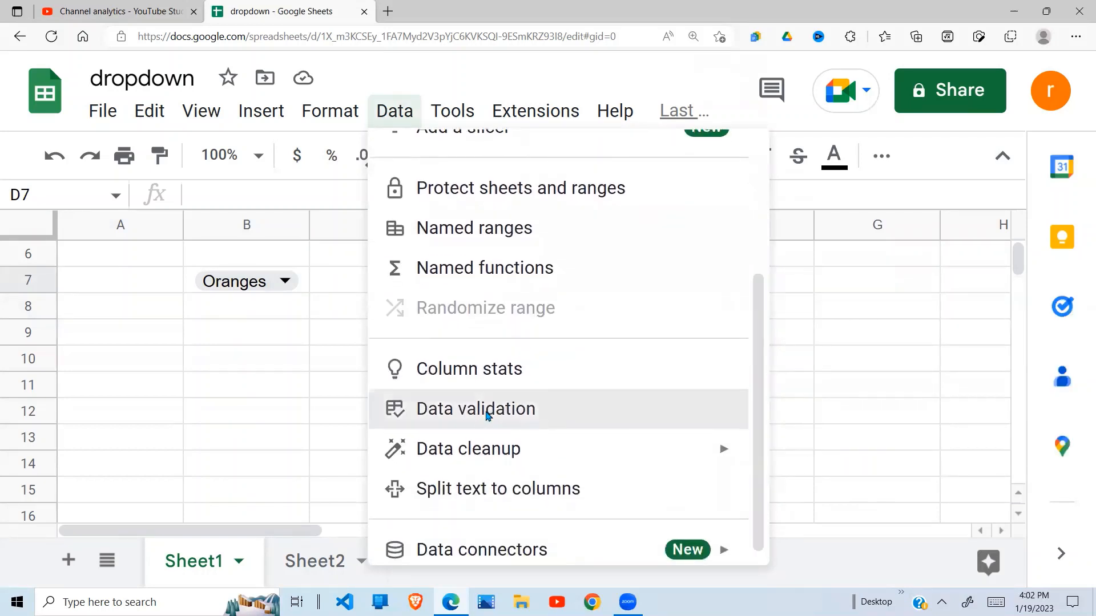
pyautogui.click(476, 409)
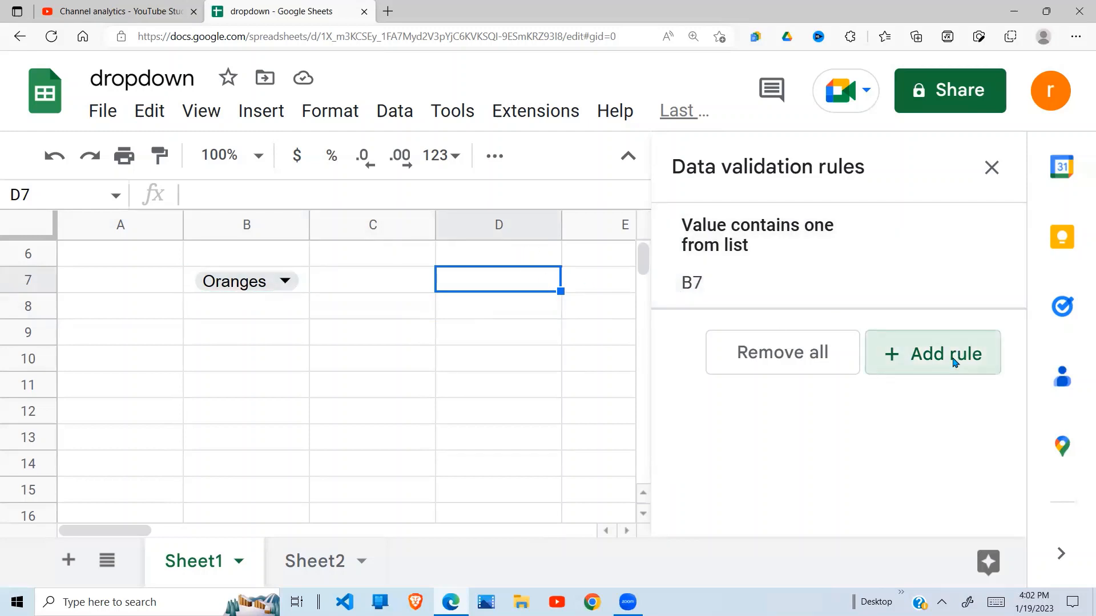
pyautogui.click(933, 352)
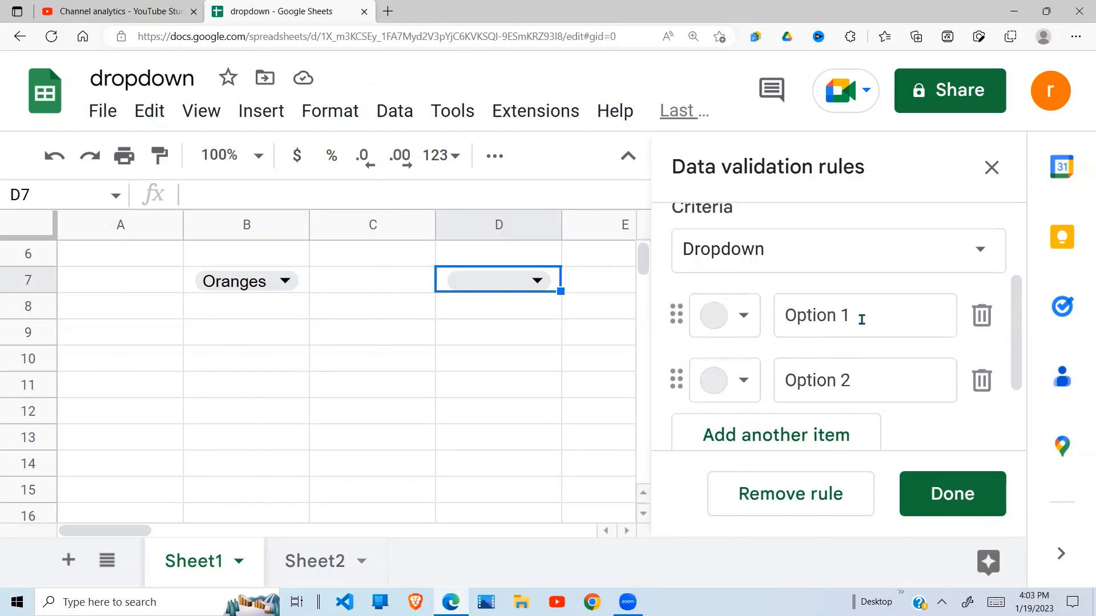
pyautogui.click(953, 494)
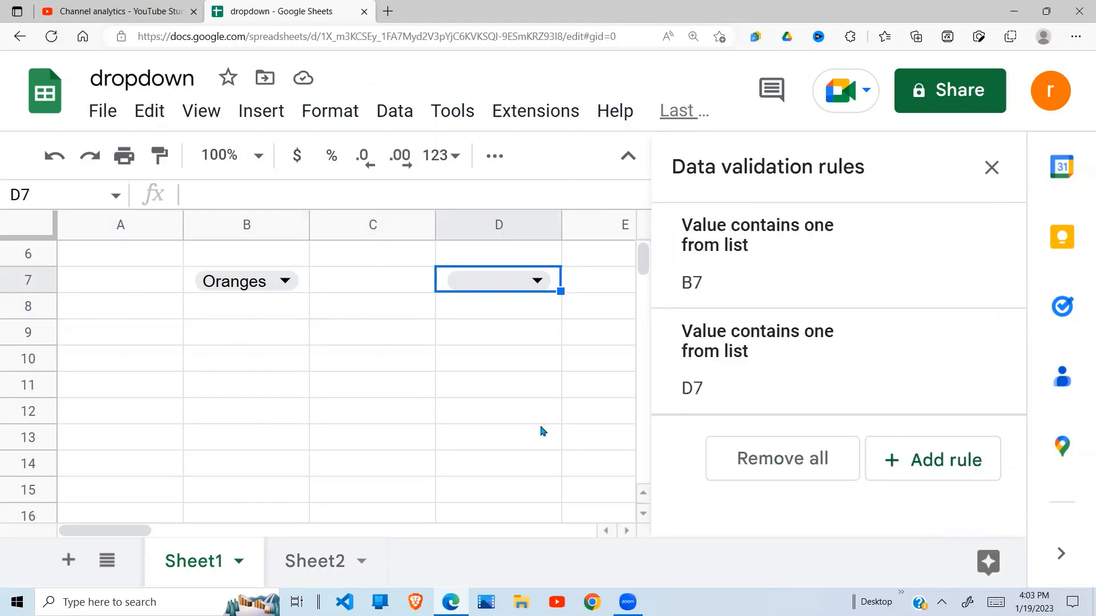
# - Choose Option 2 in D7, select B10, and close the validation rules sidebar
pyautogui.click(498, 409)
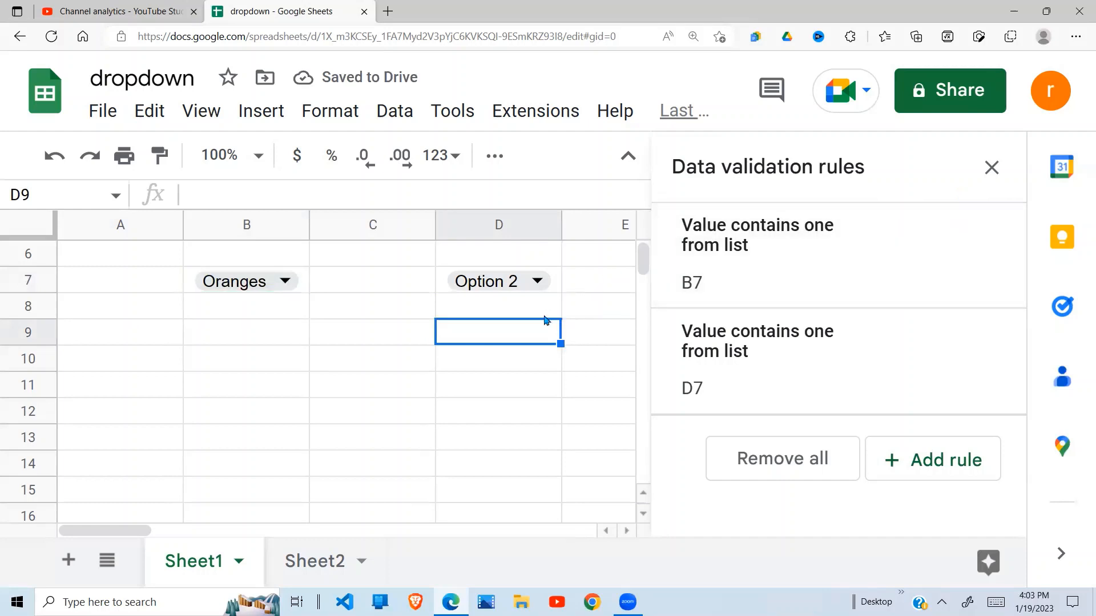
pyautogui.click(372, 357)
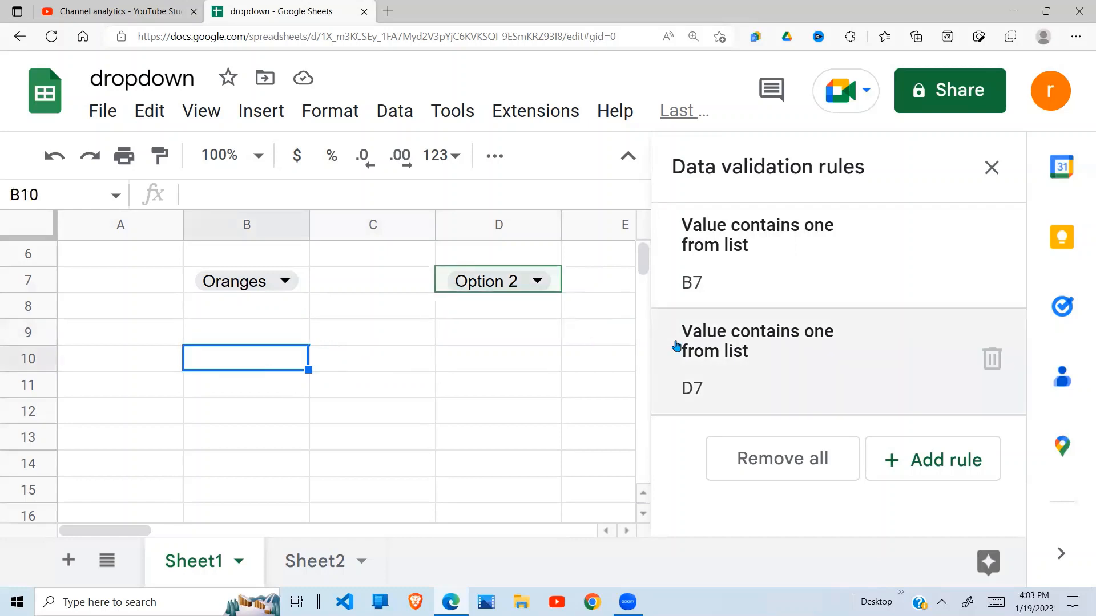
pyautogui.moveTo(933, 156)
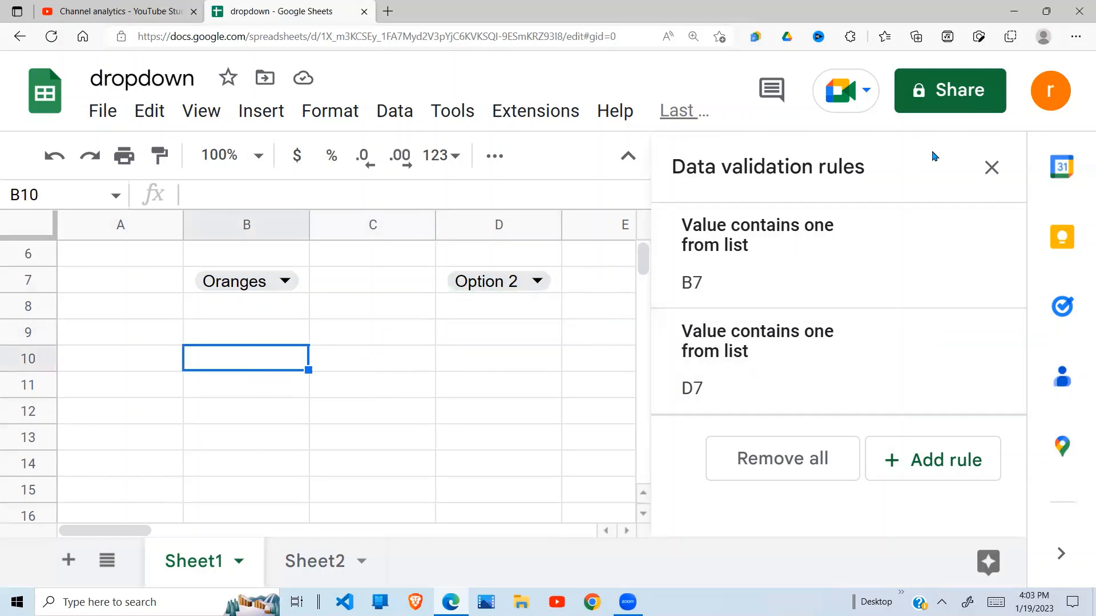
pyautogui.click(992, 167)
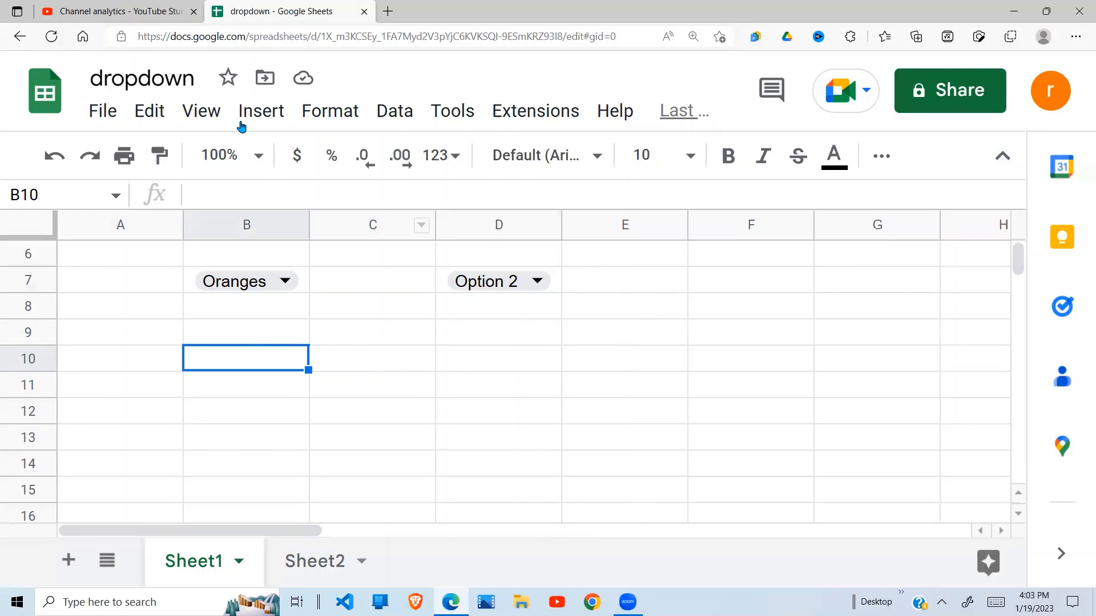
# - Insert a dropdown in B10 set to Dropdown (from a range) and focus the range field
pyautogui.click(260, 110)
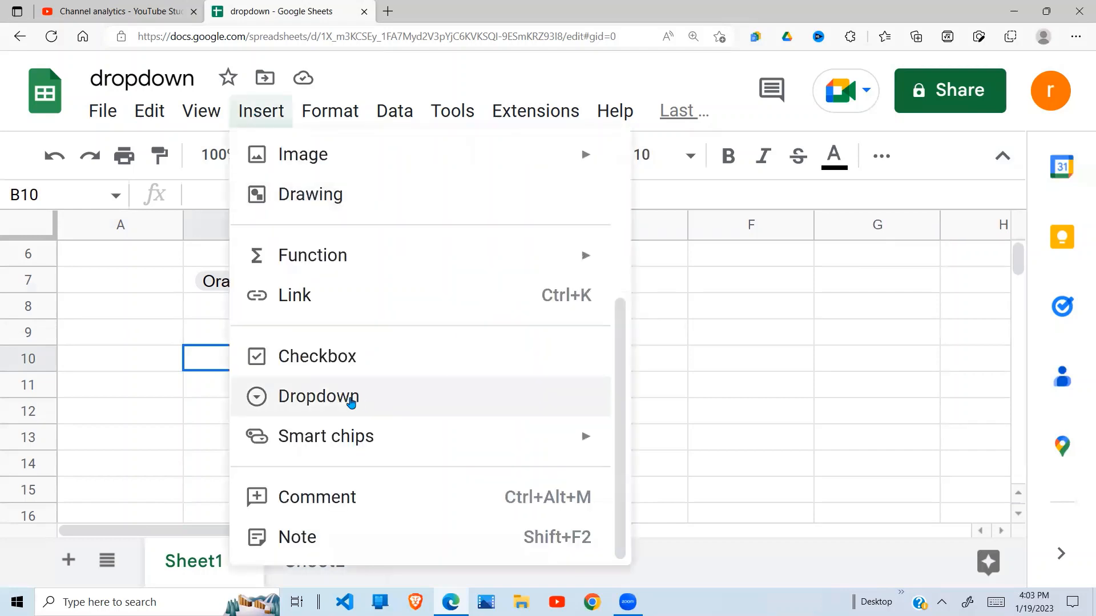
pyautogui.click(319, 397)
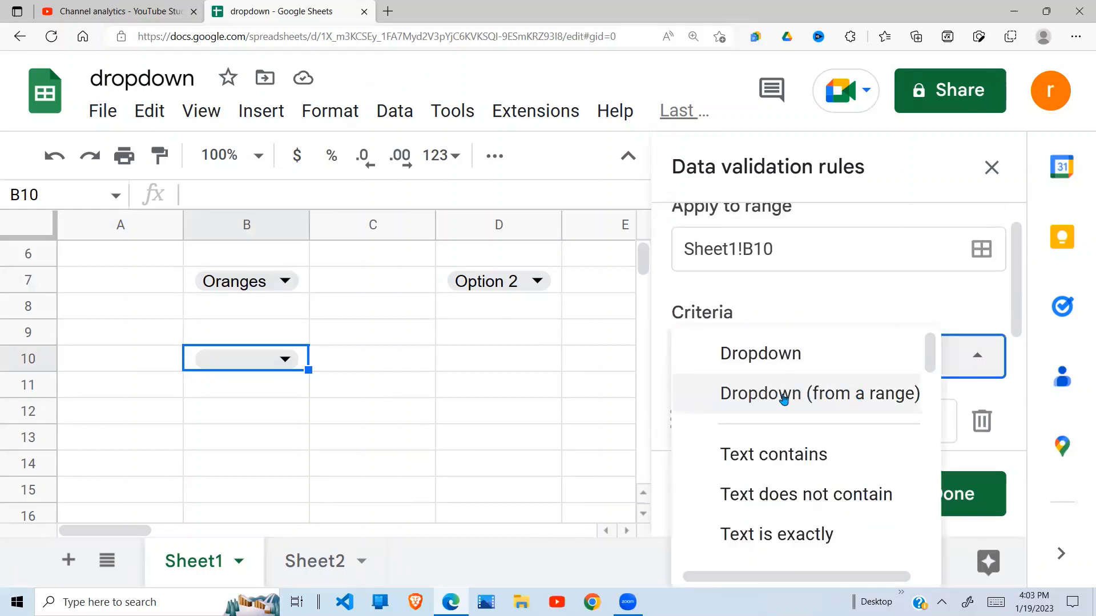
pyautogui.click(819, 394)
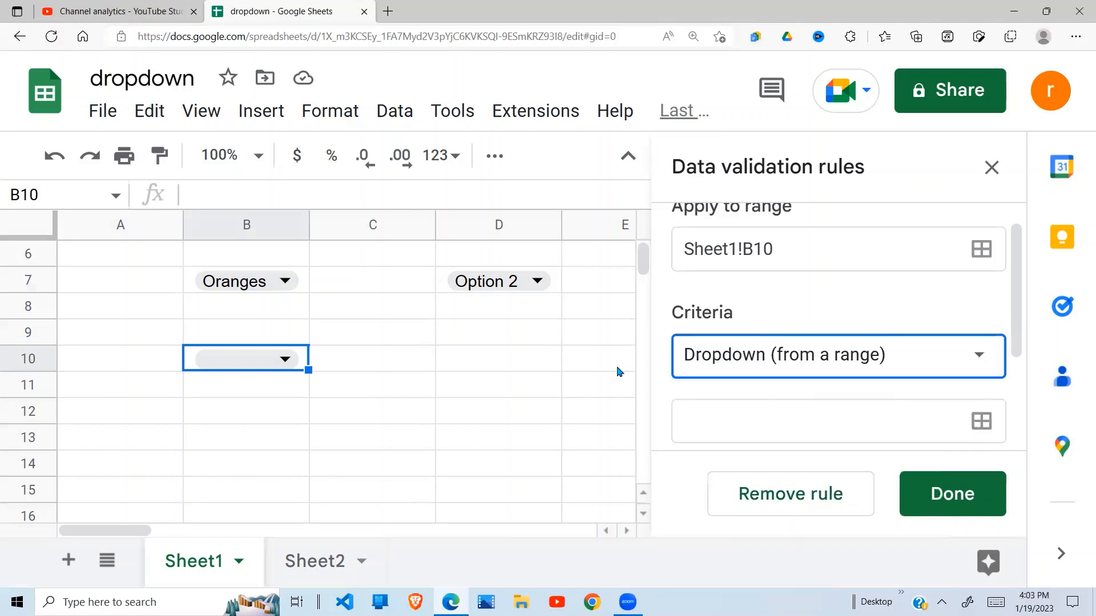
pyautogui.scroll(-3)
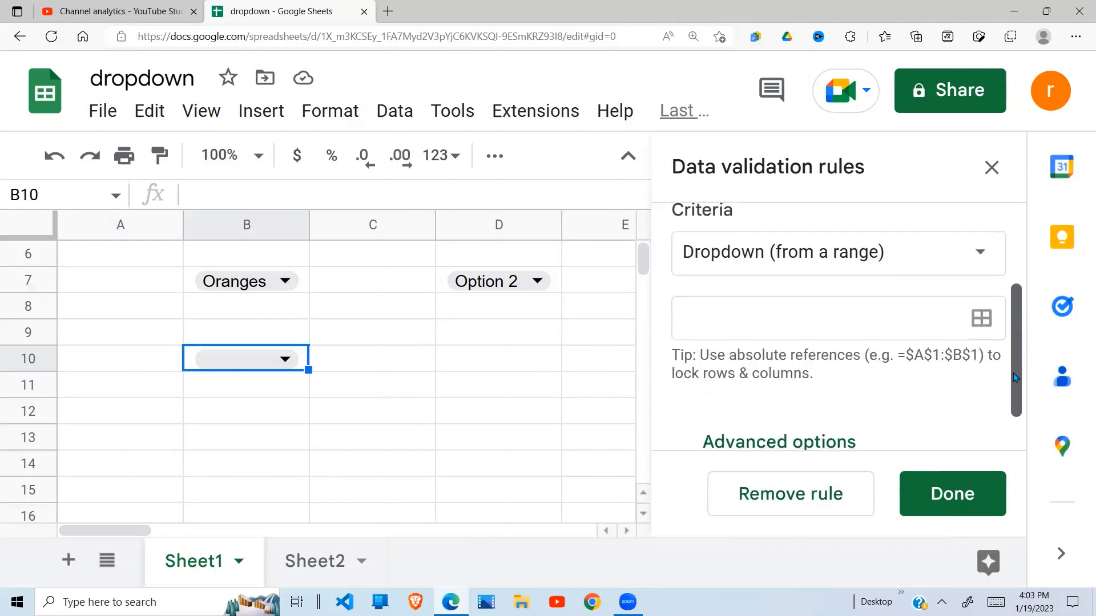
pyautogui.click(835, 318)
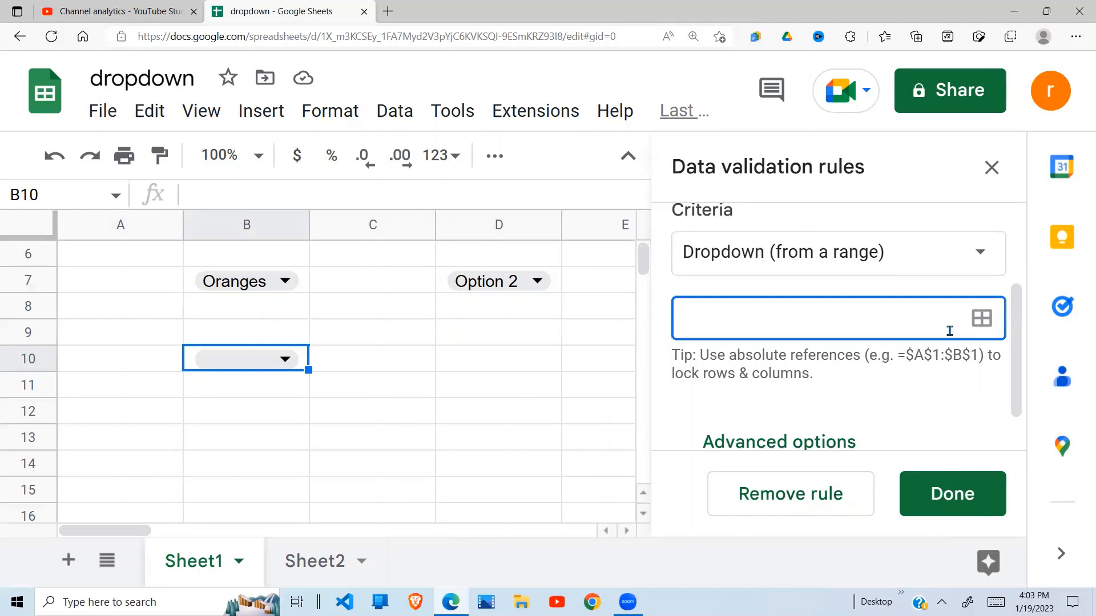
# - Select Sheet2!B3:B6 as the dropdown's source range and return to Sheet1
pyautogui.click(981, 319)
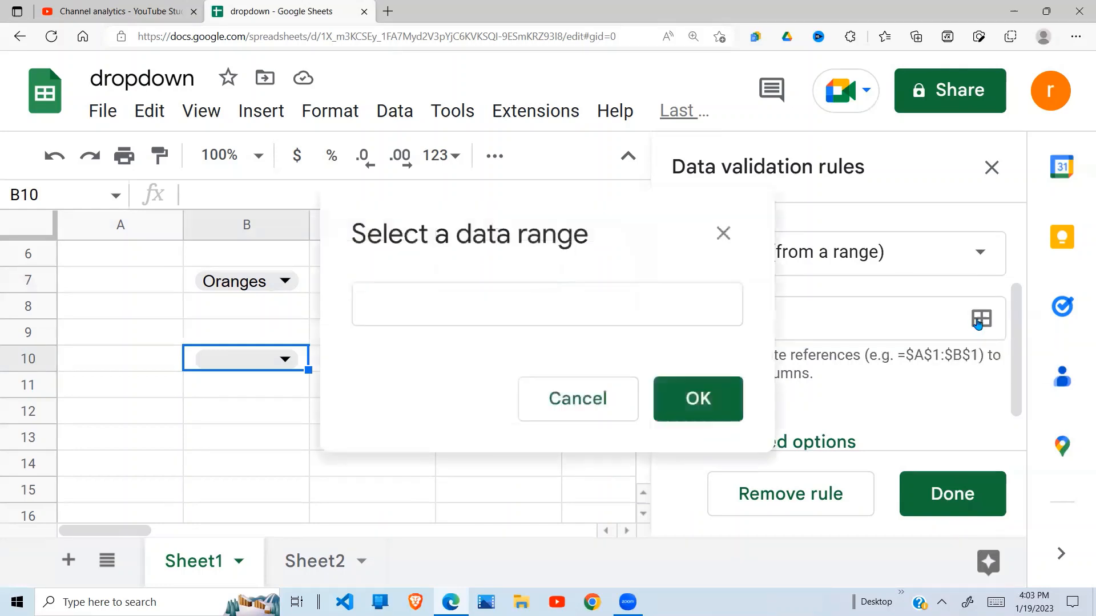
pyautogui.click(549, 304)
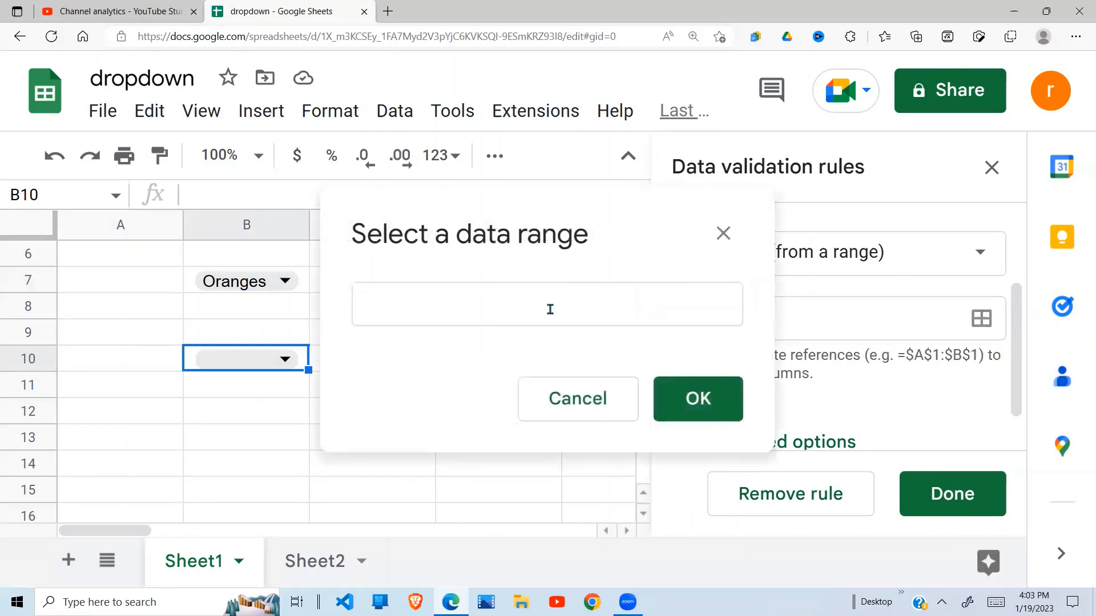
pyautogui.click(548, 304)
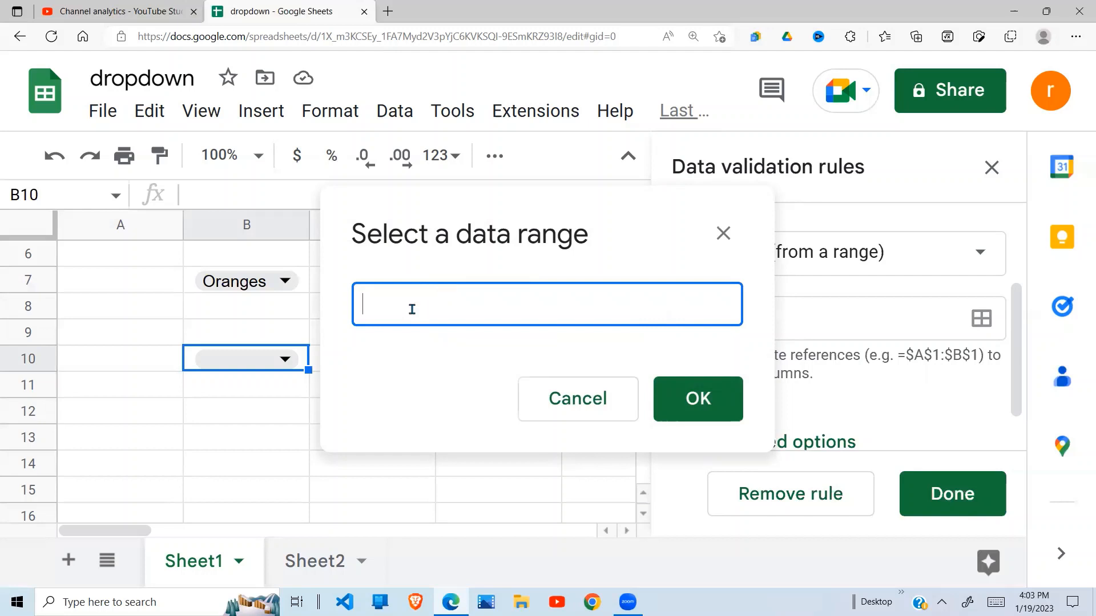
pyautogui.click(315, 562)
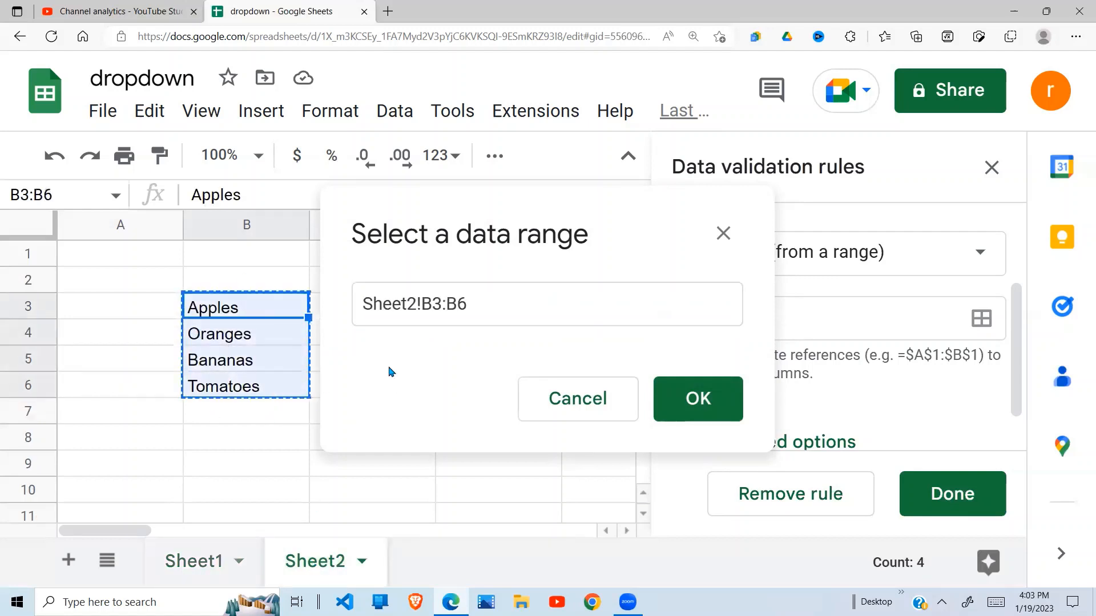
pyautogui.click(698, 399)
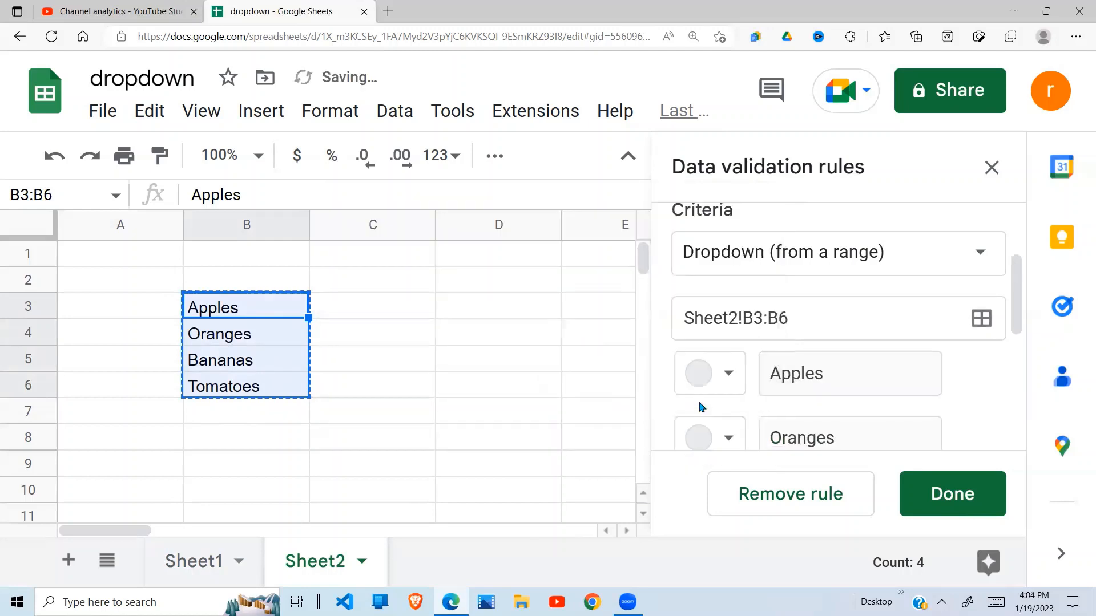
pyautogui.click(194, 561)
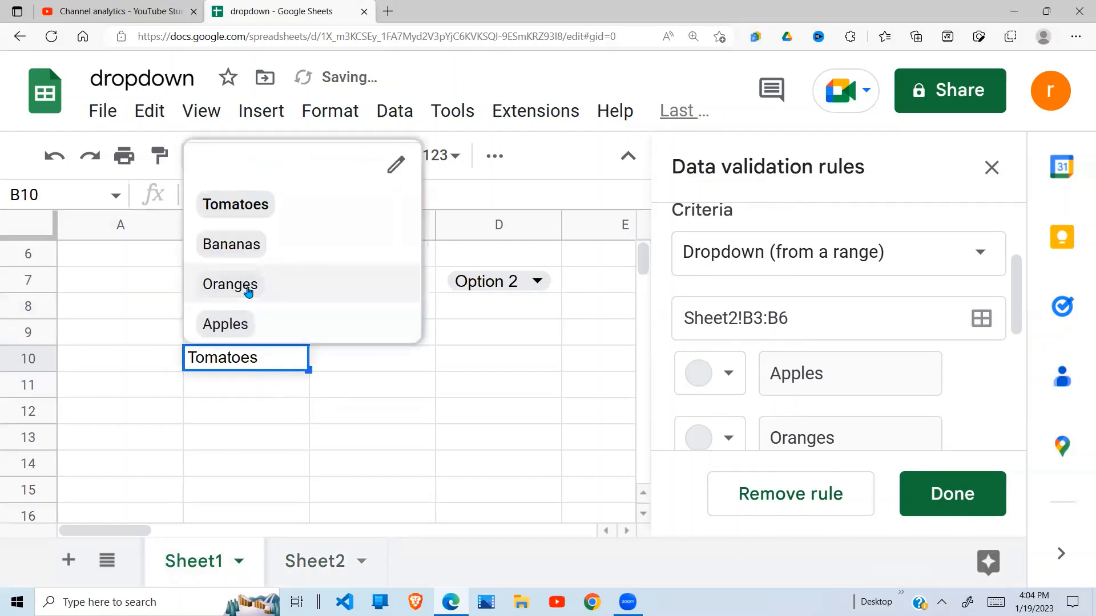
# - Pick Oranges then Bananas in B10, then reopen its rule and scroll to the items
pyautogui.click(230, 285)
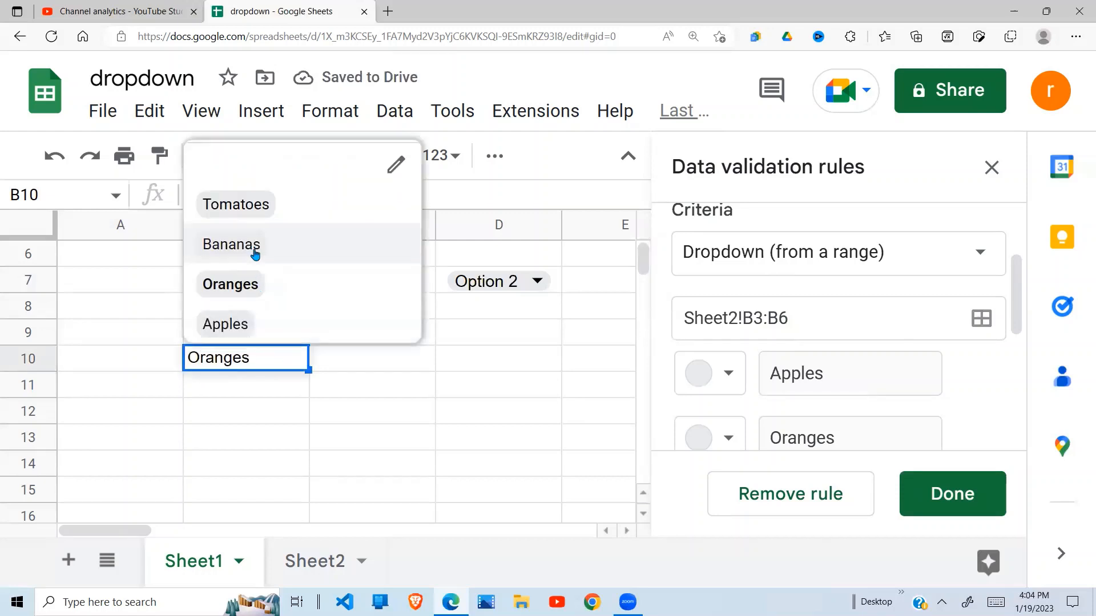
pyautogui.click(230, 244)
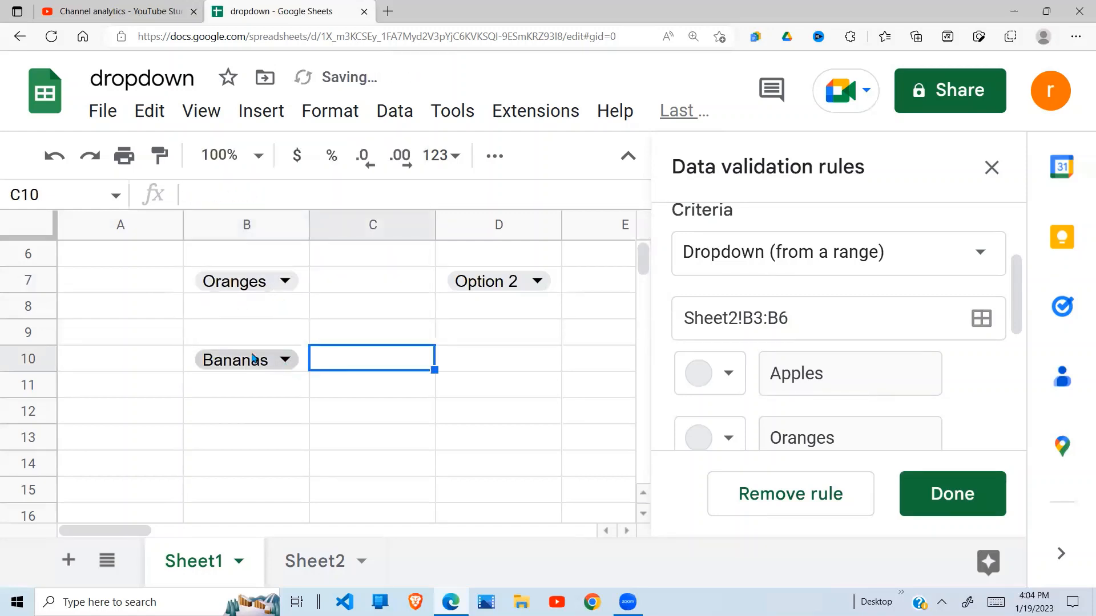
pyautogui.click(284, 359)
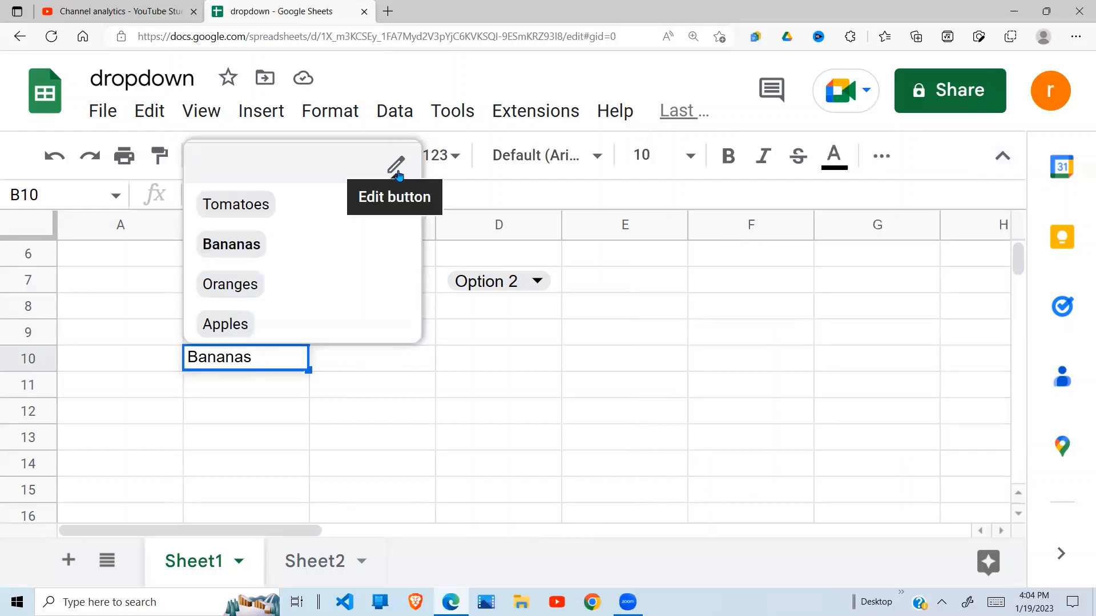
pyautogui.moveTo(295, 374)
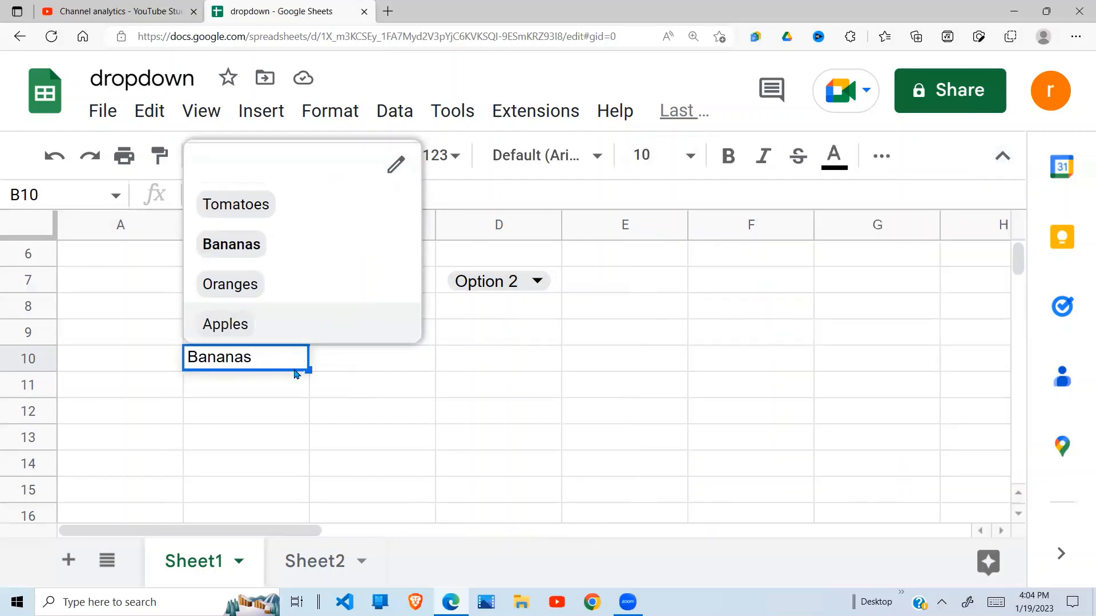
pyautogui.moveTo(396, 166)
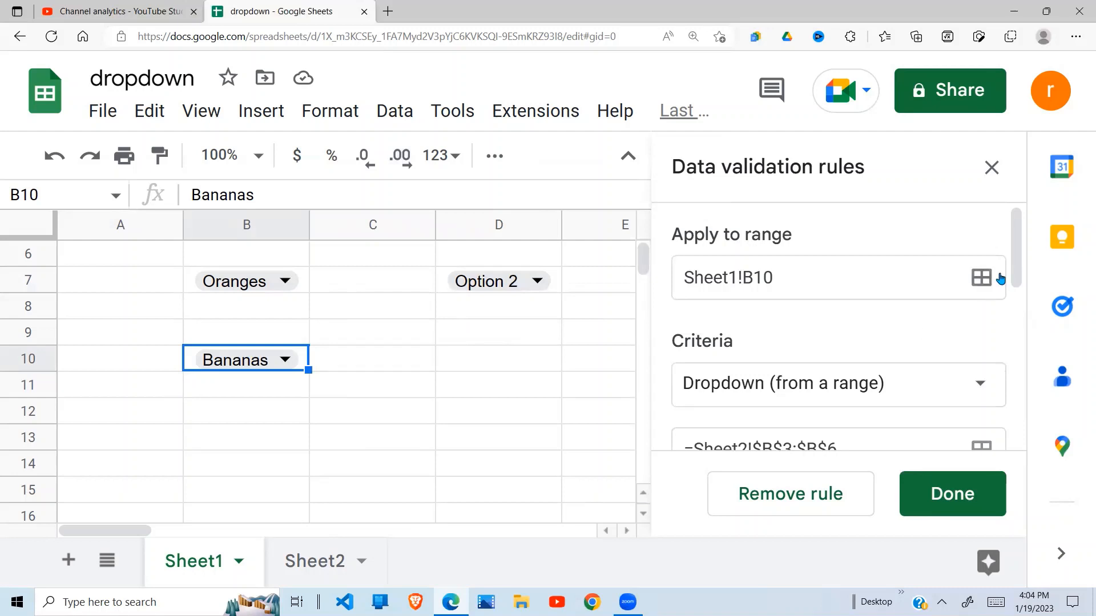
pyautogui.scroll(-3)
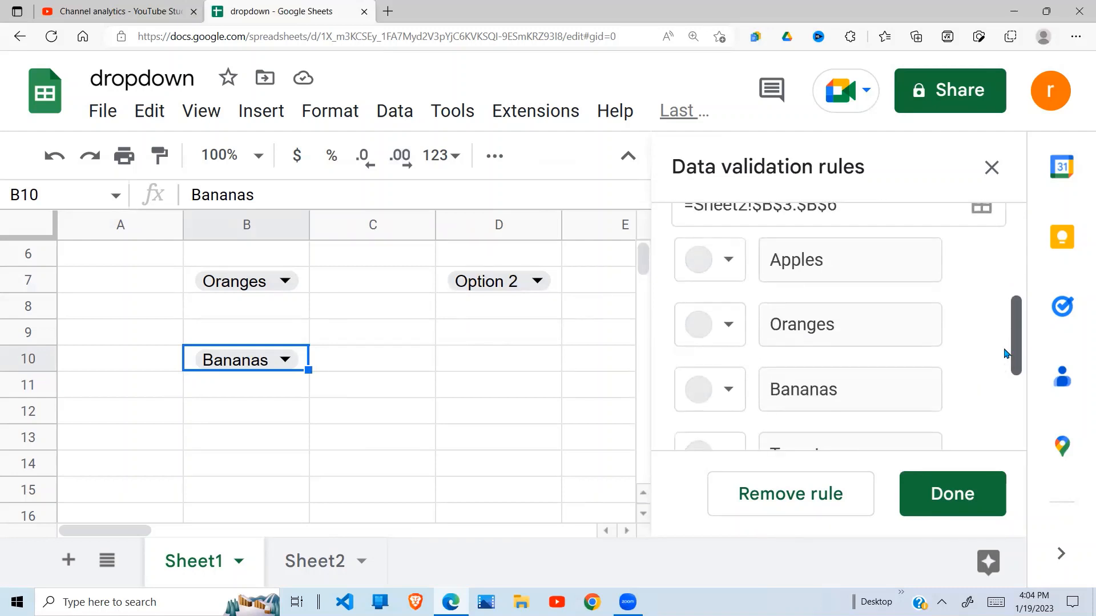
pyautogui.scroll(-3)
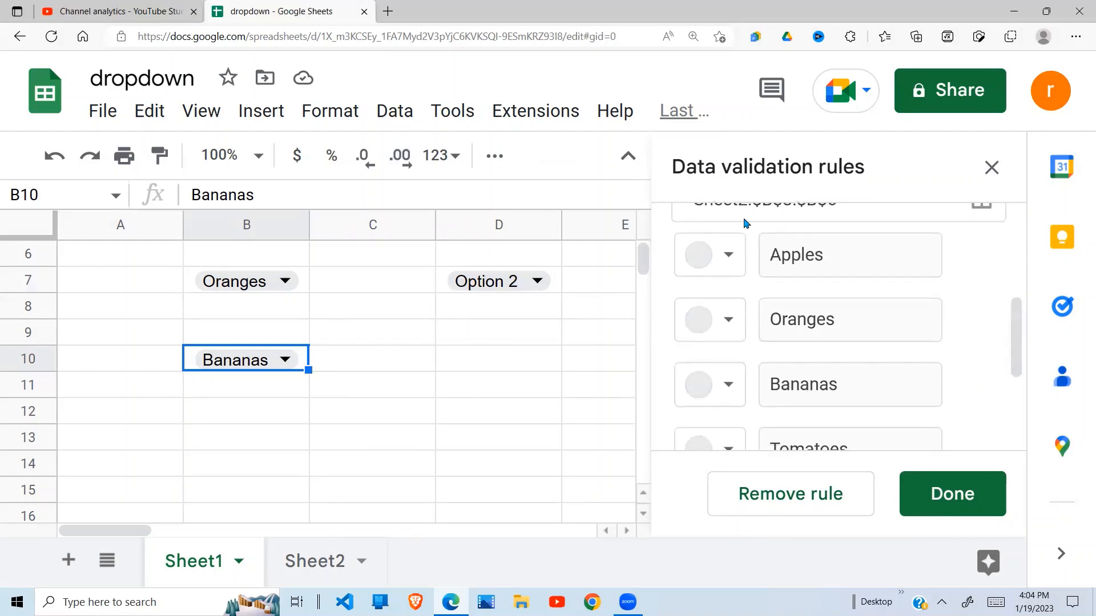
# - Colour Apples light orange, Oranges light green, Bananas light yellow, Tomatoes dark blue, then save
pyautogui.click(726, 256)
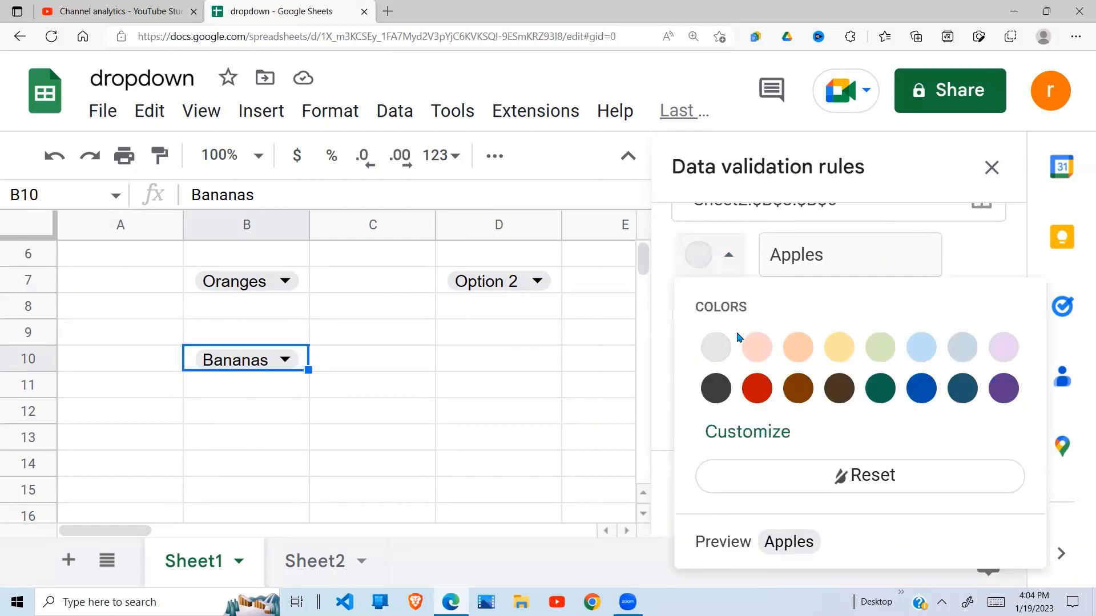
pyautogui.click(798, 348)
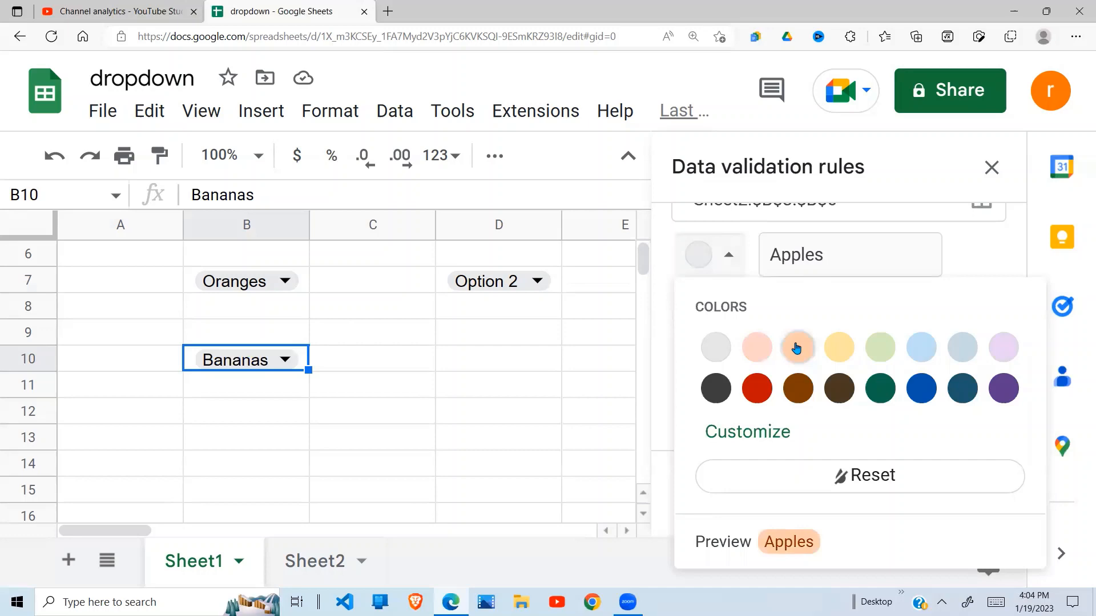
pyautogui.click(796, 347)
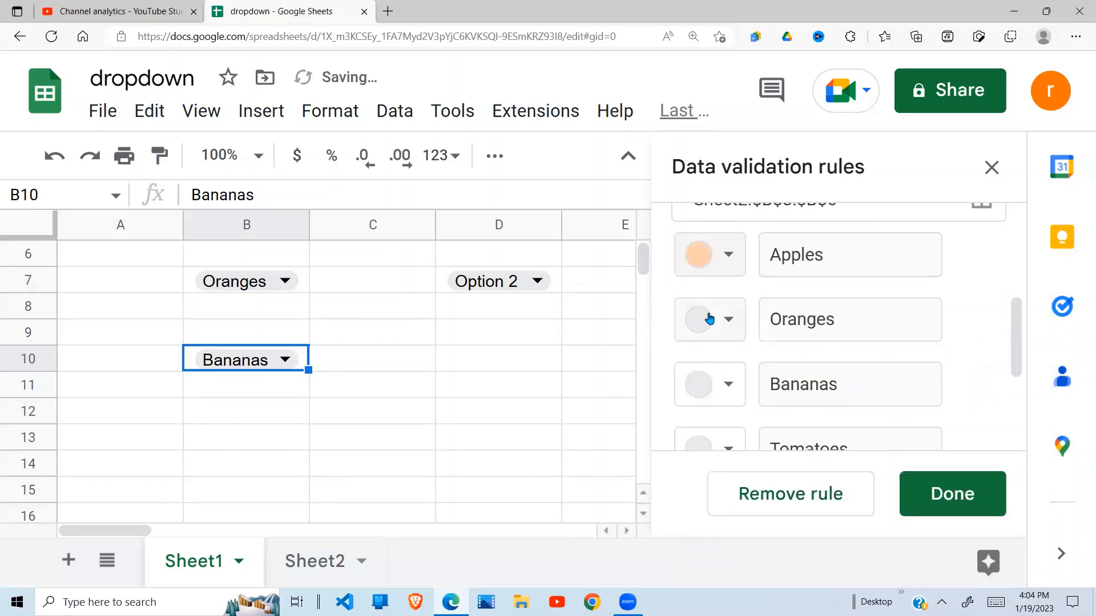
pyautogui.click(709, 319)
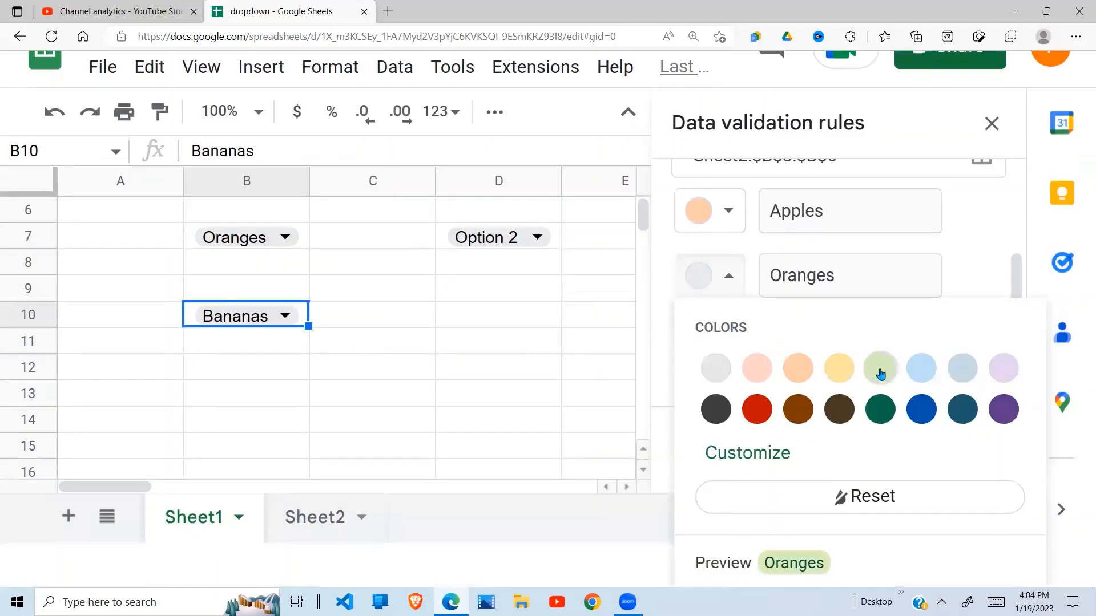
pyautogui.click(879, 369)
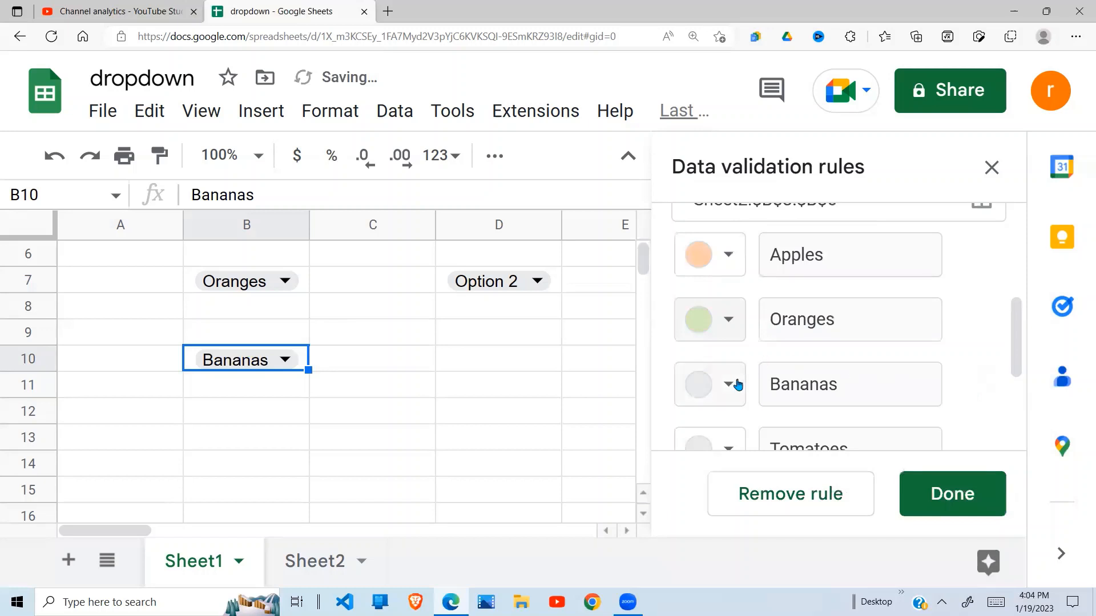
pyautogui.click(731, 384)
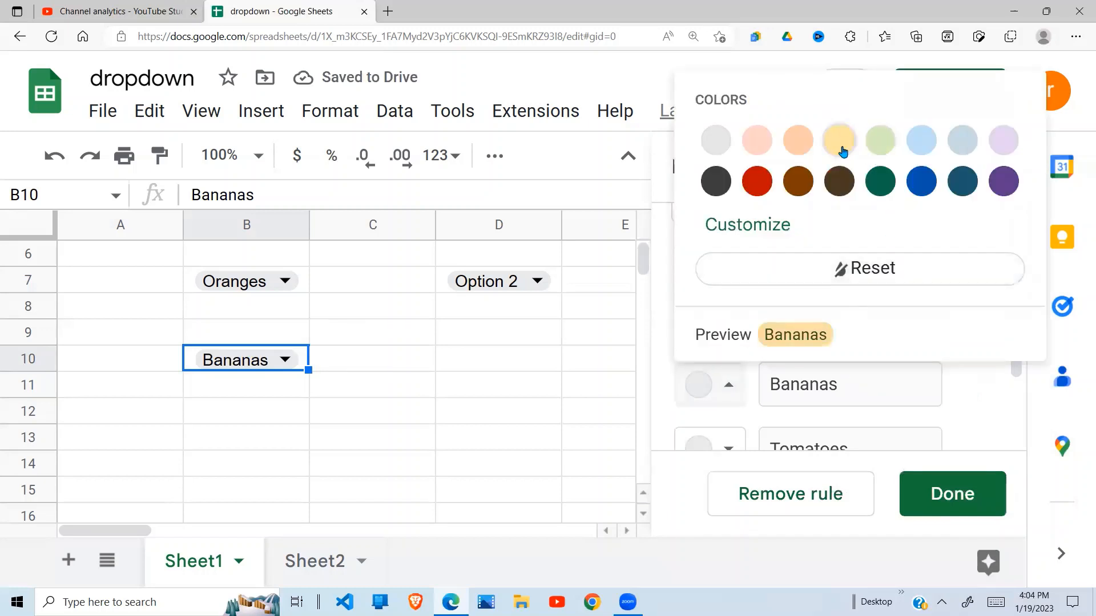
pyautogui.click(839, 139)
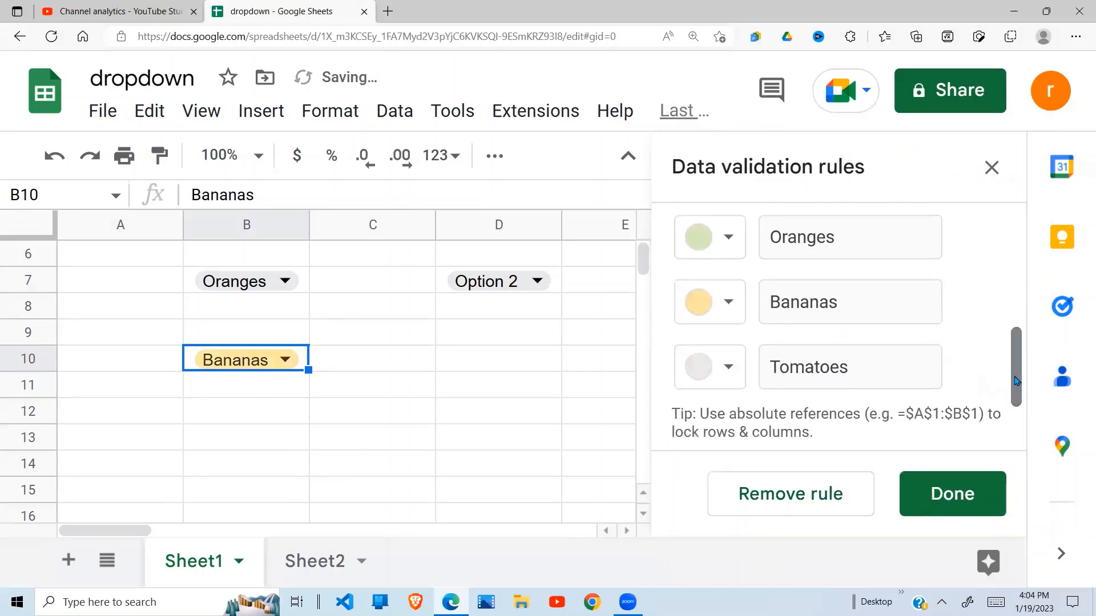
pyautogui.click(710, 367)
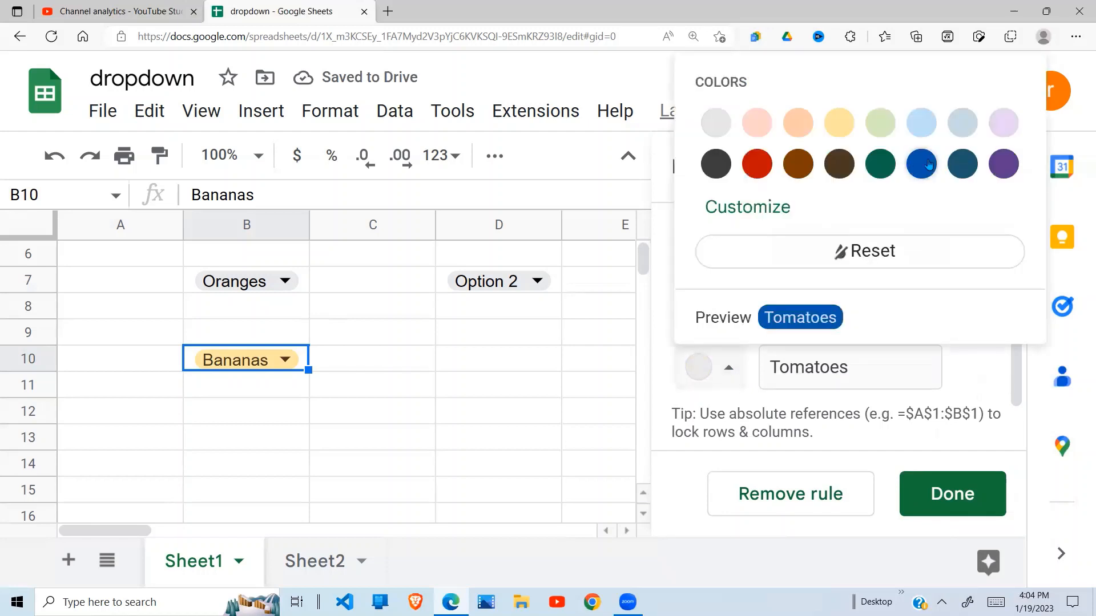
pyautogui.click(952, 493)
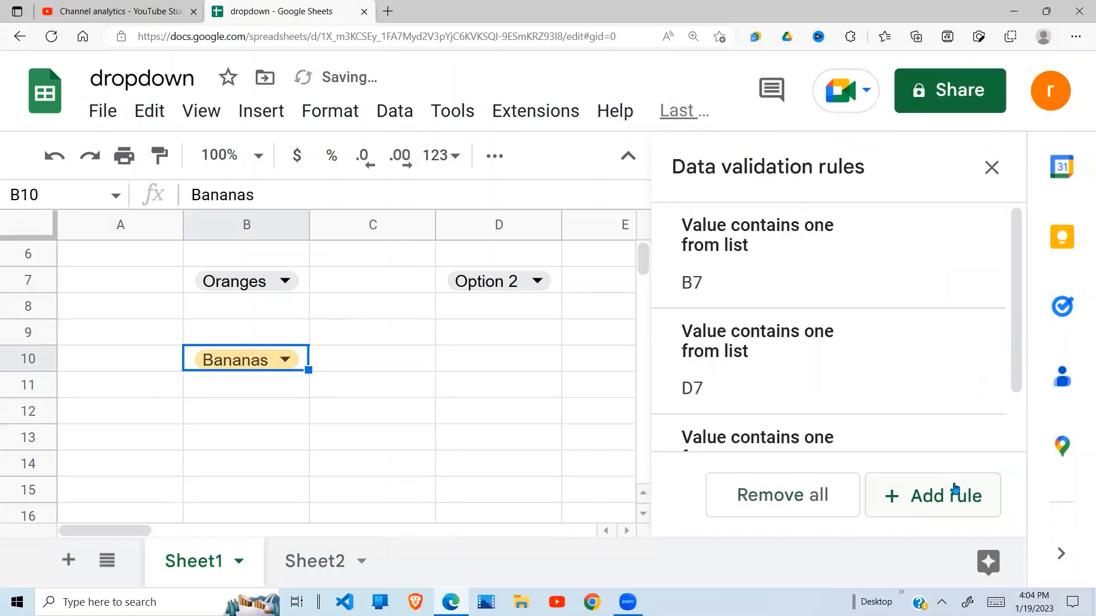
# - View B10's coloured chip, then change B10 from Bananas to Tomatoes
pyautogui.click(474, 454)
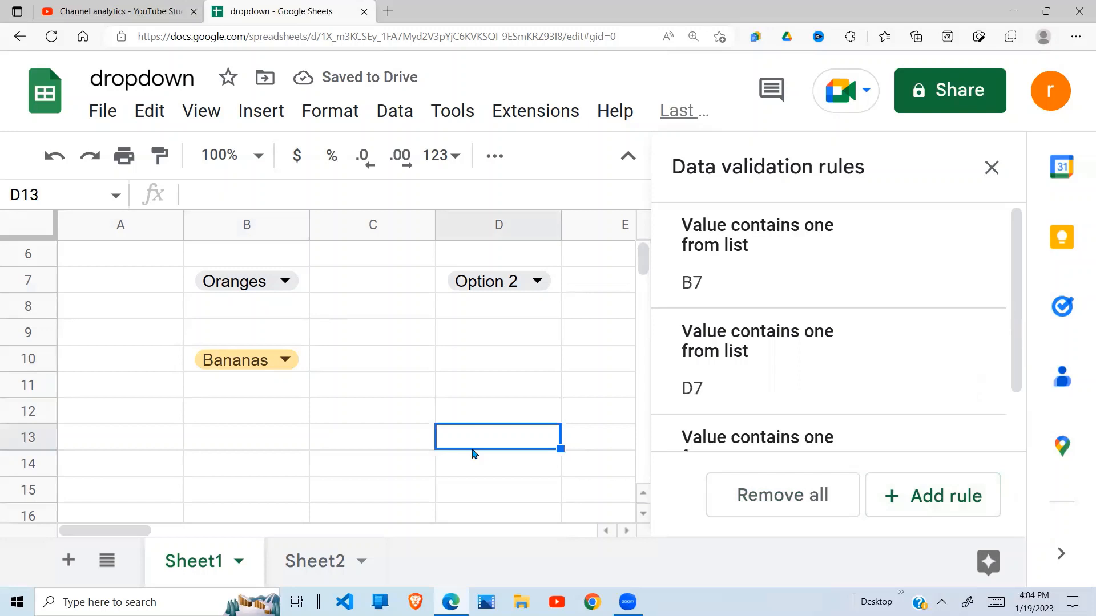
pyautogui.doubleClick(246, 359)
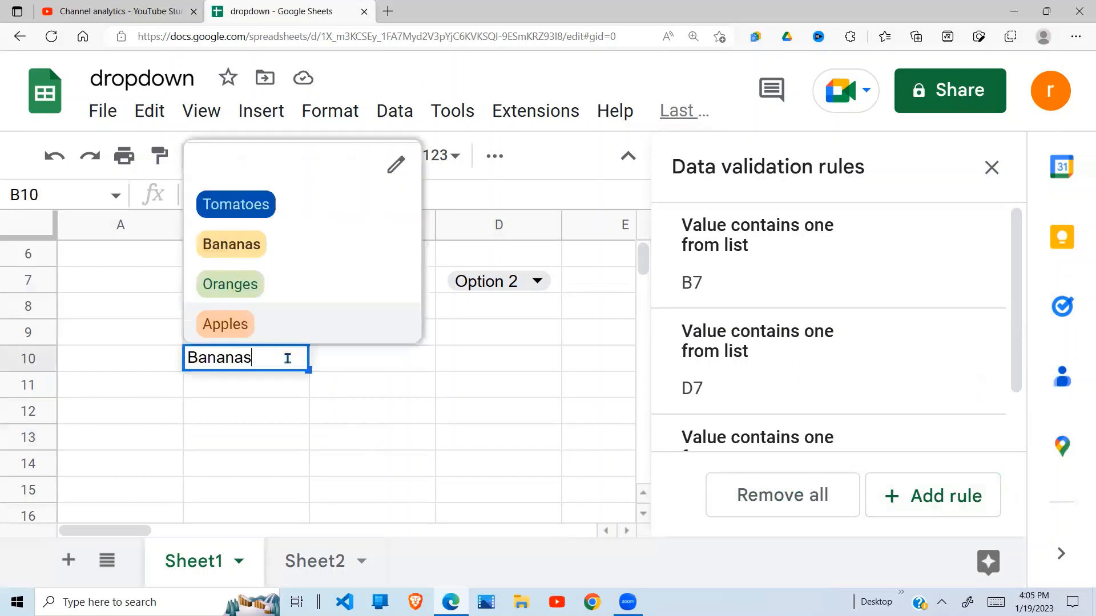
pyautogui.click(231, 244)
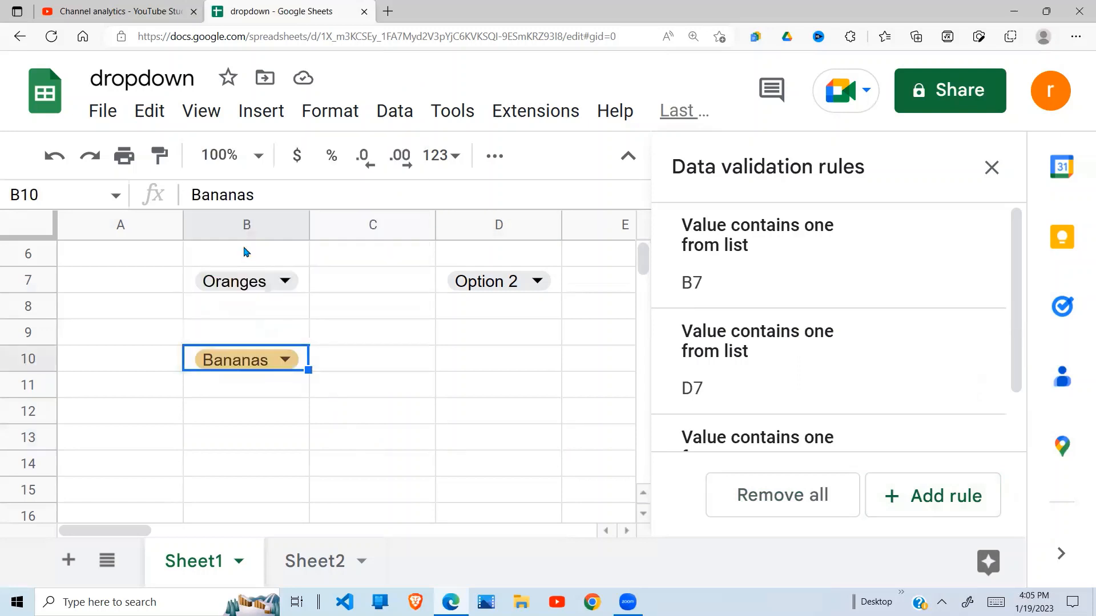
pyautogui.click(283, 360)
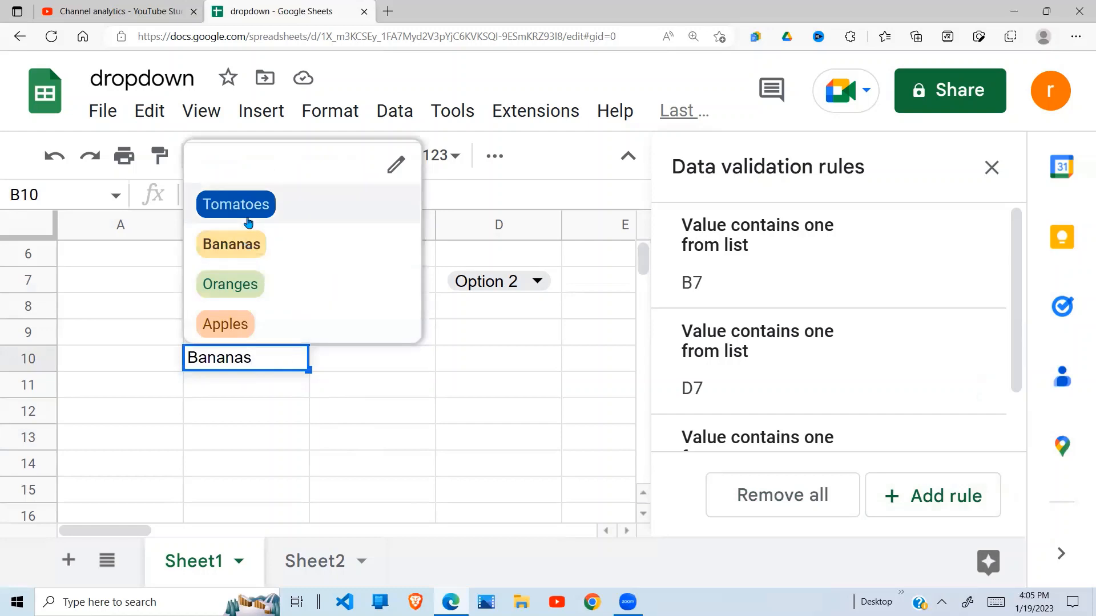
pyautogui.click(235, 205)
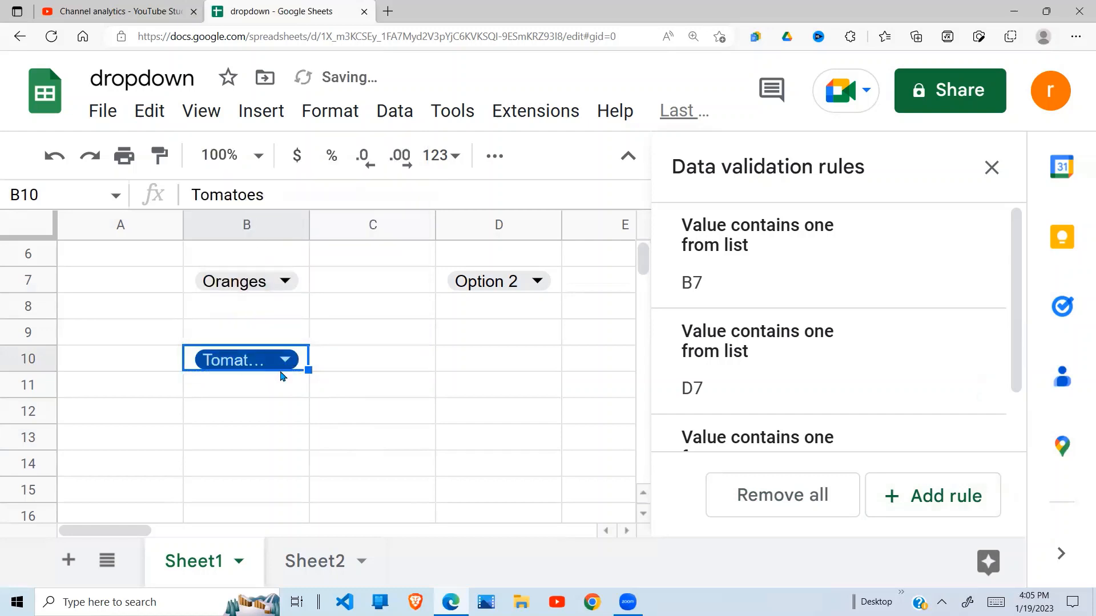
# - Set B10 to Oranges and close the Data validation rules panel
pyautogui.click(285, 359)
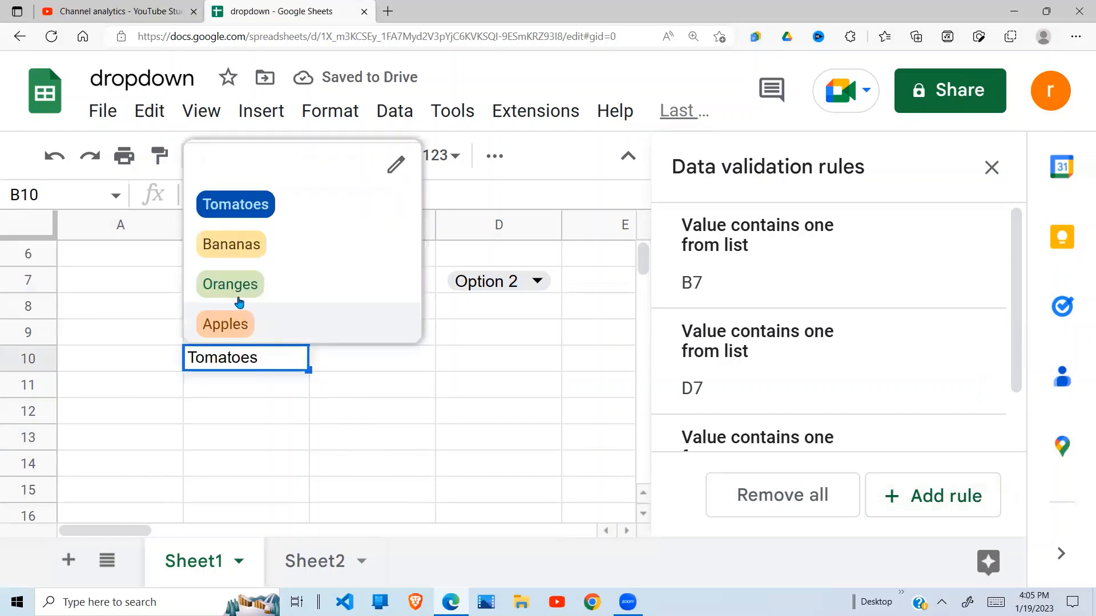
pyautogui.click(231, 284)
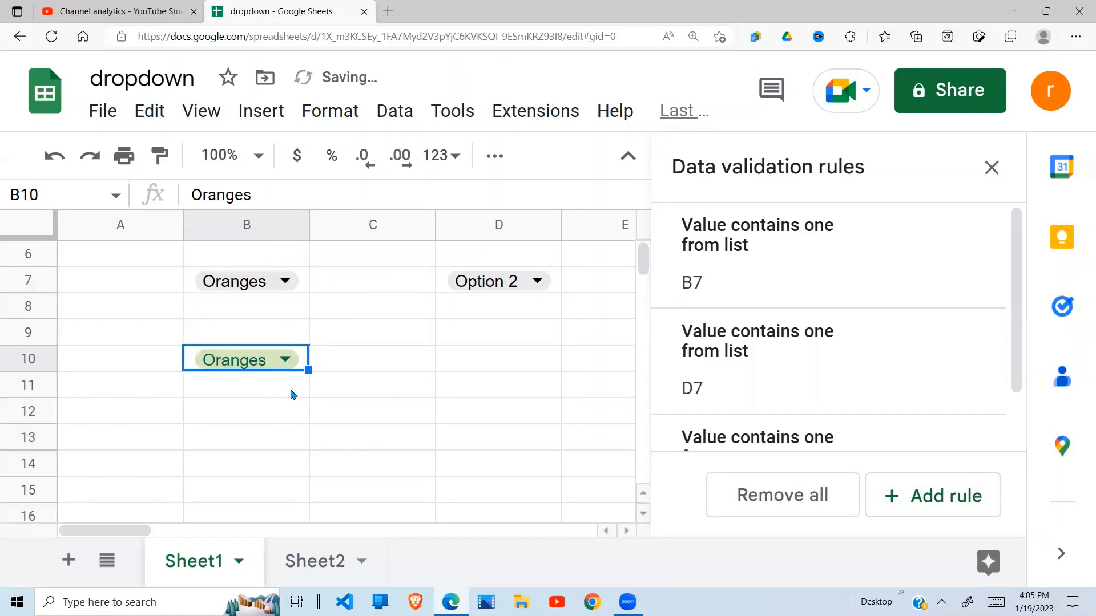
pyautogui.moveTo(332, 370)
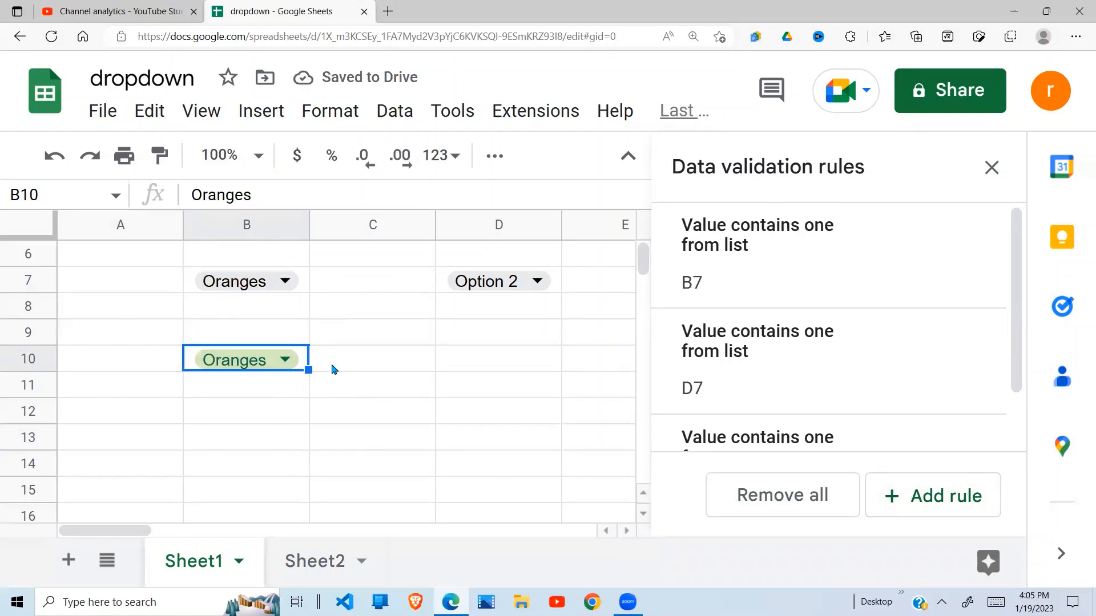
pyautogui.moveTo(513, 359)
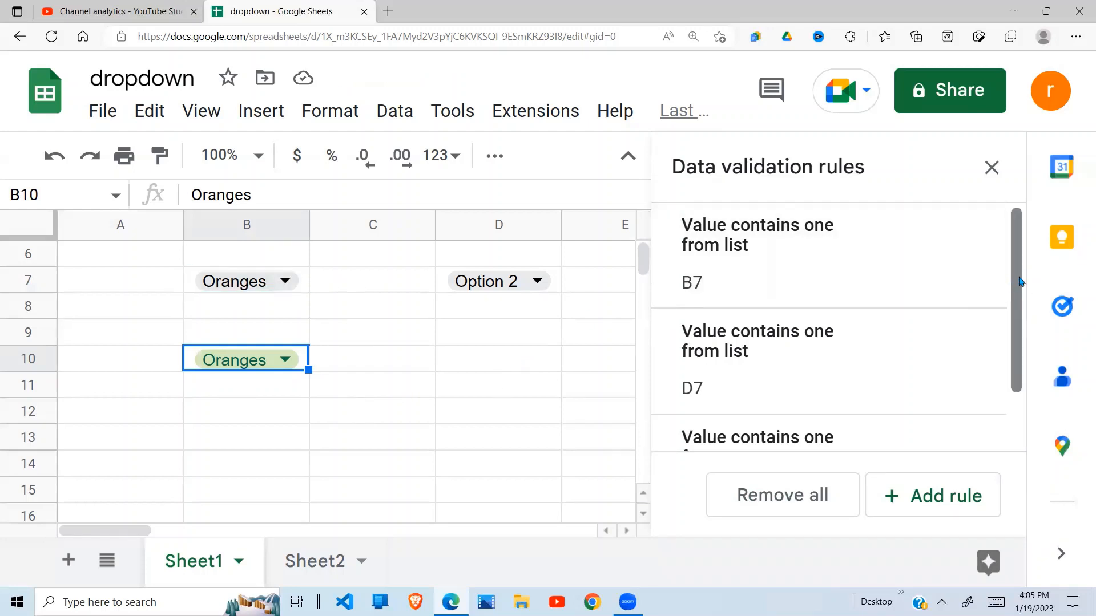
pyautogui.moveTo(996, 174)
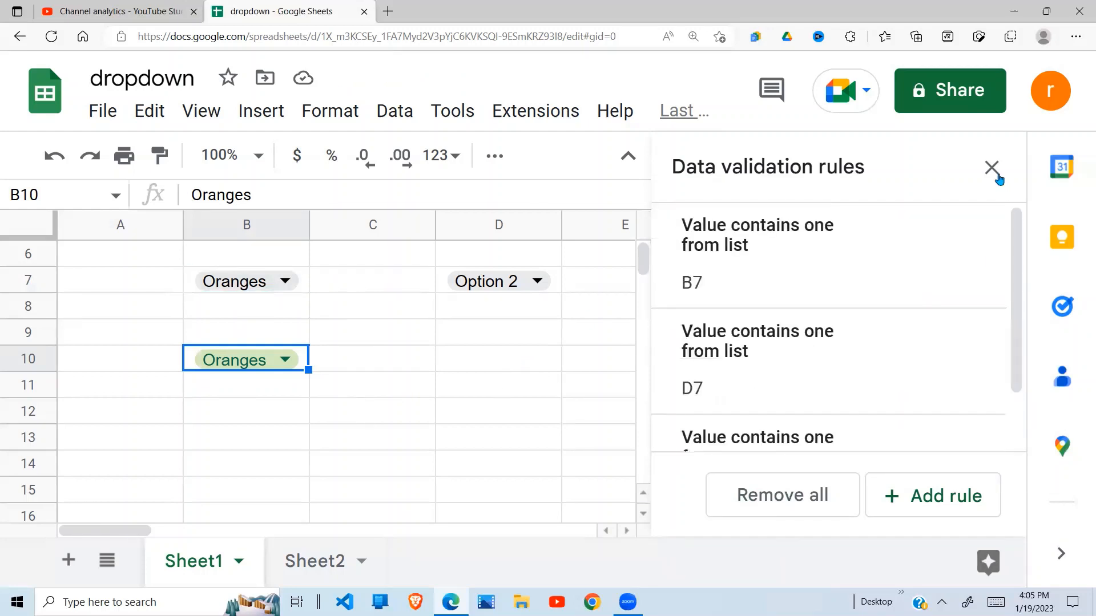
pyautogui.click(992, 169)
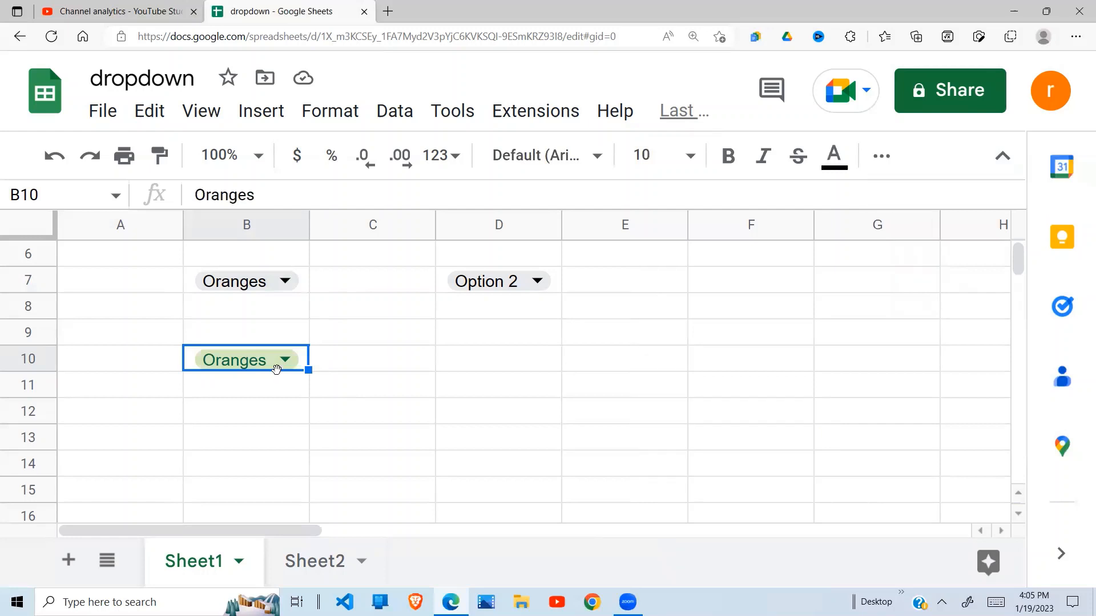
pyautogui.click(283, 360)
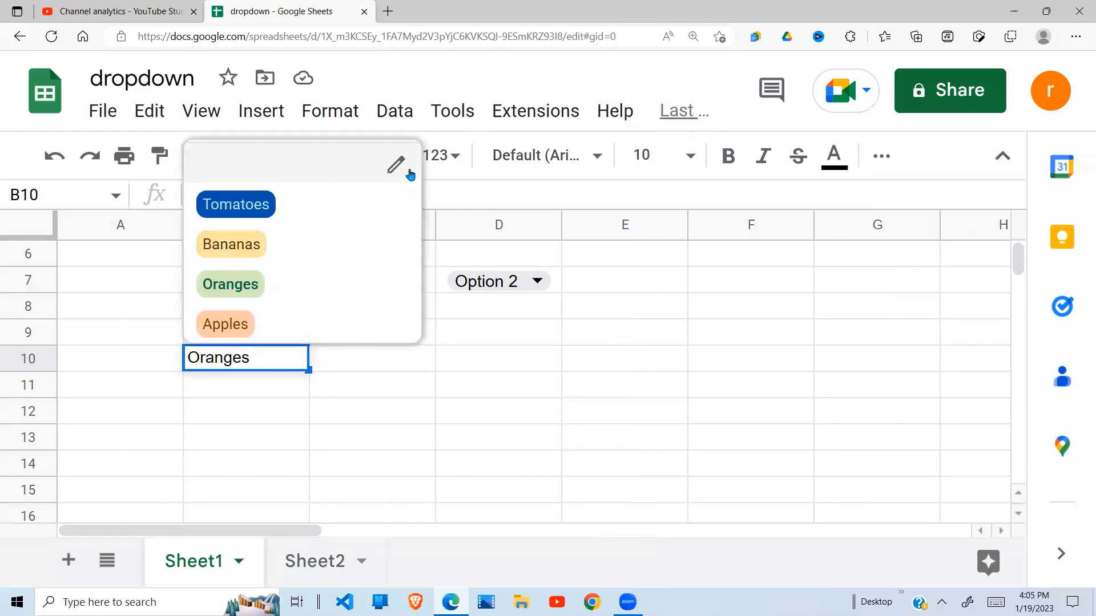
# - In B10's dropdown rule, set the Advanced option for invalid data to 'Show a warning'
pyautogui.click(396, 164)
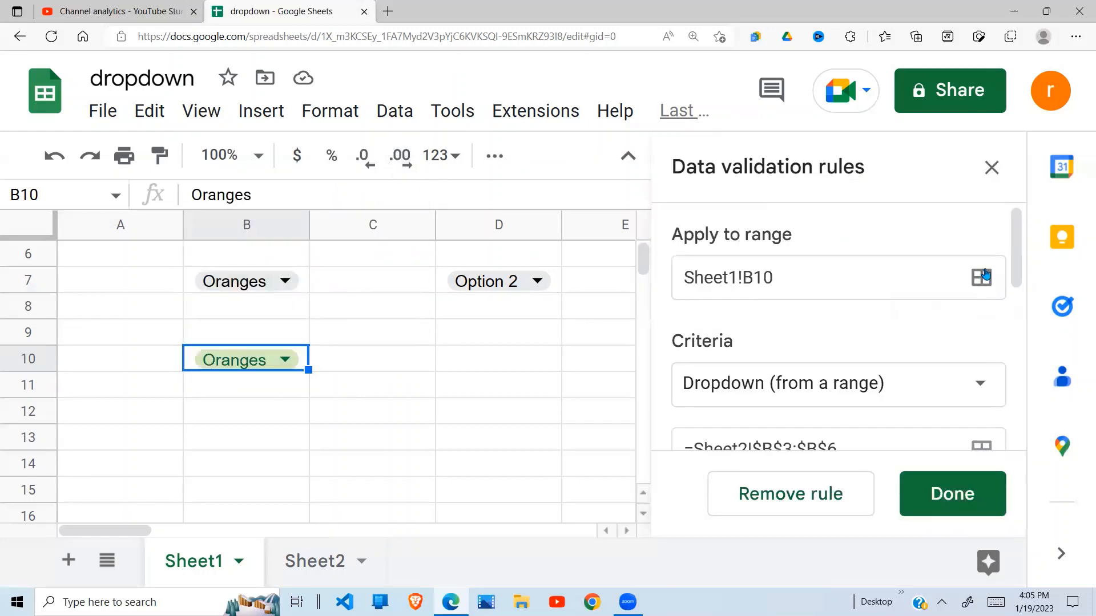
pyautogui.scroll(-3)
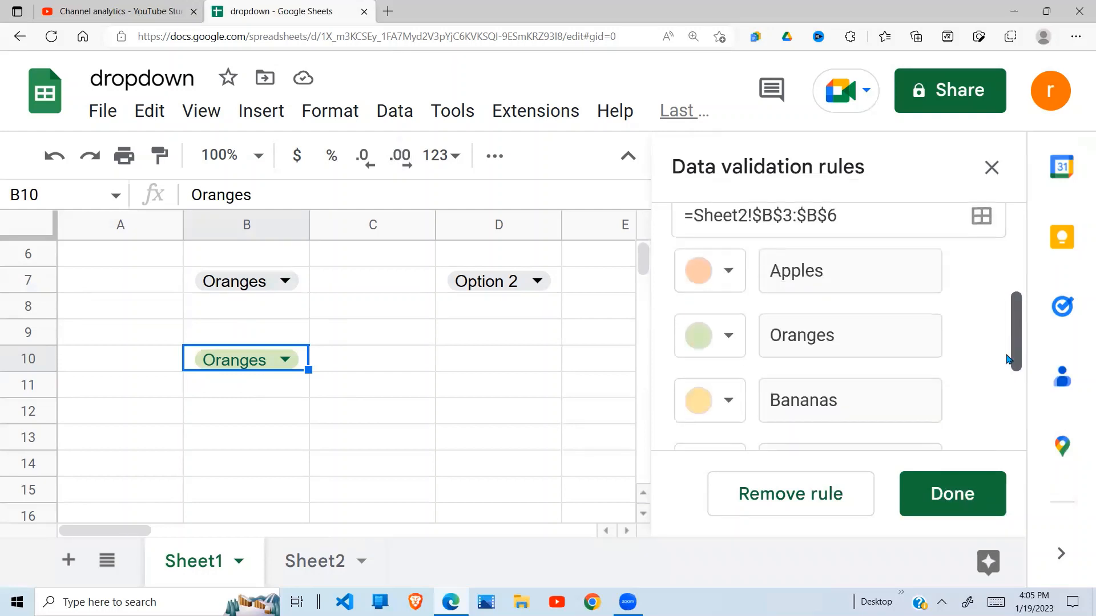
pyautogui.scroll(-3)
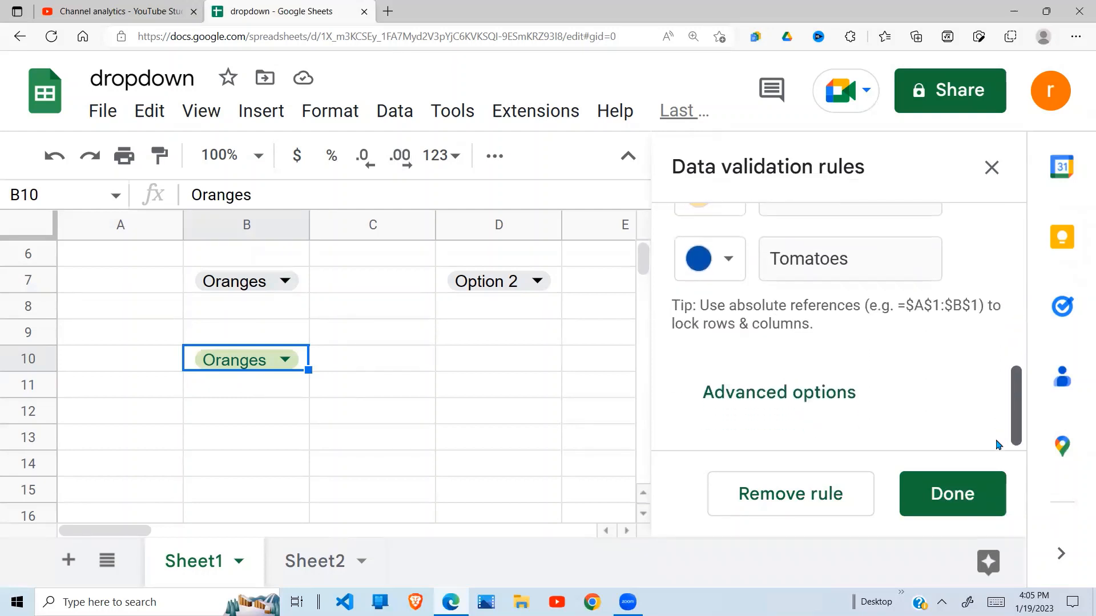
pyautogui.moveTo(780, 395)
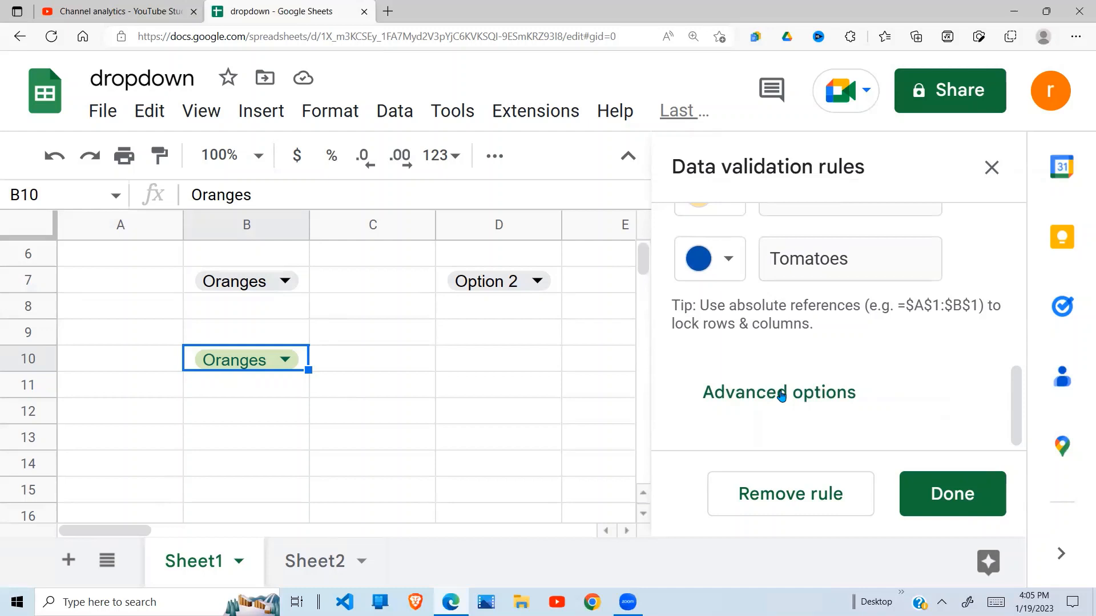
pyautogui.click(778, 392)
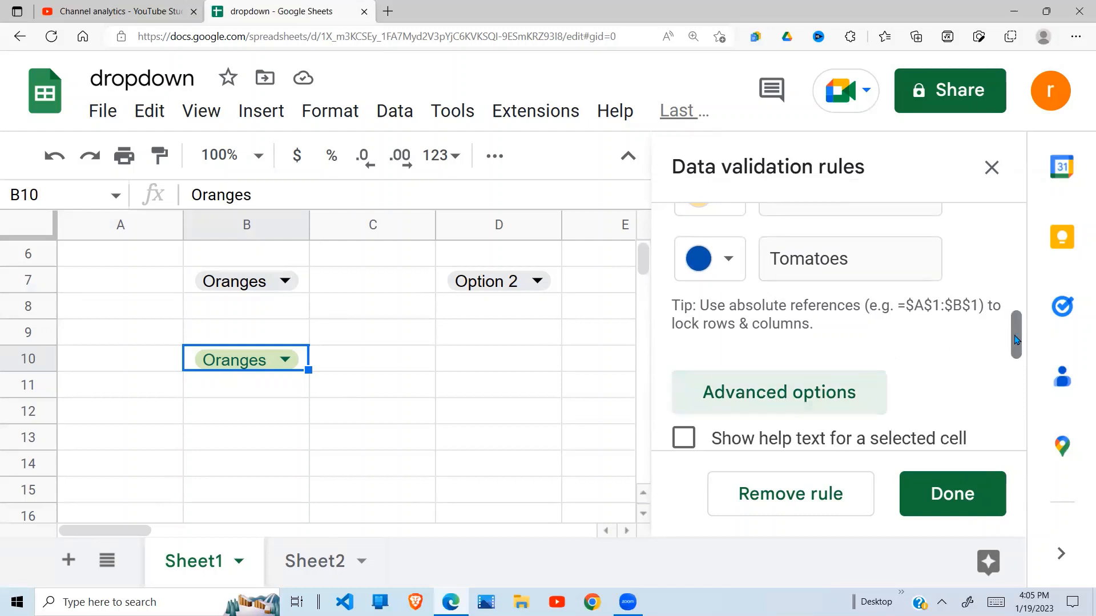
pyautogui.scroll(-3)
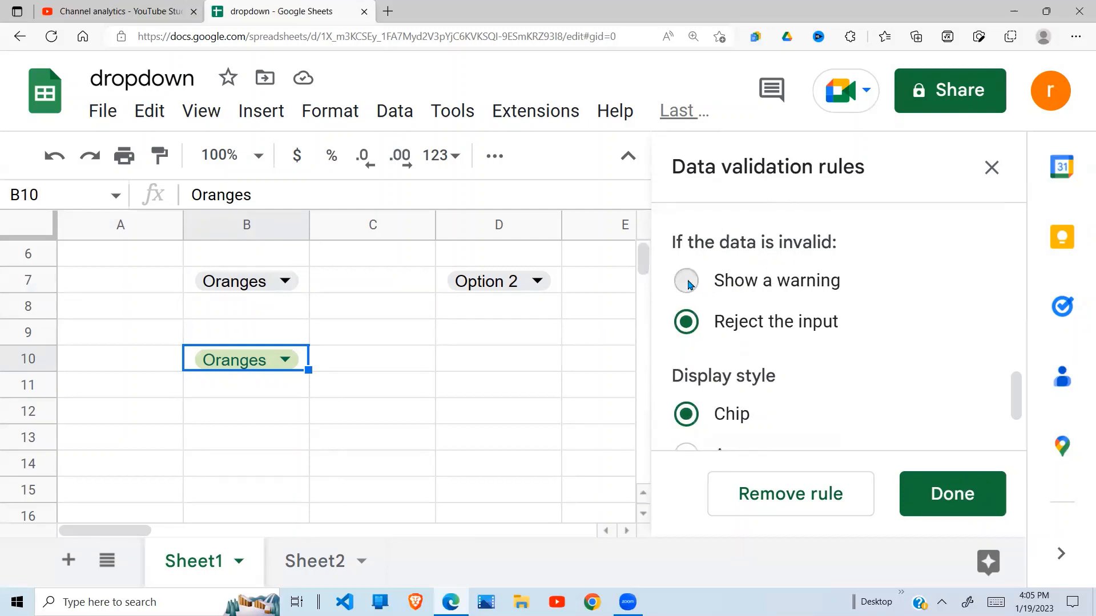
pyautogui.click(686, 281)
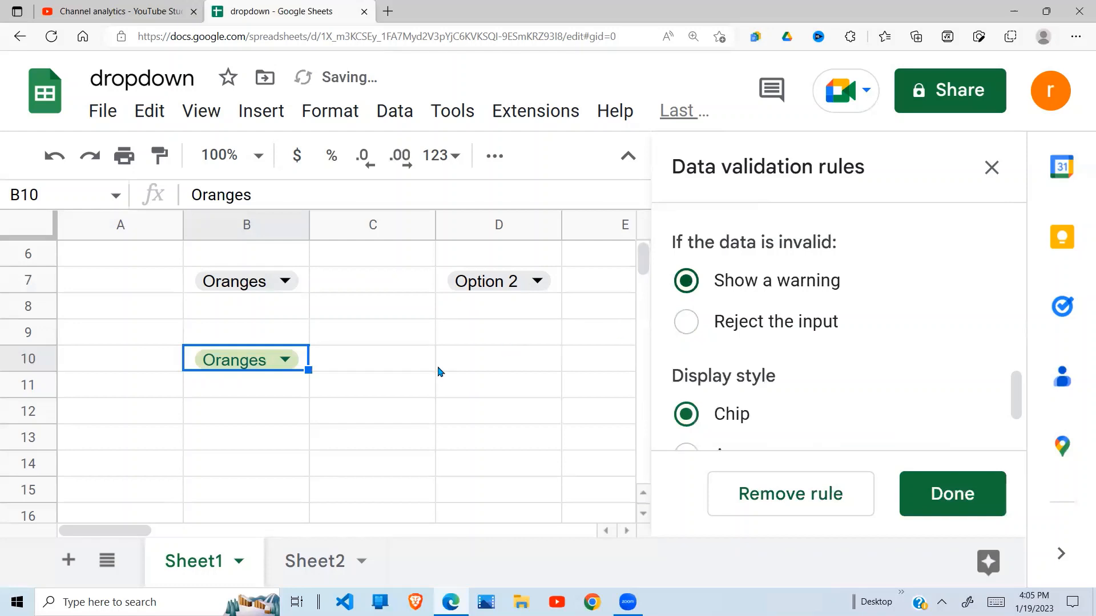
# - Save the warning rule and set B10 back to Oranges
pyautogui.click(953, 494)
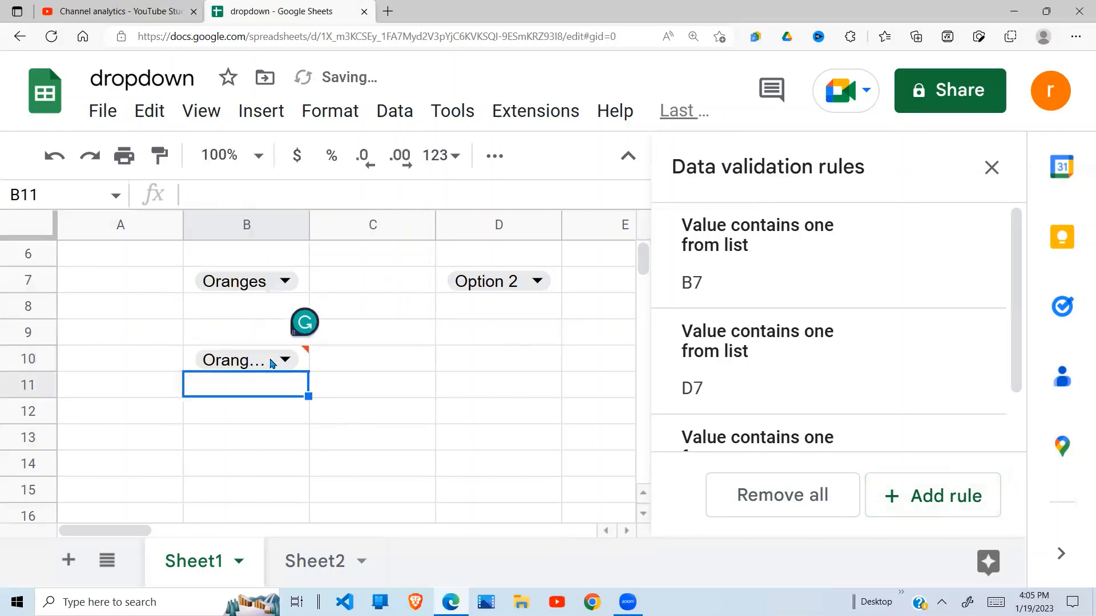
pyautogui.moveTo(304, 352)
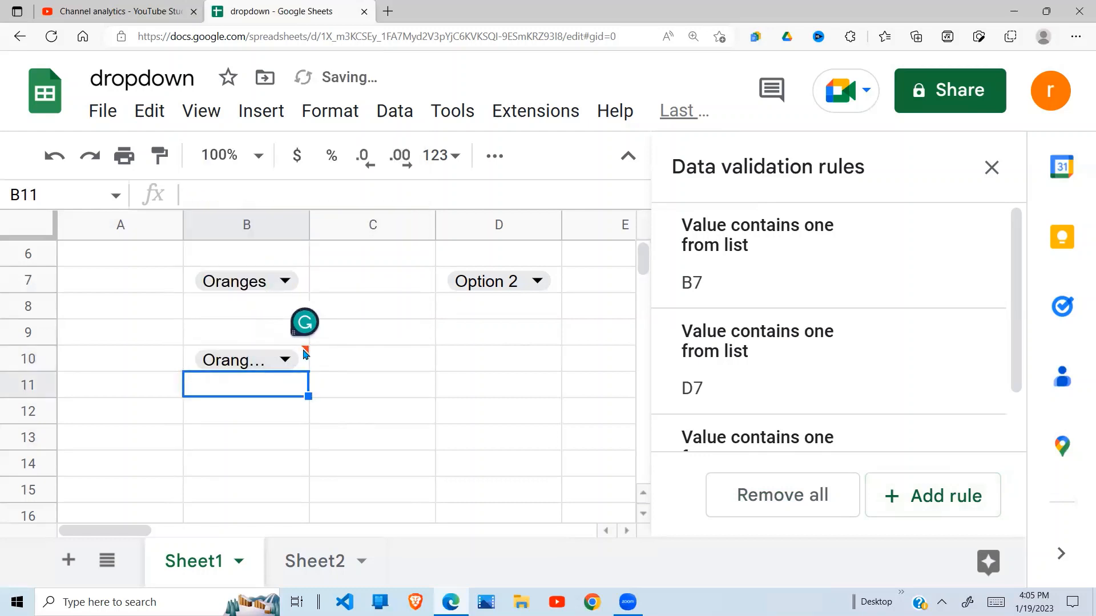
pyautogui.moveTo(304, 354)
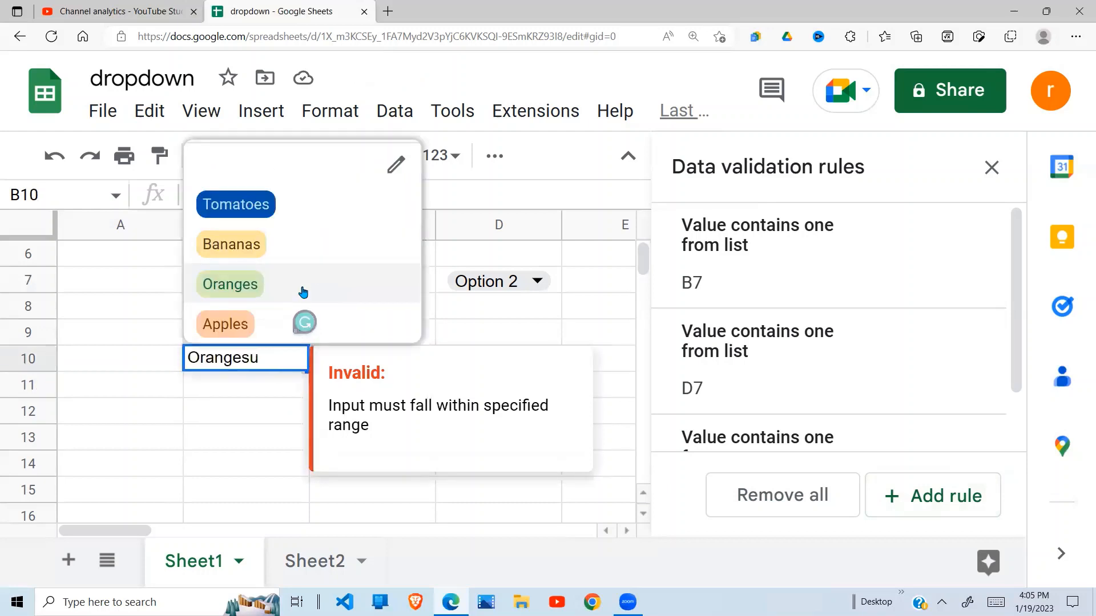
pyautogui.click(229, 284)
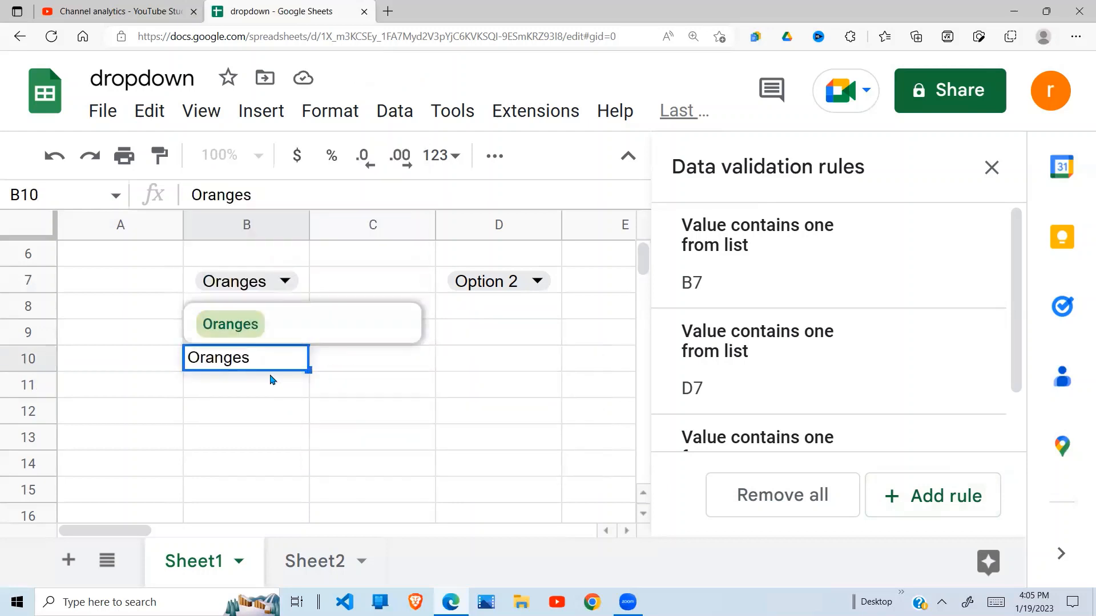
pyautogui.click(230, 324)
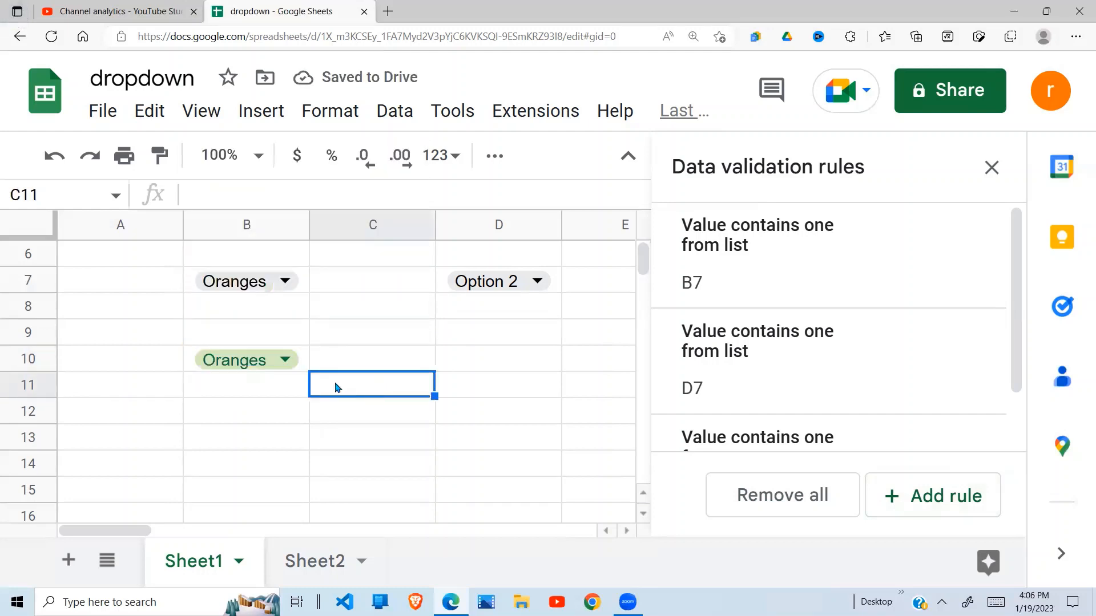
# - Select B10 and reopen its Sheet2-range dropdown rule for editing
pyautogui.click(234, 359)
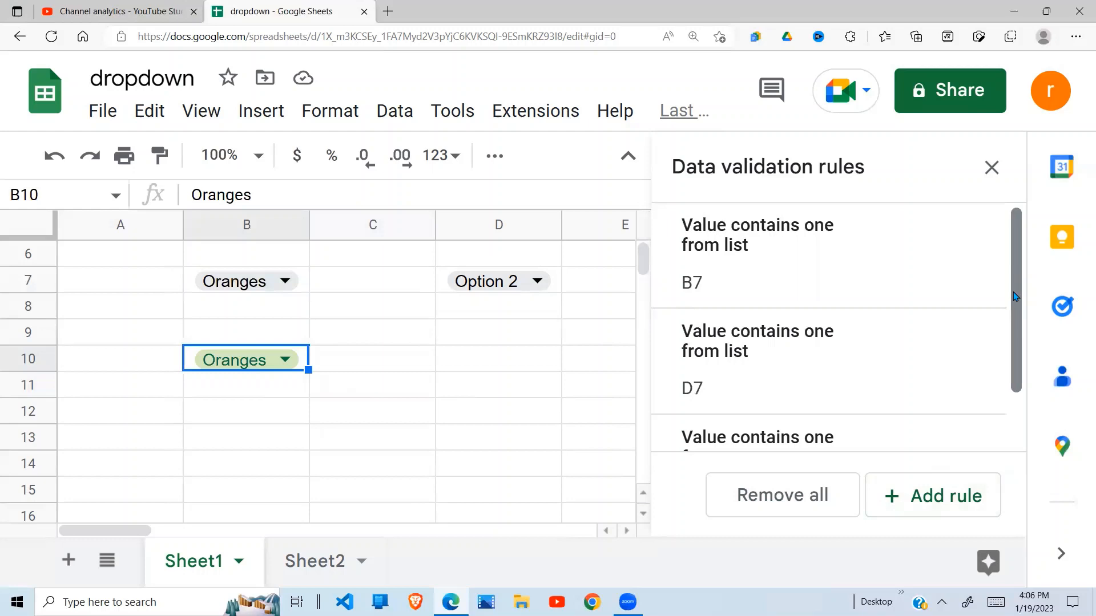
pyautogui.scroll(-3)
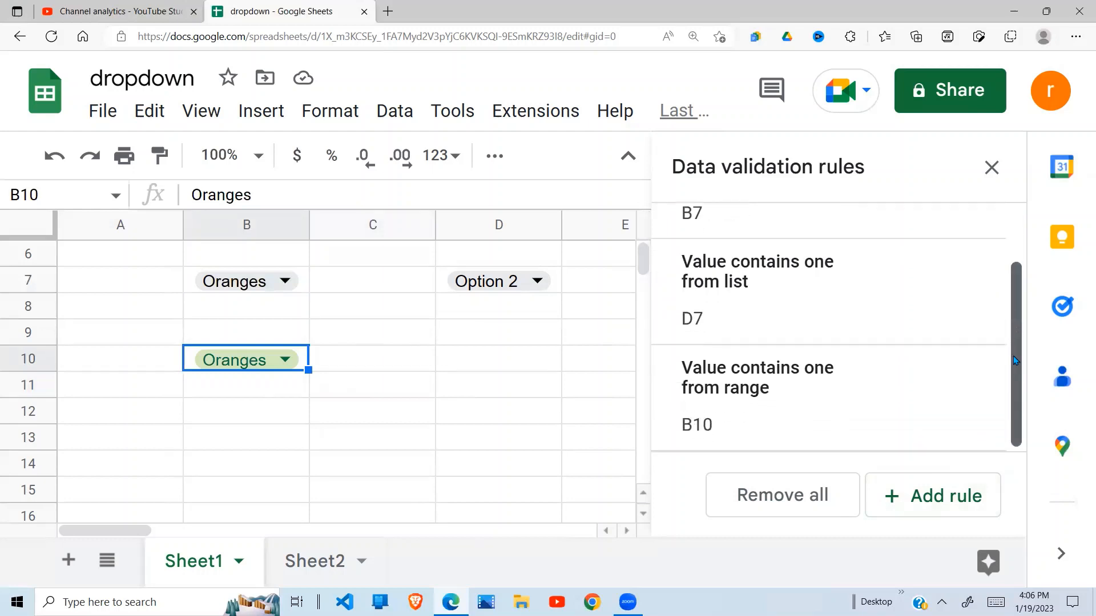
pyautogui.click(992, 167)
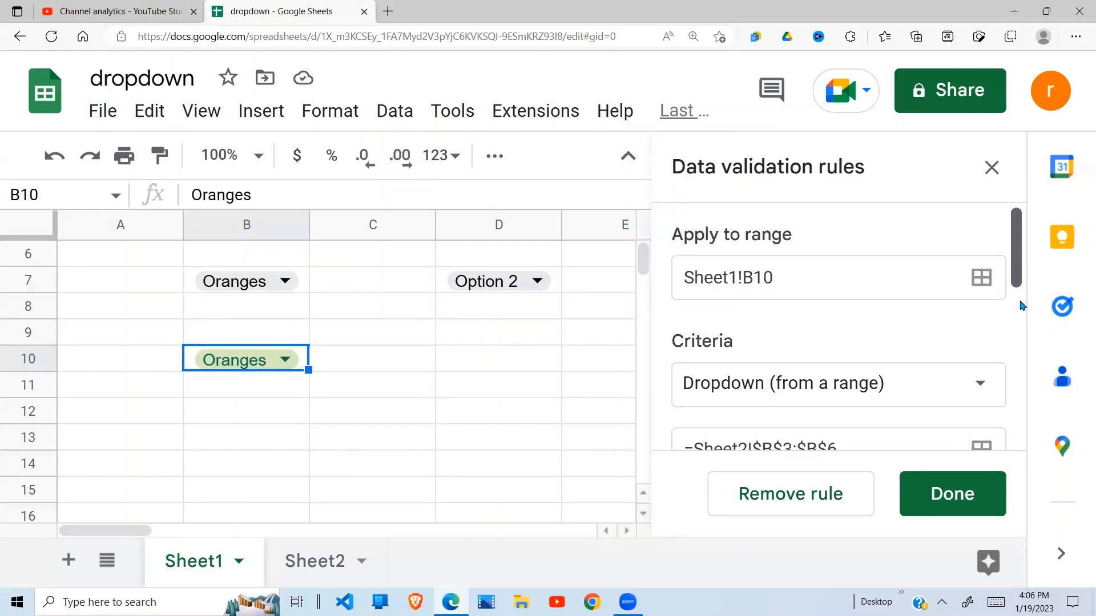
# - Change B10's rule to 'Reject the input' and save it
pyautogui.scroll(-3)
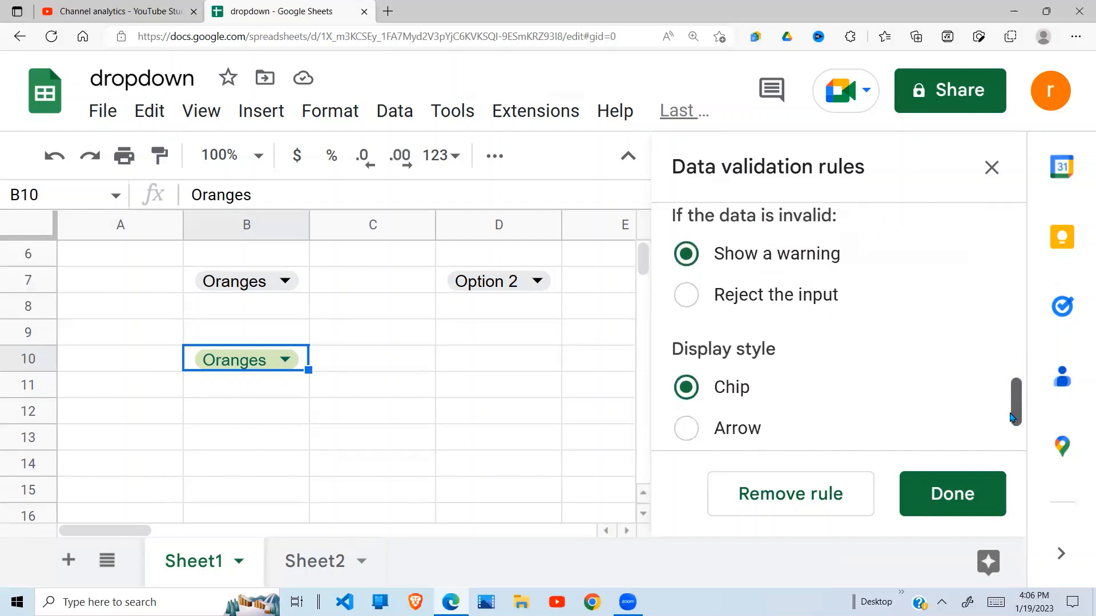
pyautogui.click(687, 295)
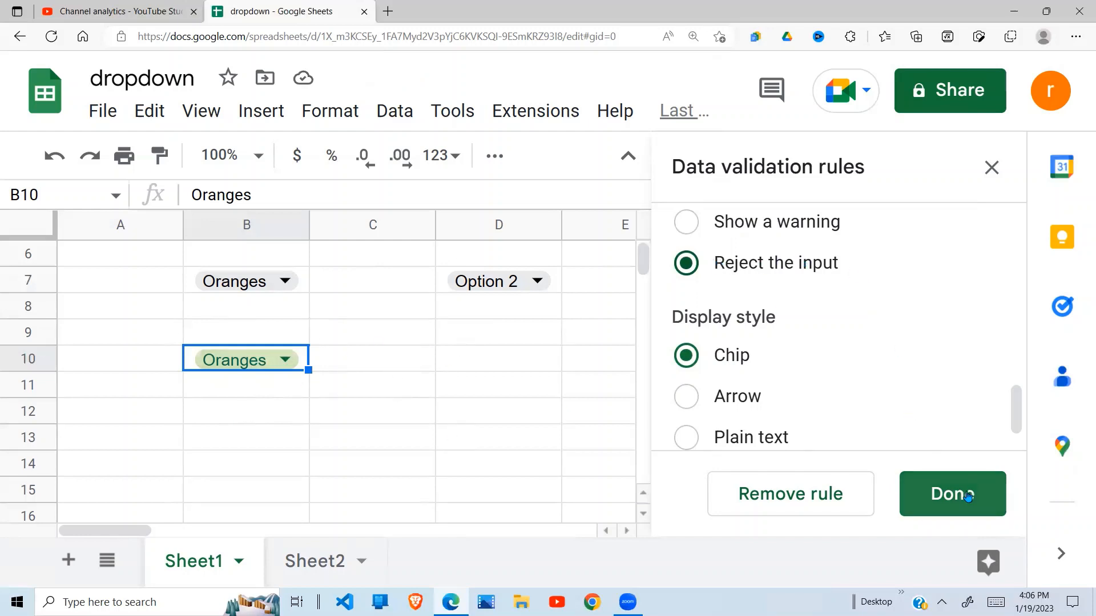
pyautogui.click(952, 495)
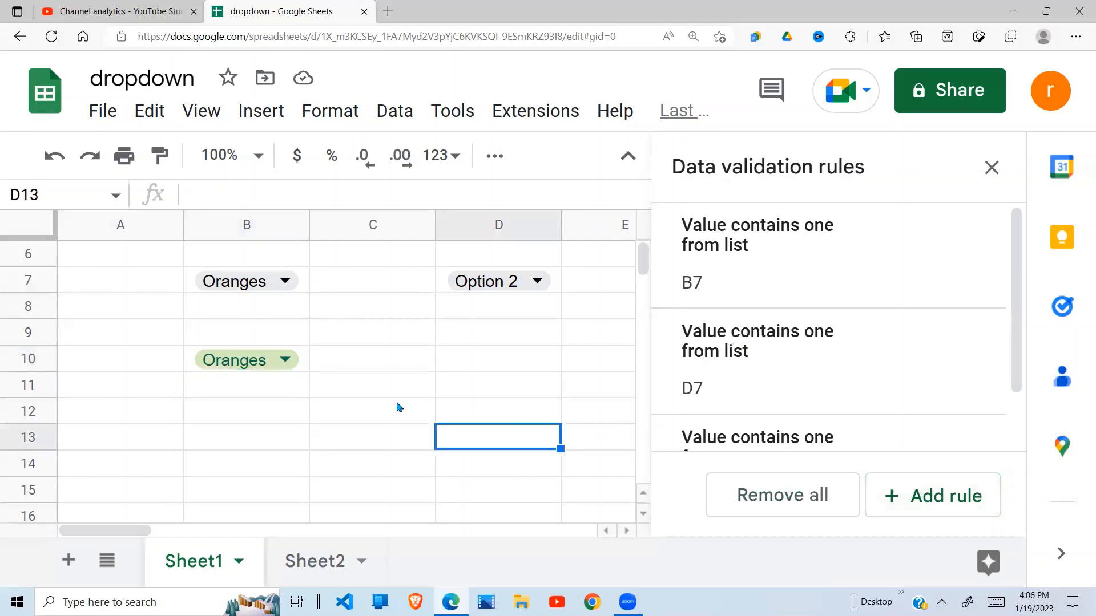
# - Enter an invalid value in B10 and dismiss the rejection error, keeping Oranges
pyautogui.click(284, 360)
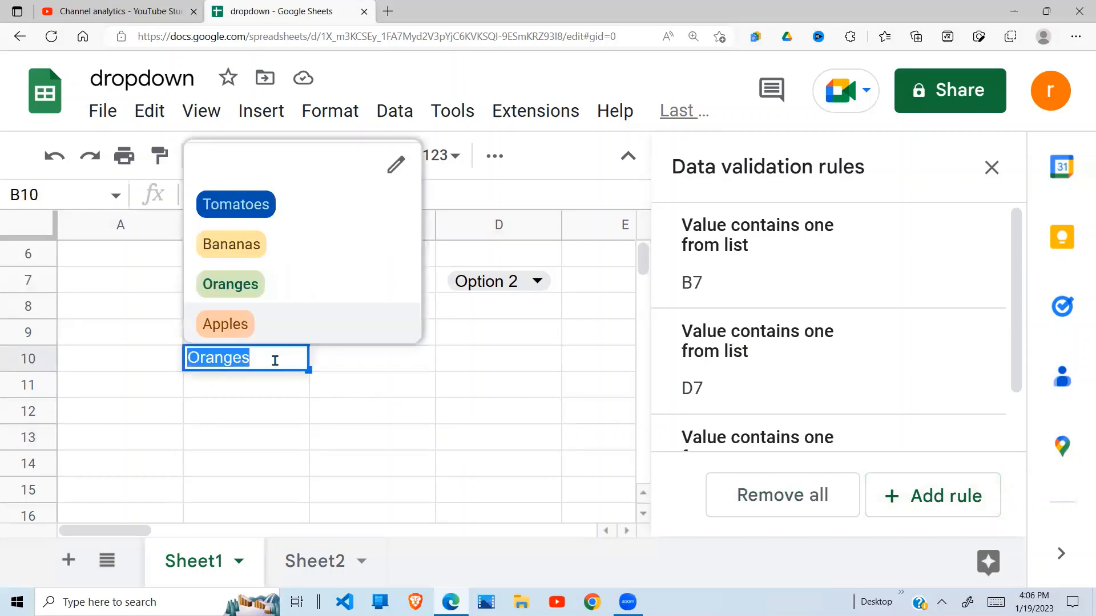
pyautogui.click(231, 284)
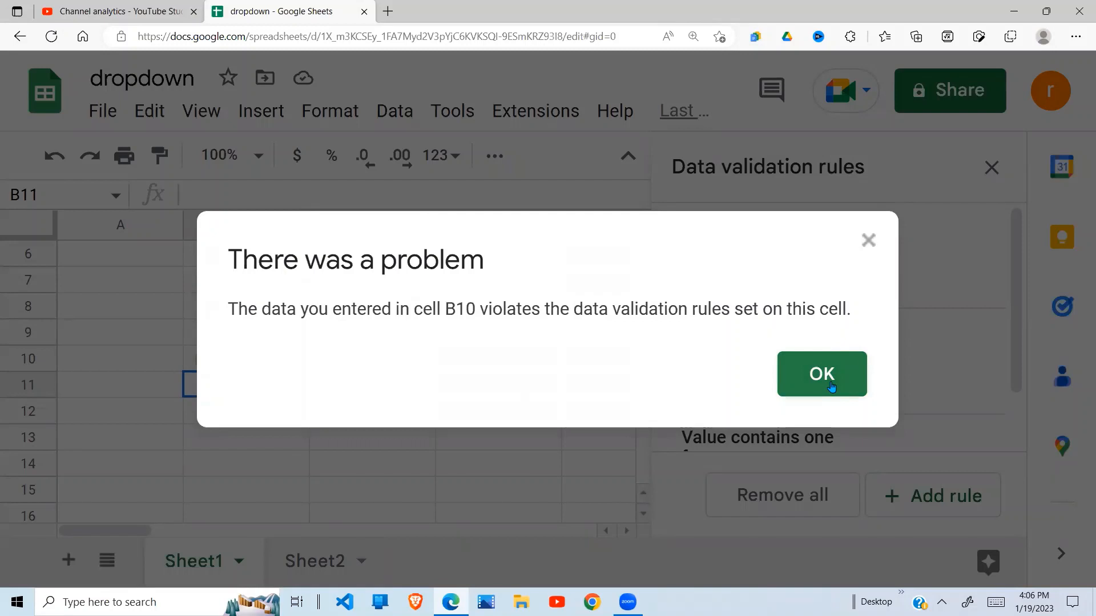
pyautogui.click(822, 374)
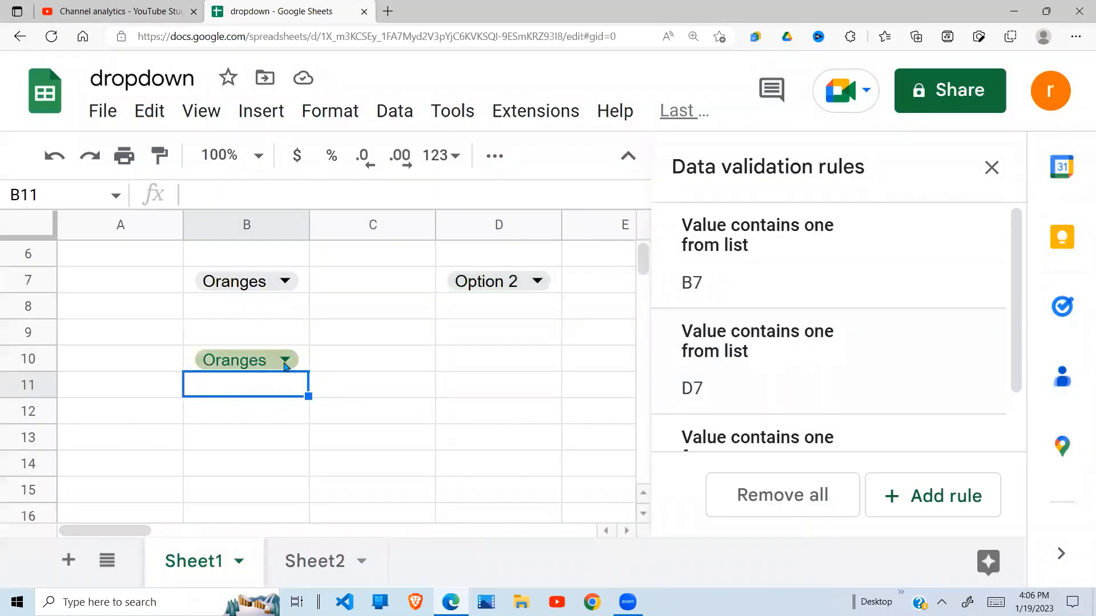
# - Edit B10's dropdown rule and set its Display style to Arrow
pyautogui.click(285, 360)
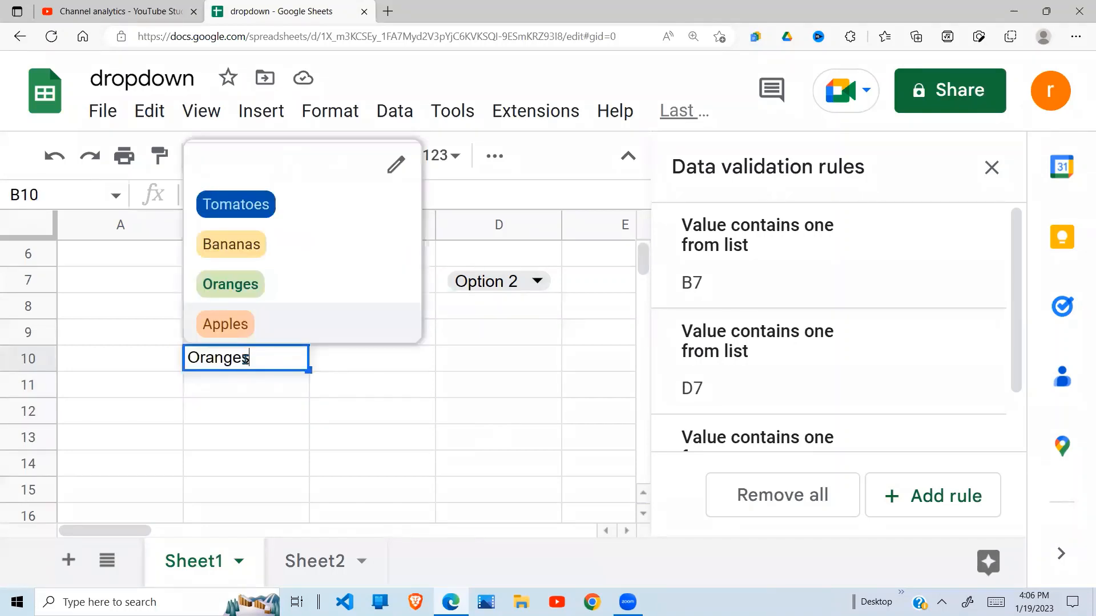
pyautogui.click(992, 167)
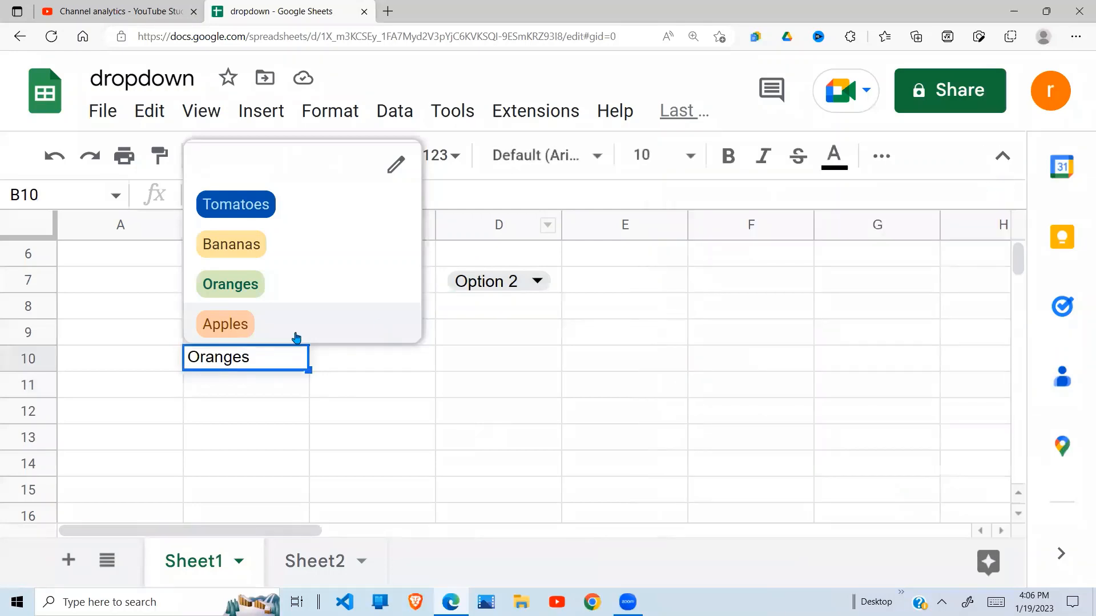
pyautogui.moveTo(369, 194)
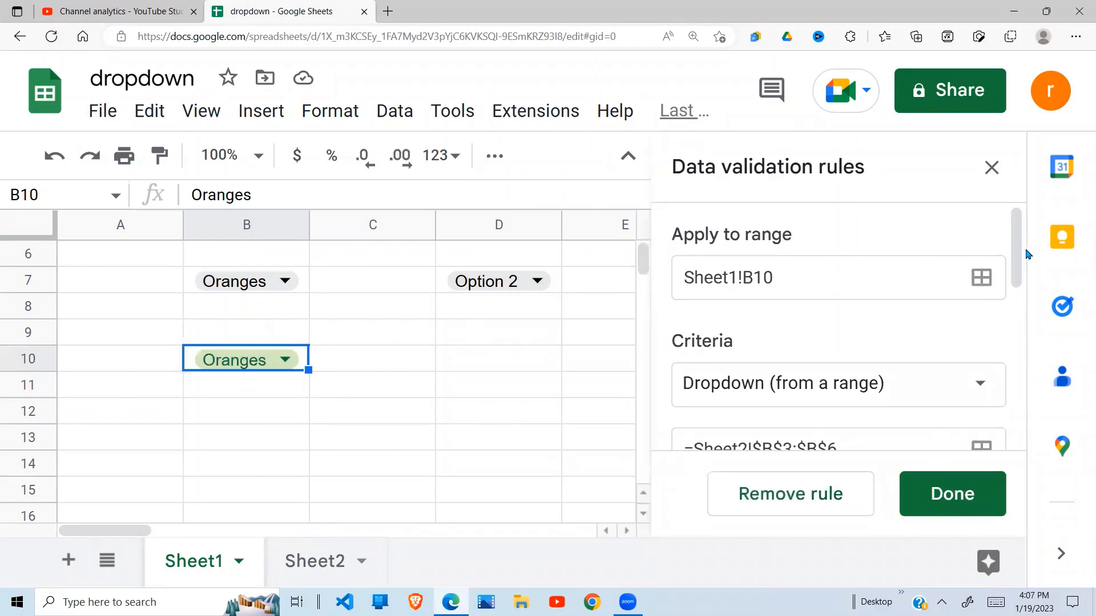
pyautogui.scroll(-3)
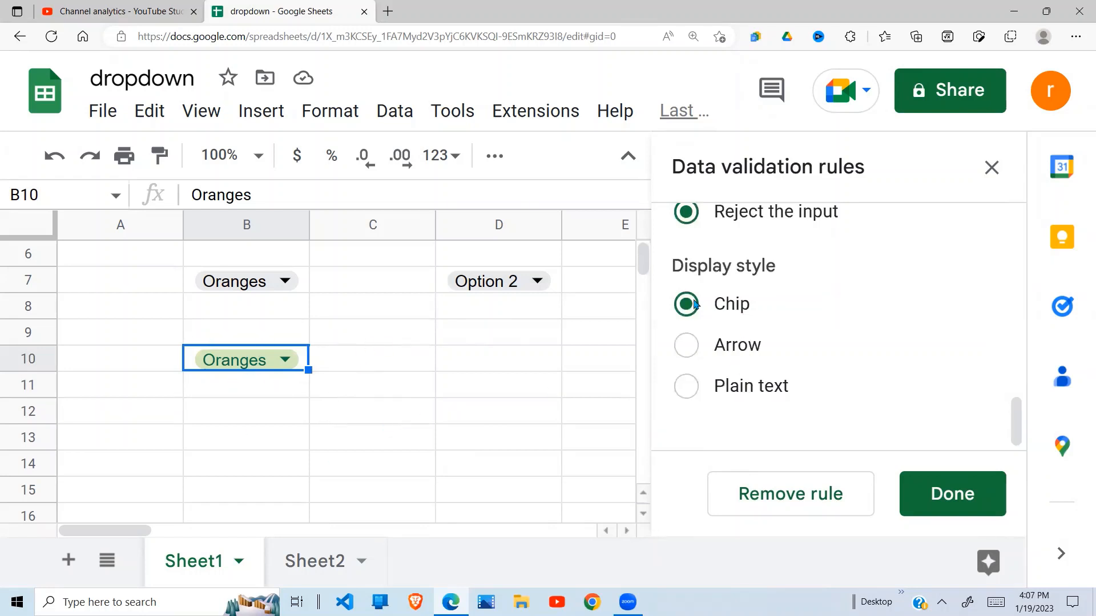
pyautogui.moveTo(291, 379)
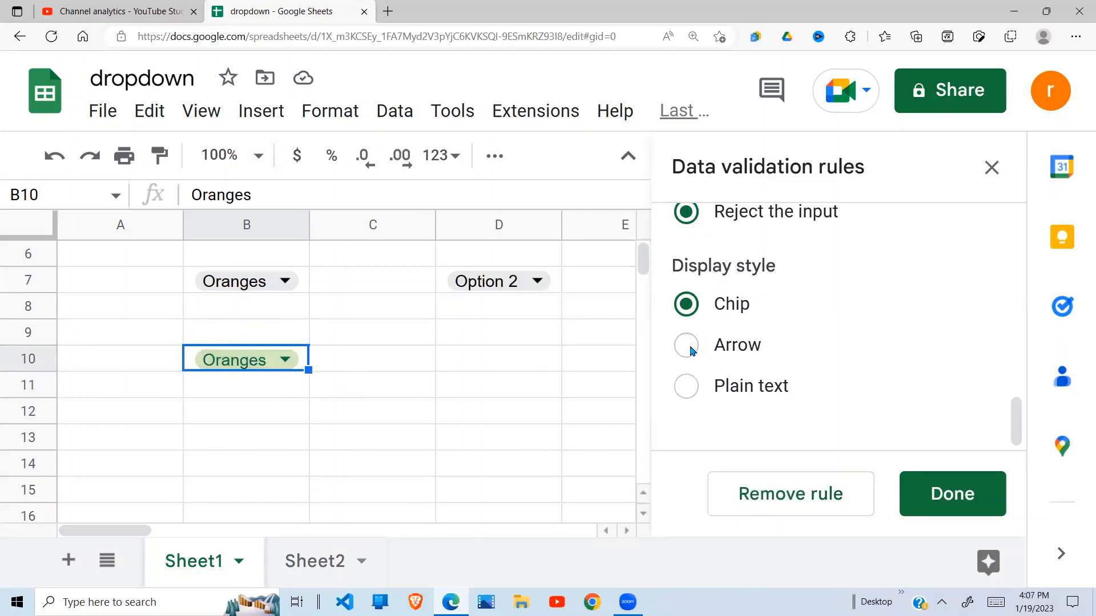
pyautogui.click(685, 345)
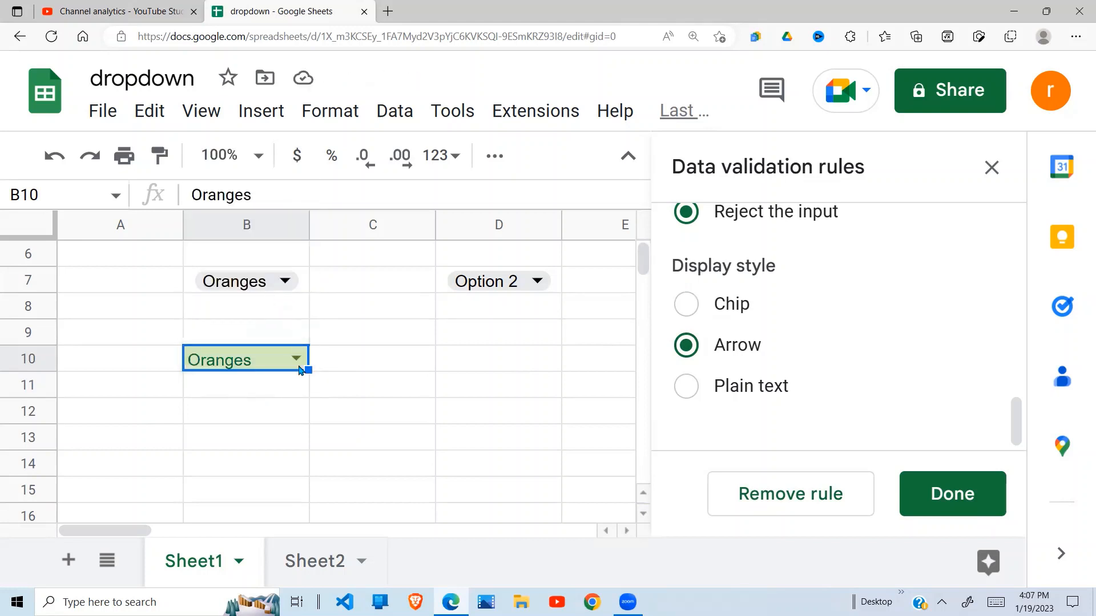
# - Pick Tomatoes in B10, set Display style to Plain text, then choose Bananas
pyautogui.click(295, 359)
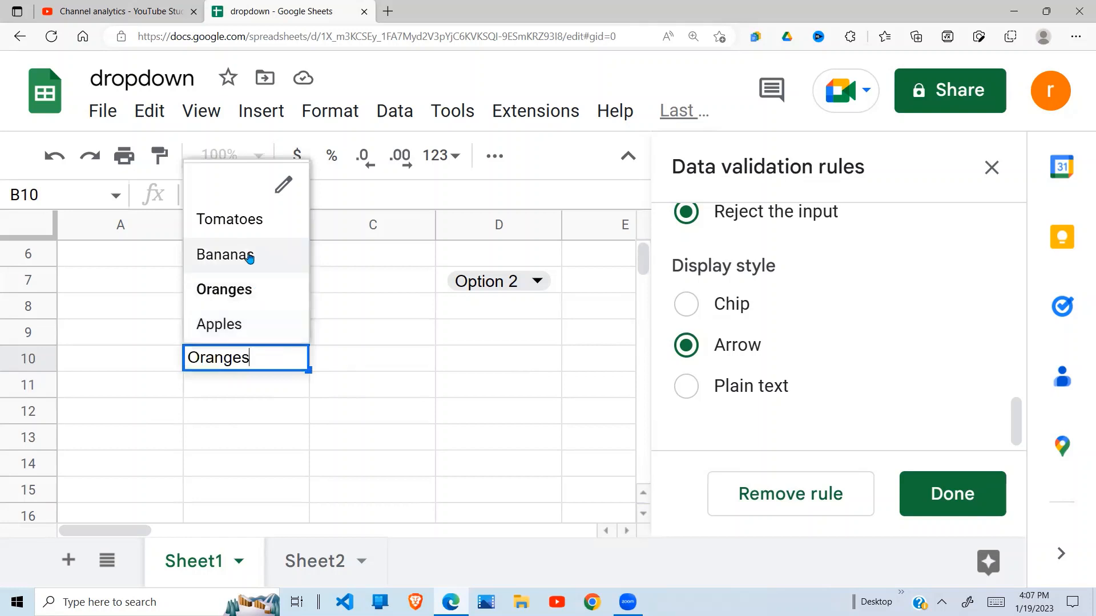
pyautogui.click(225, 254)
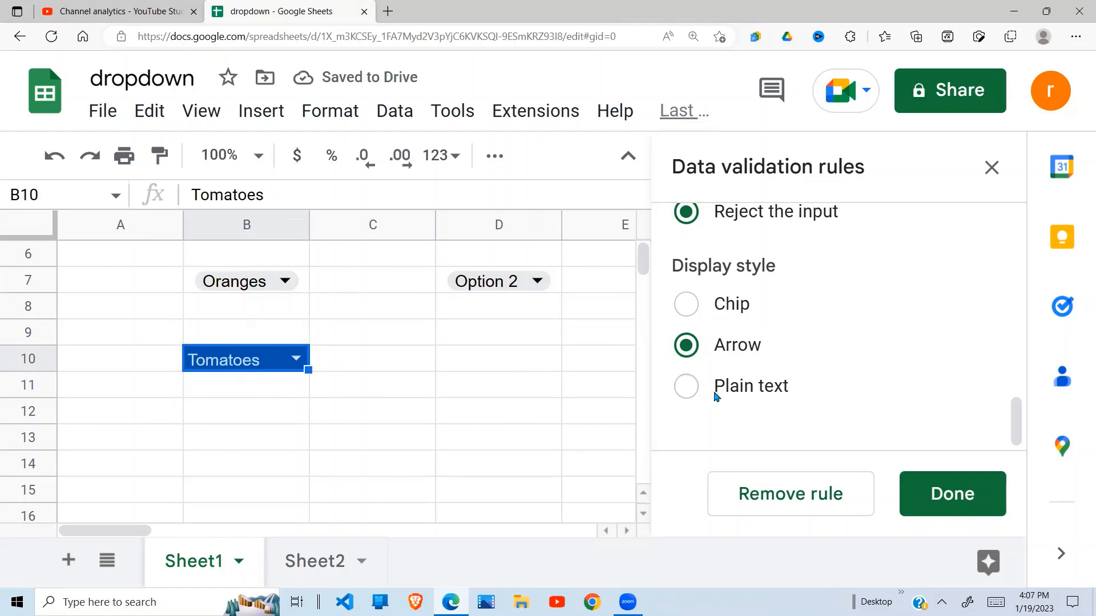
pyautogui.click(686, 386)
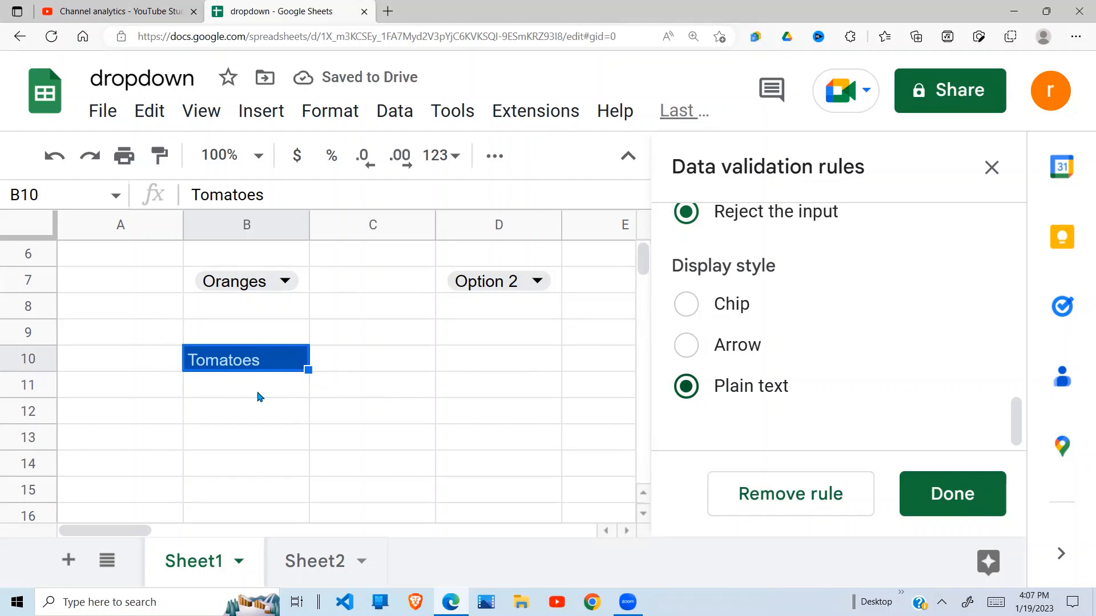
pyautogui.click(245, 410)
pyautogui.write('Oranges')
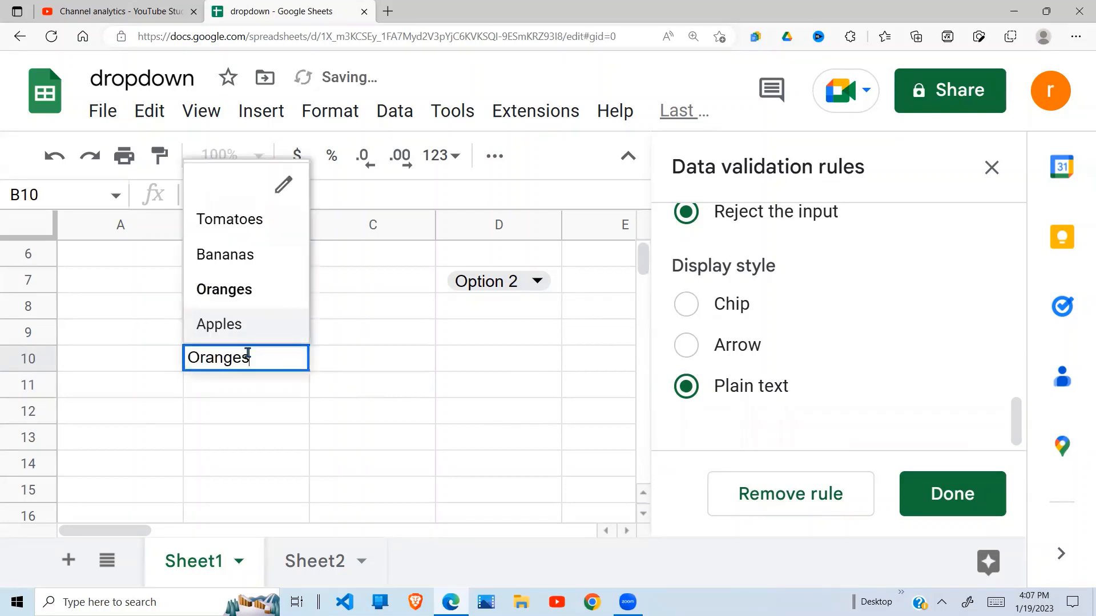
pyautogui.click(225, 255)
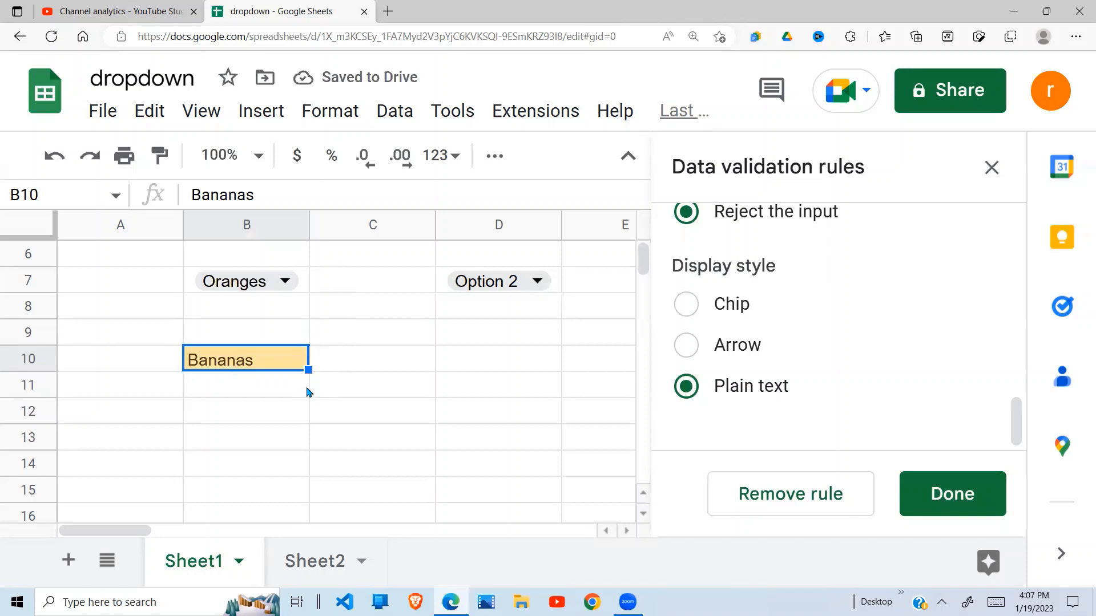
pyautogui.moveTo(509, 347)
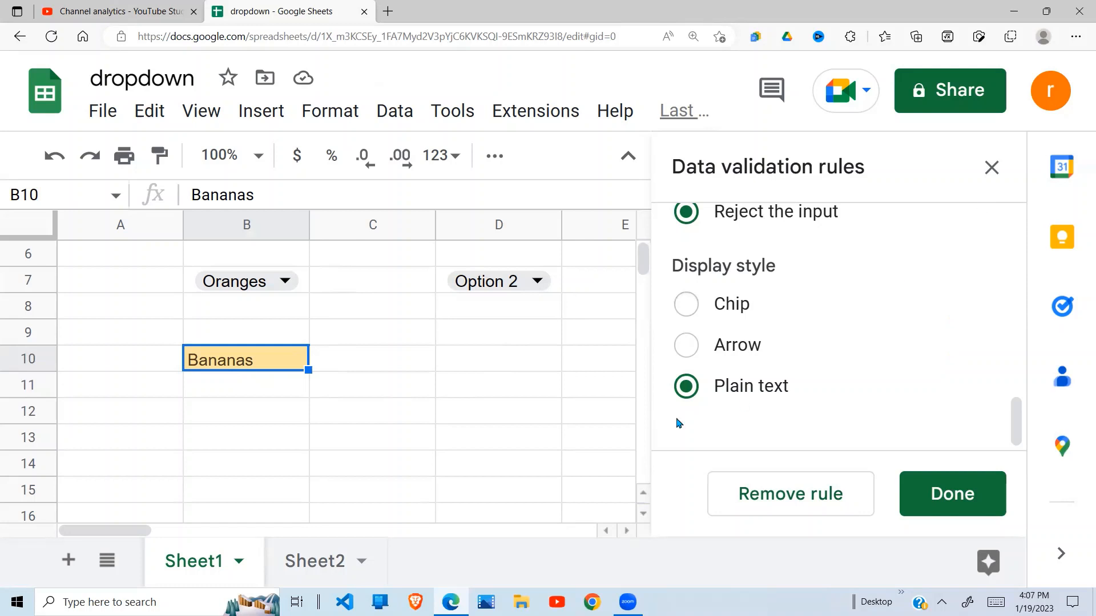
pyautogui.moveTo(270, 364)
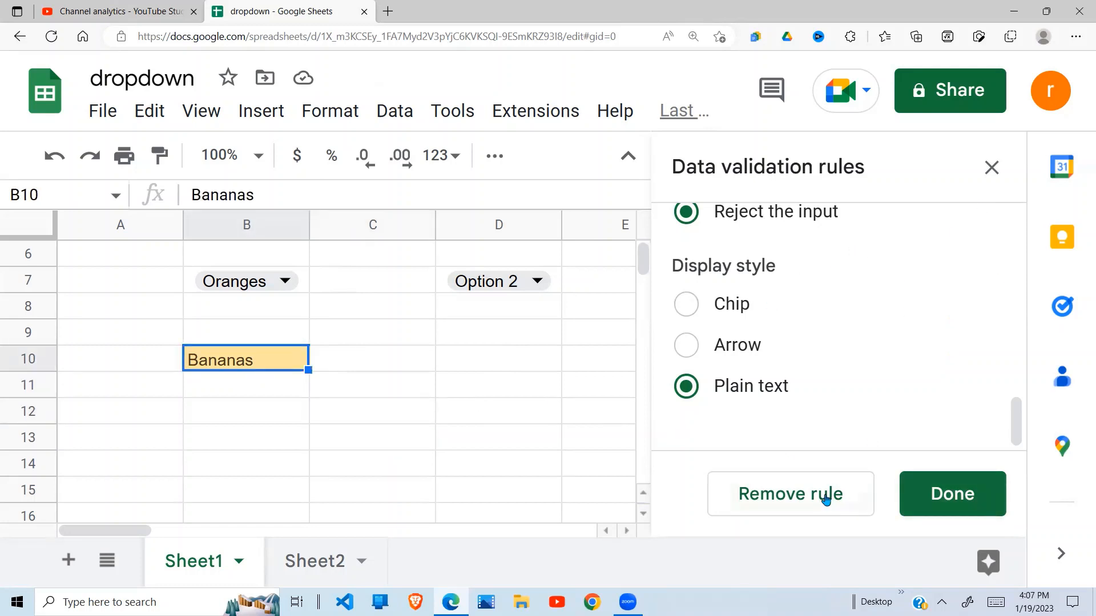
# - Remove B10's dropdown rule and close the Data validation rules panel
pyautogui.click(790, 494)
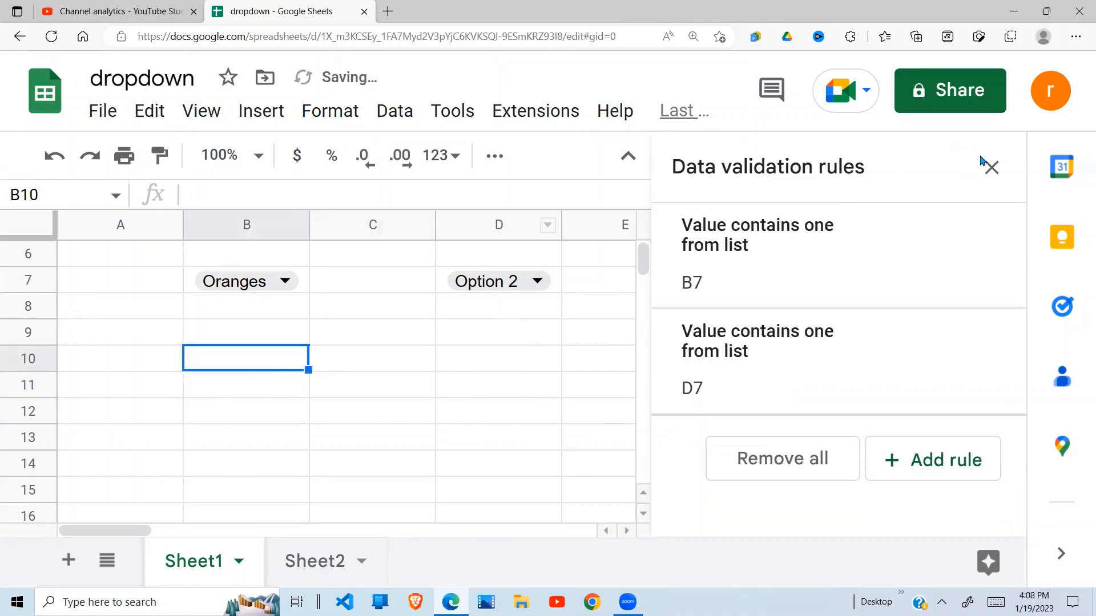
pyautogui.click(991, 167)
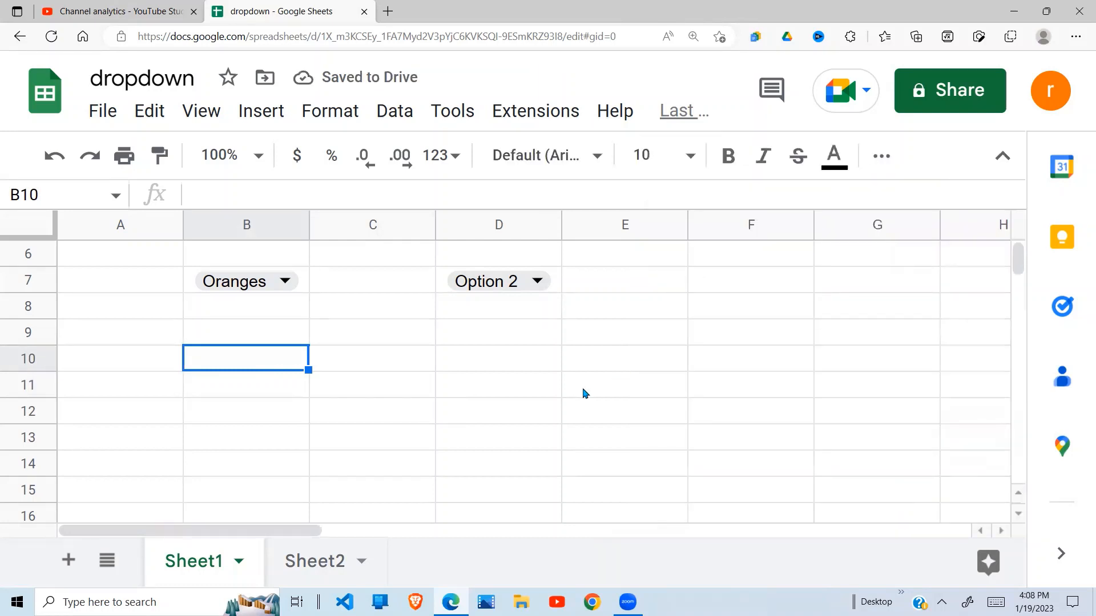